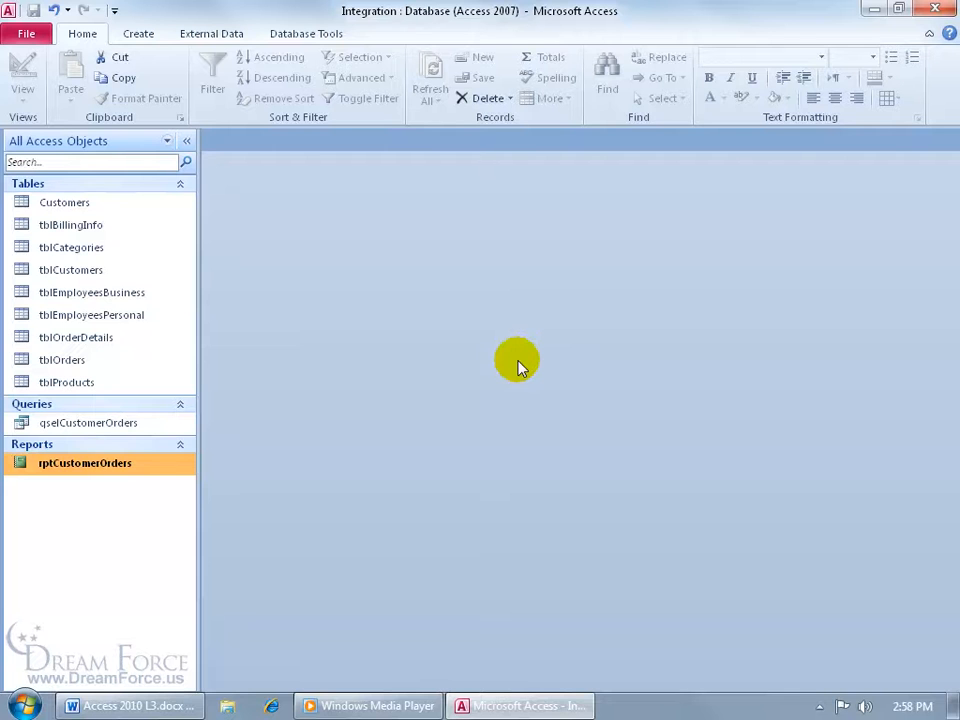
{"action": "mouse_move", "coordinate": [126, 470]}
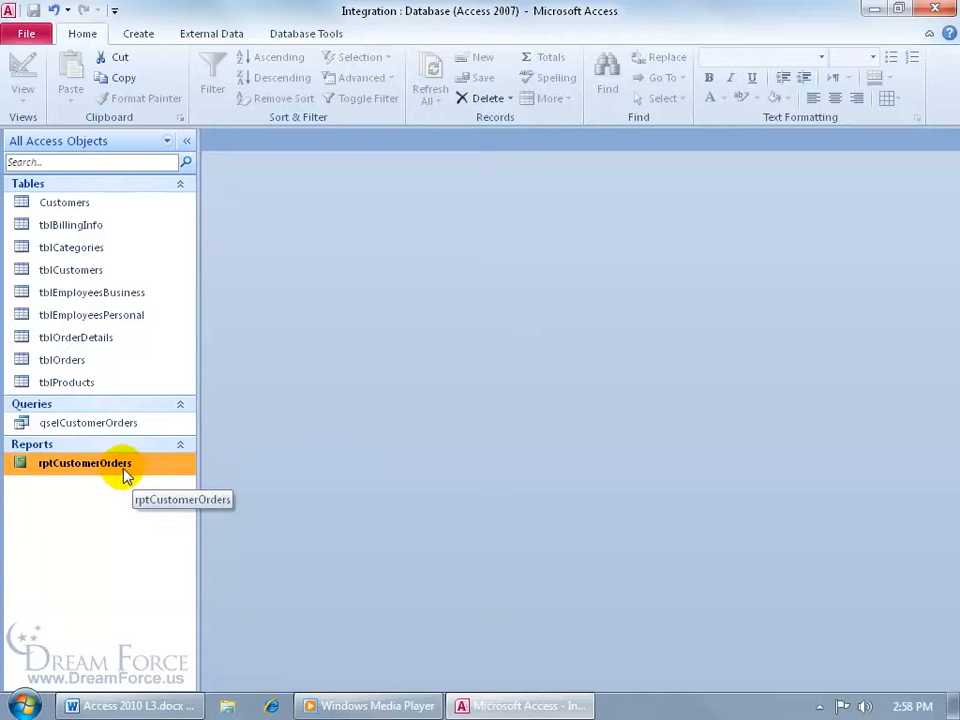
Preview rptCustomerOrders zoomed in and page through its product category headings
{"action": "double_click", "coordinate": [84, 462]}
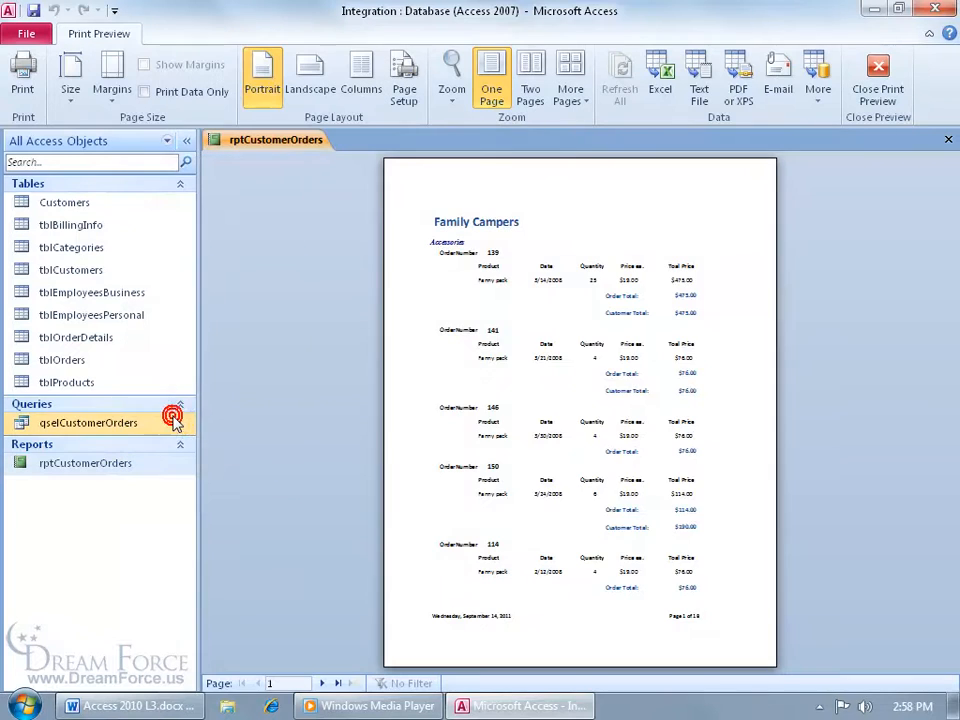
{"action": "left_click", "coordinate": [486, 240]}
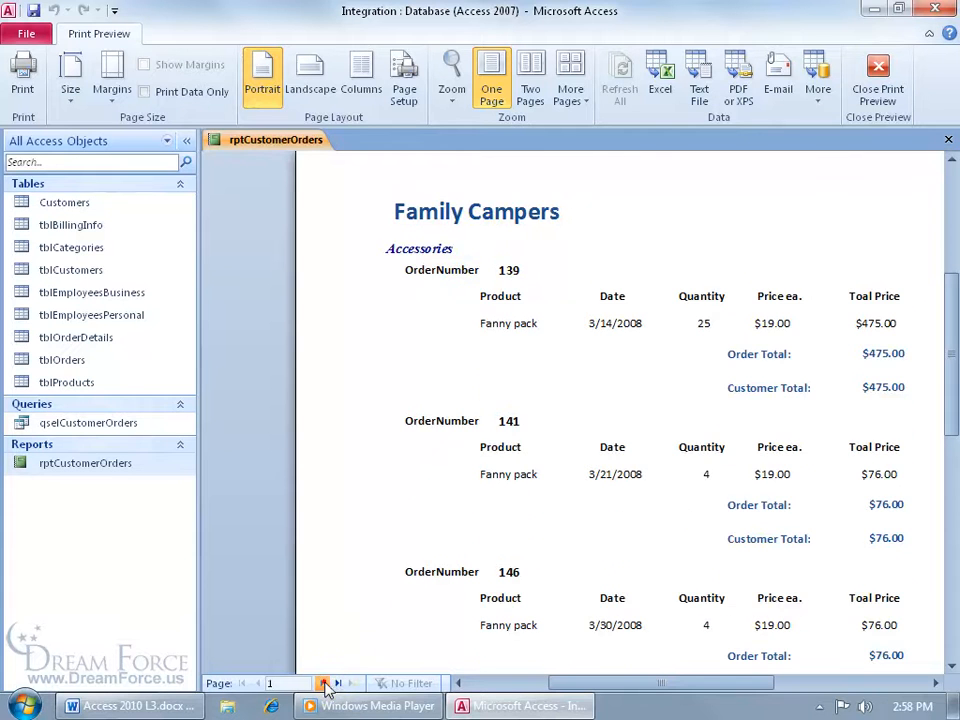
{"action": "left_click", "coordinate": [336, 684]}
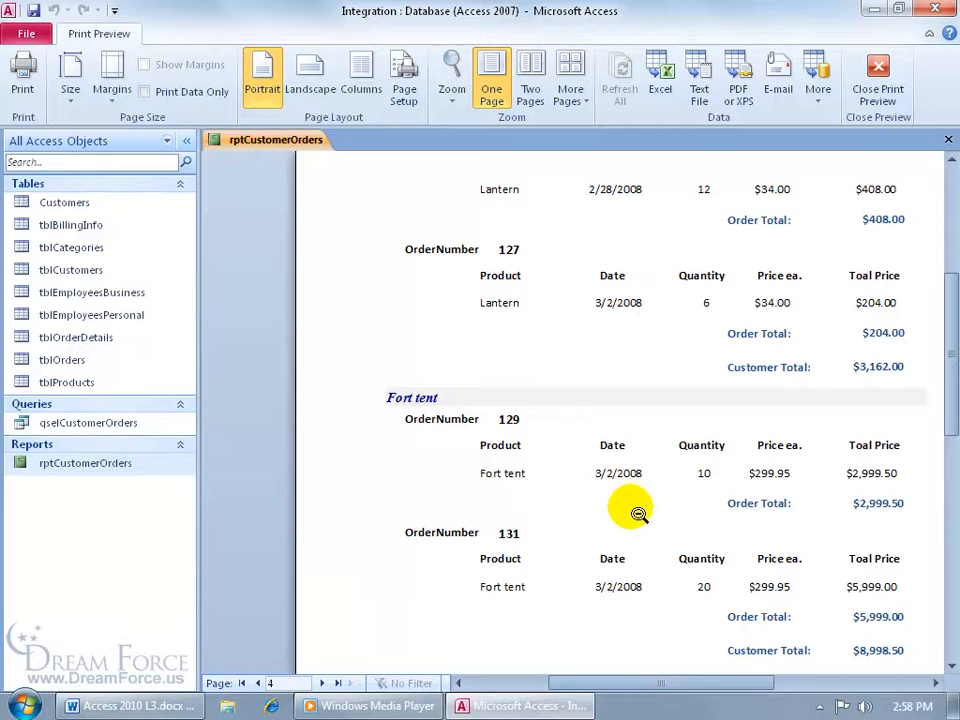
{"action": "mouse_move", "coordinate": [496, 464]}
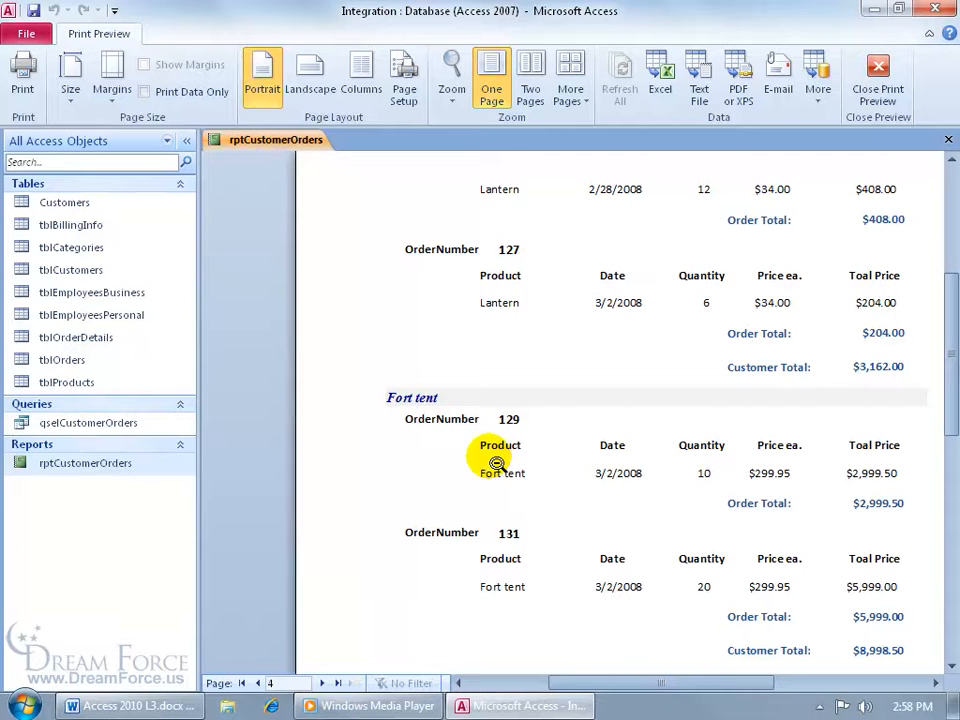
{"action": "mouse_move", "coordinate": [478, 428]}
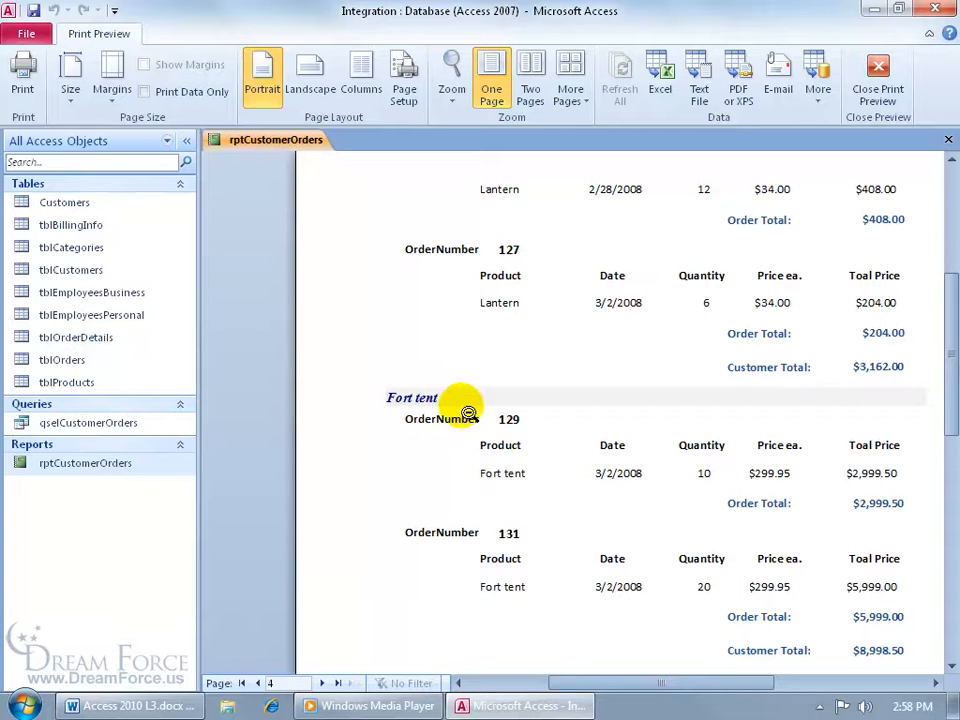
{"action": "mouse_move", "coordinate": [324, 670]}
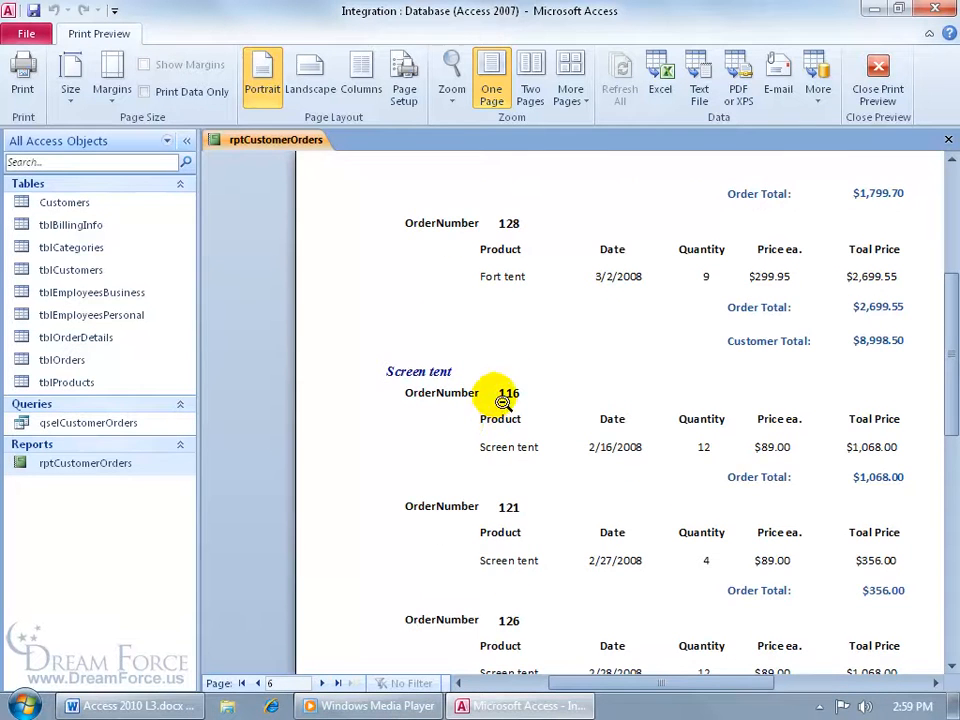
{"action": "mouse_move", "coordinate": [360, 512]}
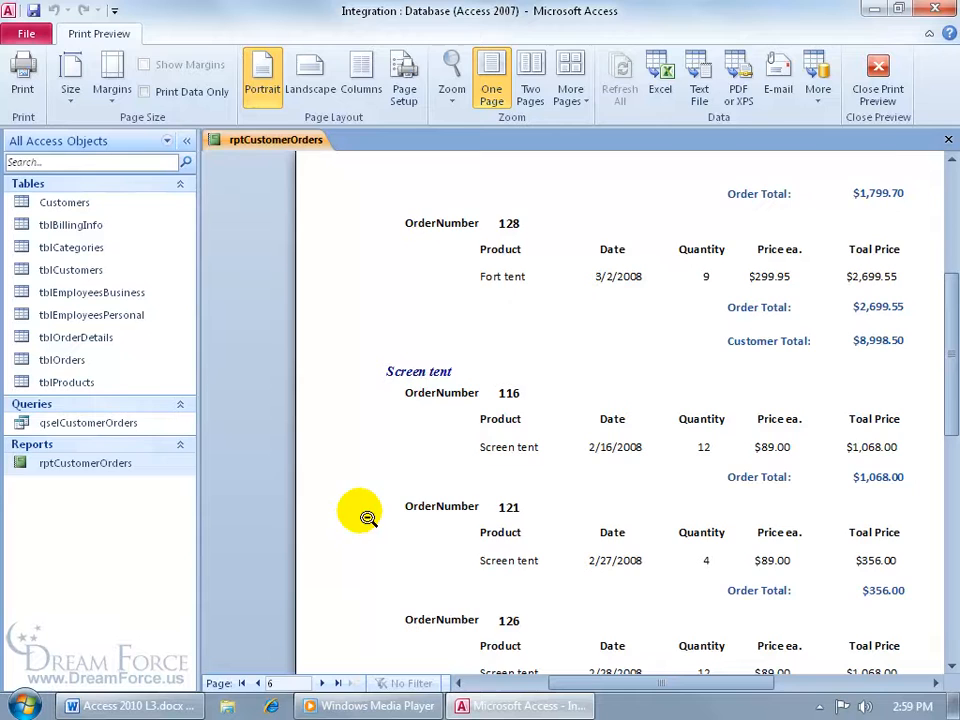
Close the report preview and start a new table in Design view
{"action": "left_click", "coordinate": [876, 76]}
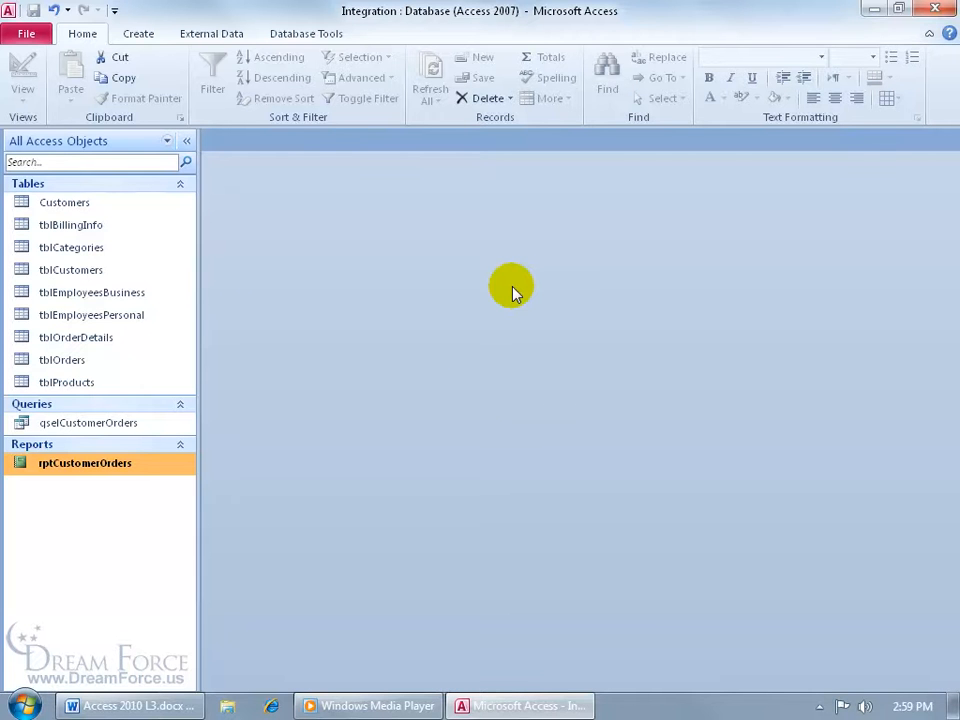
{"action": "left_click", "coordinate": [138, 32]}
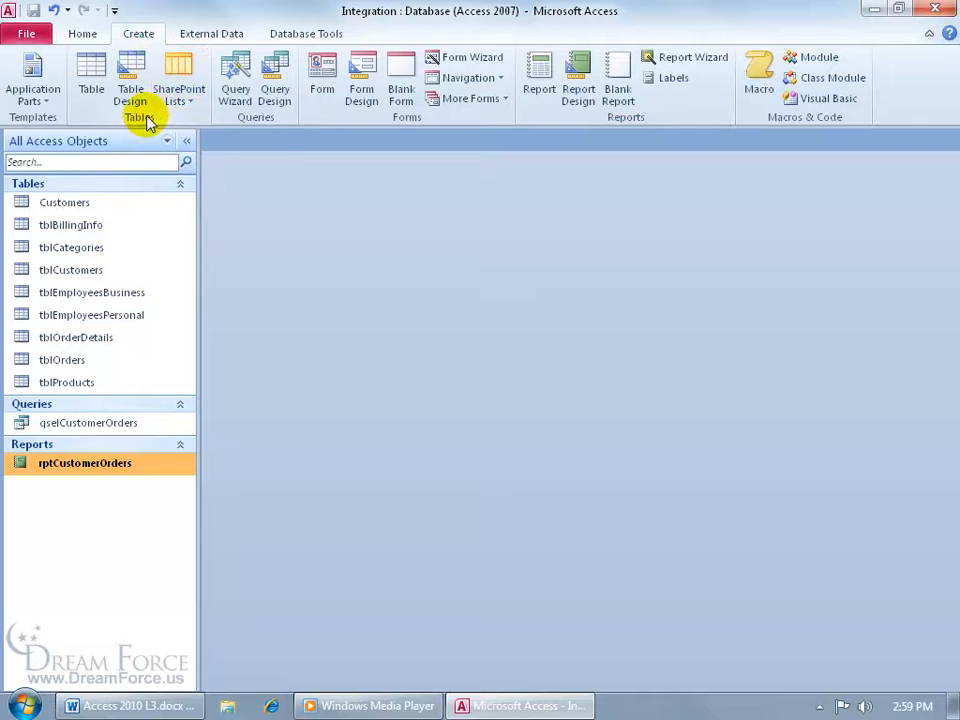
{"action": "left_click", "coordinate": [132, 80]}
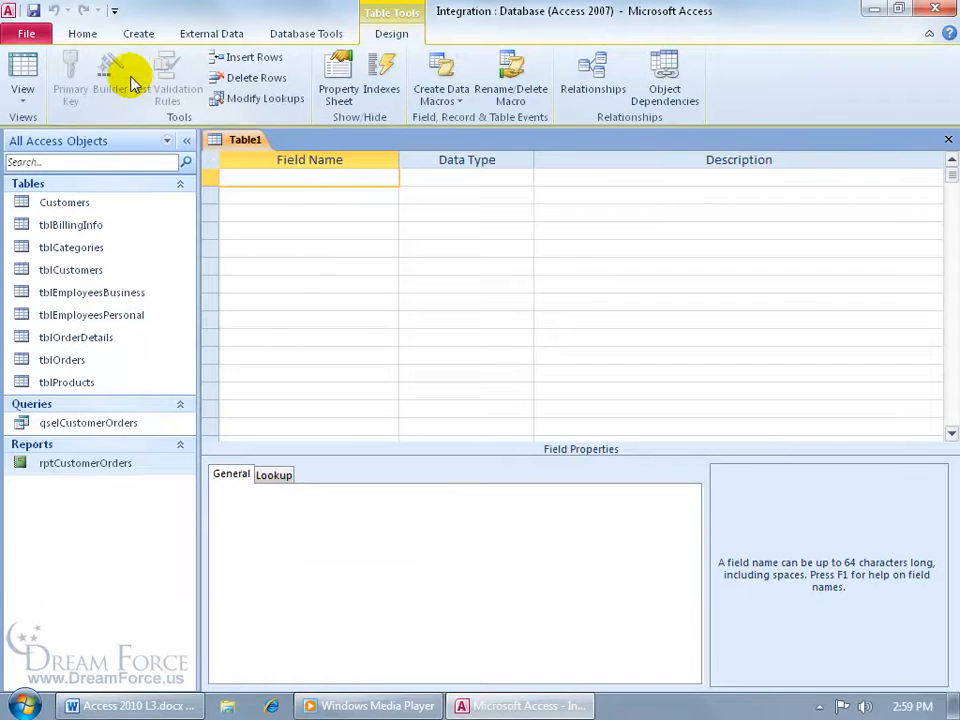
{"action": "mouse_move", "coordinate": [322, 212]}
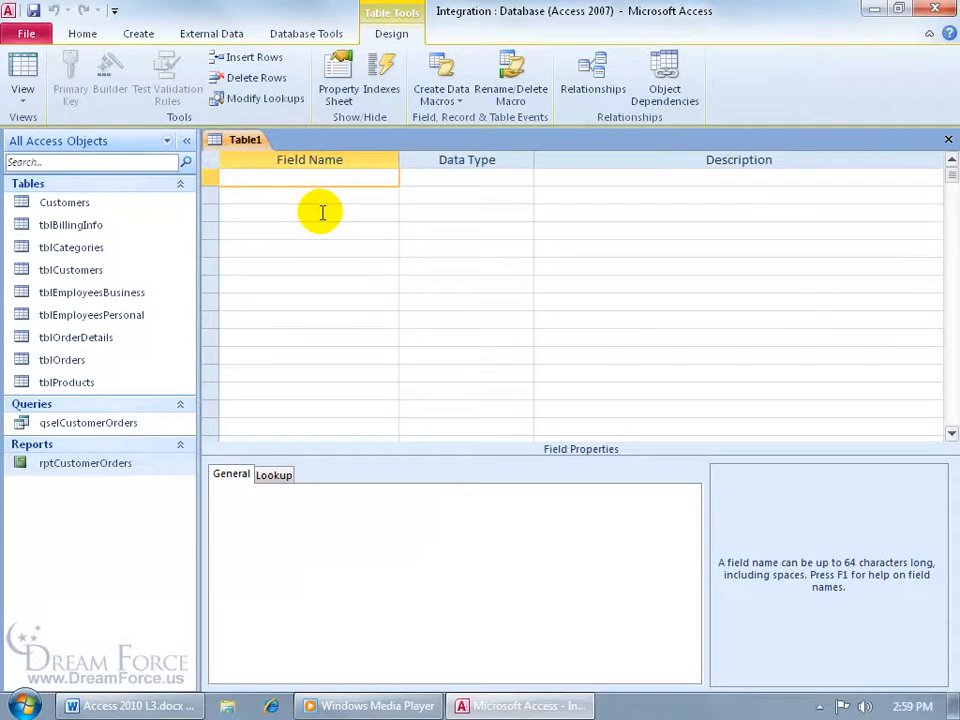
Add a Category text field indexed with no duplicates
{"action": "type", "text": "Category"}
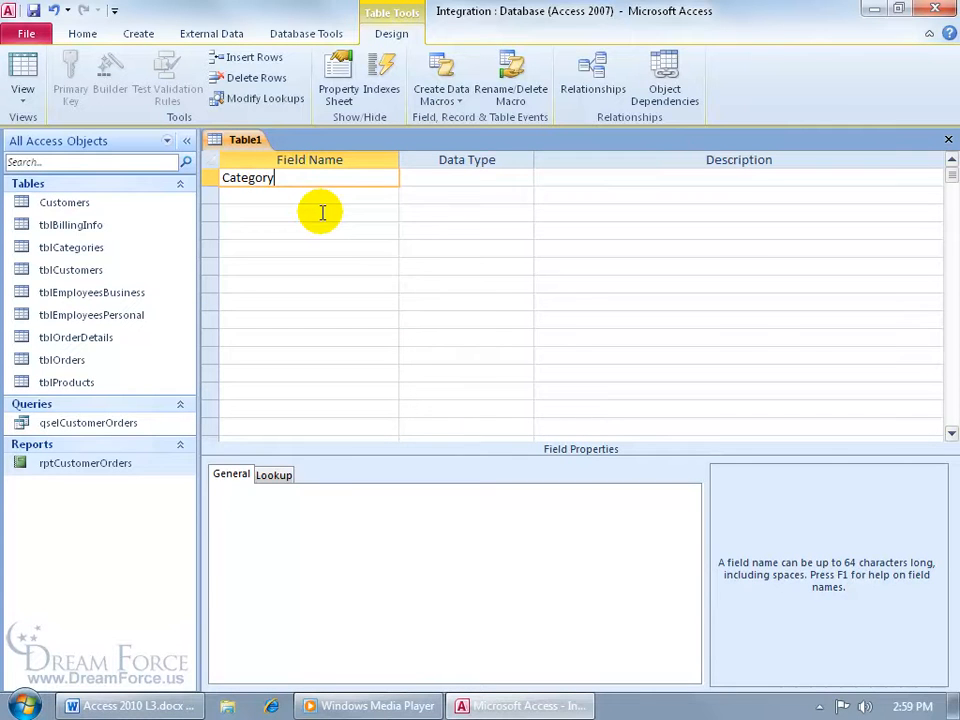
{"action": "left_click", "coordinate": [460, 176]}
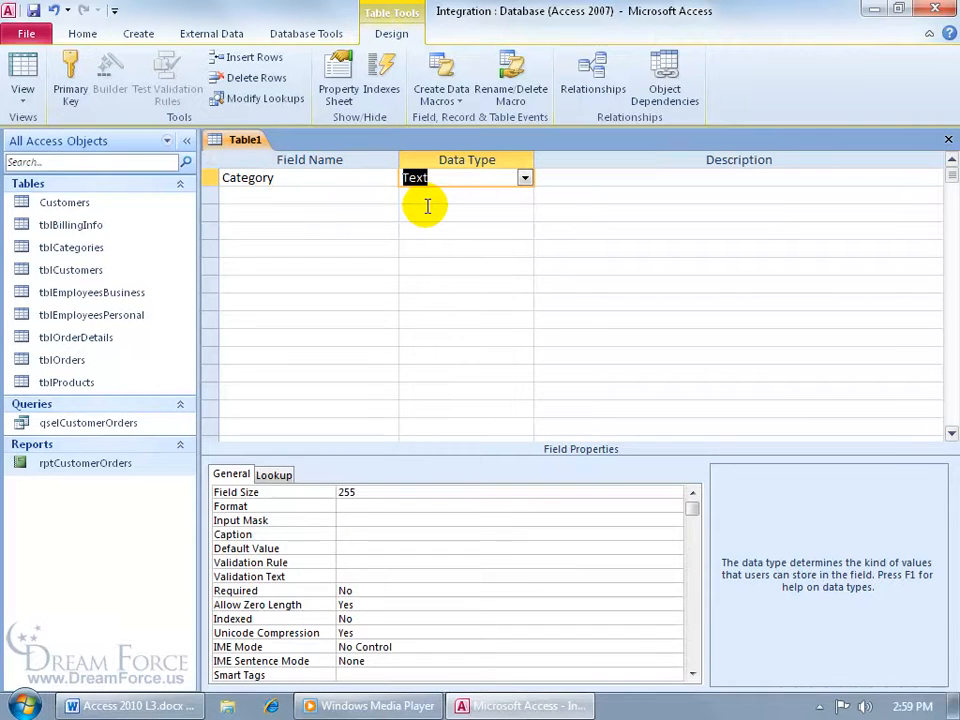
{"action": "mouse_move", "coordinate": [436, 268]}
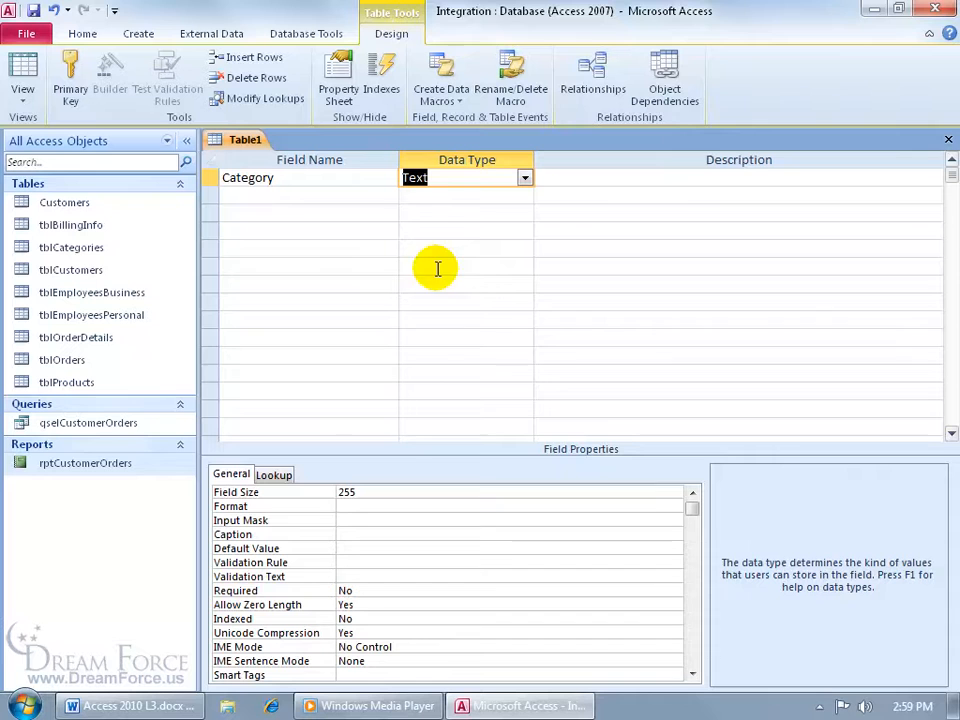
{"action": "mouse_move", "coordinate": [418, 618]}
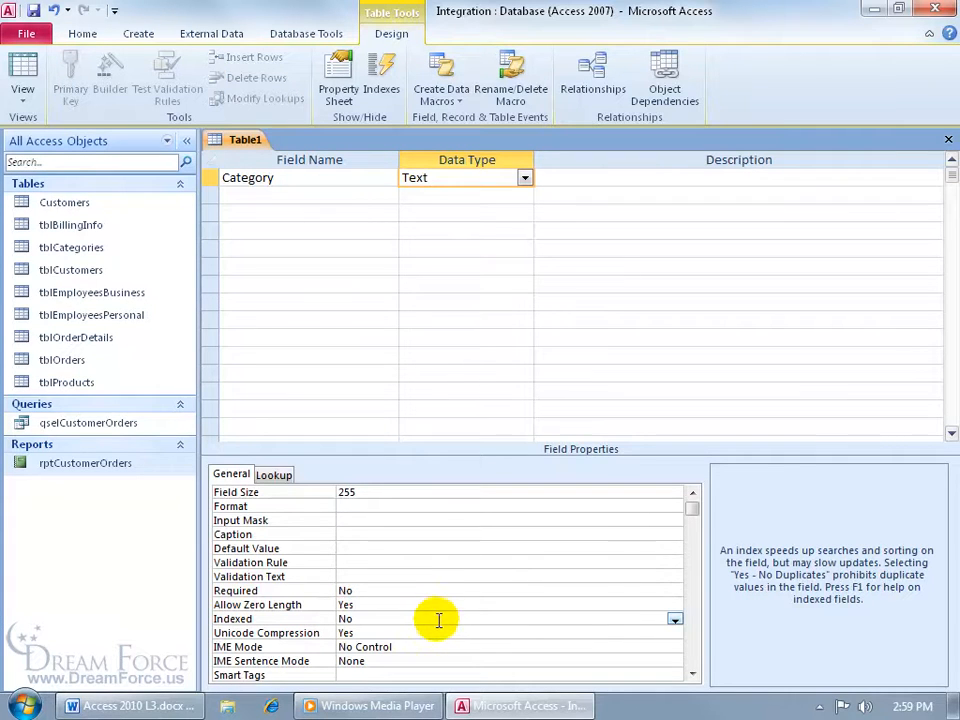
{"action": "left_click", "coordinate": [676, 620]}
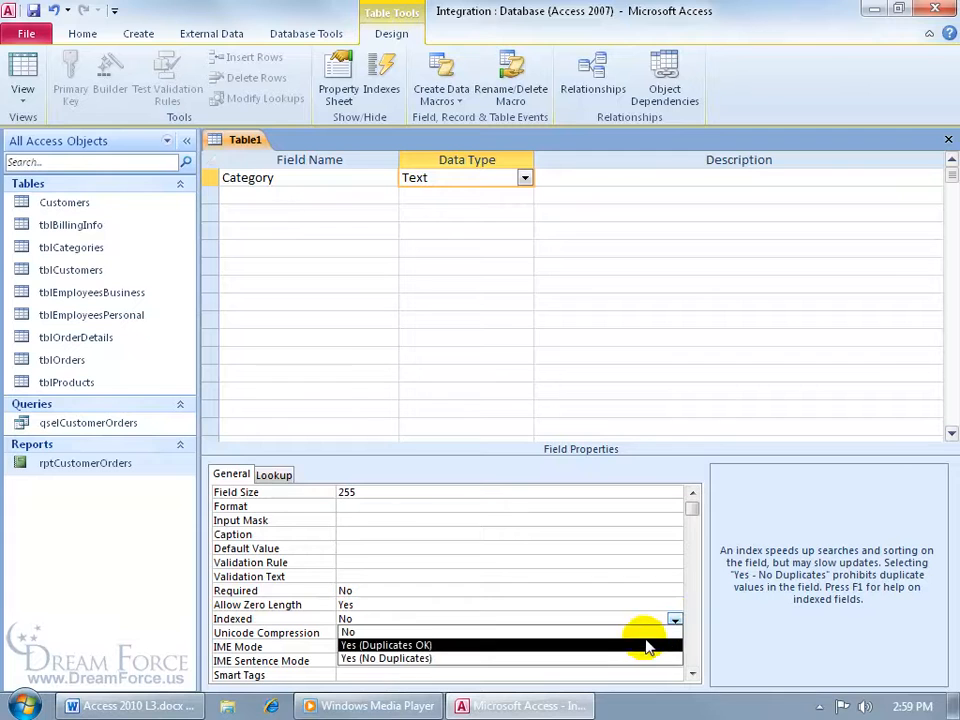
{"action": "left_click", "coordinate": [384, 658]}
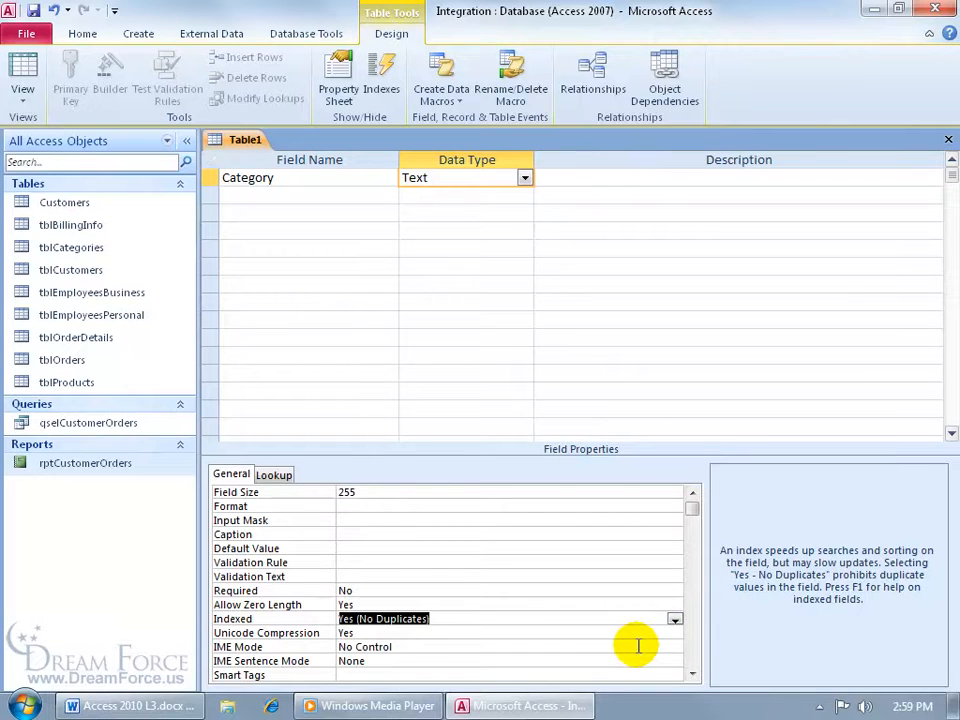
{"action": "mouse_move", "coordinate": [796, 598]}
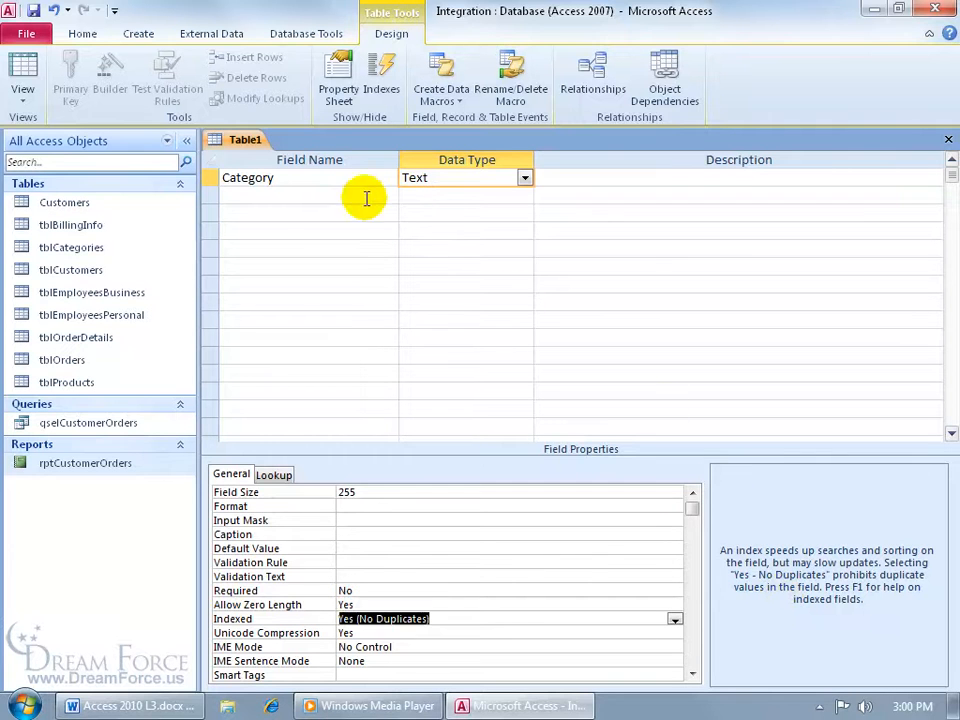
Add a Page Number field of data type Number
{"action": "type", "text": "Page Number"}
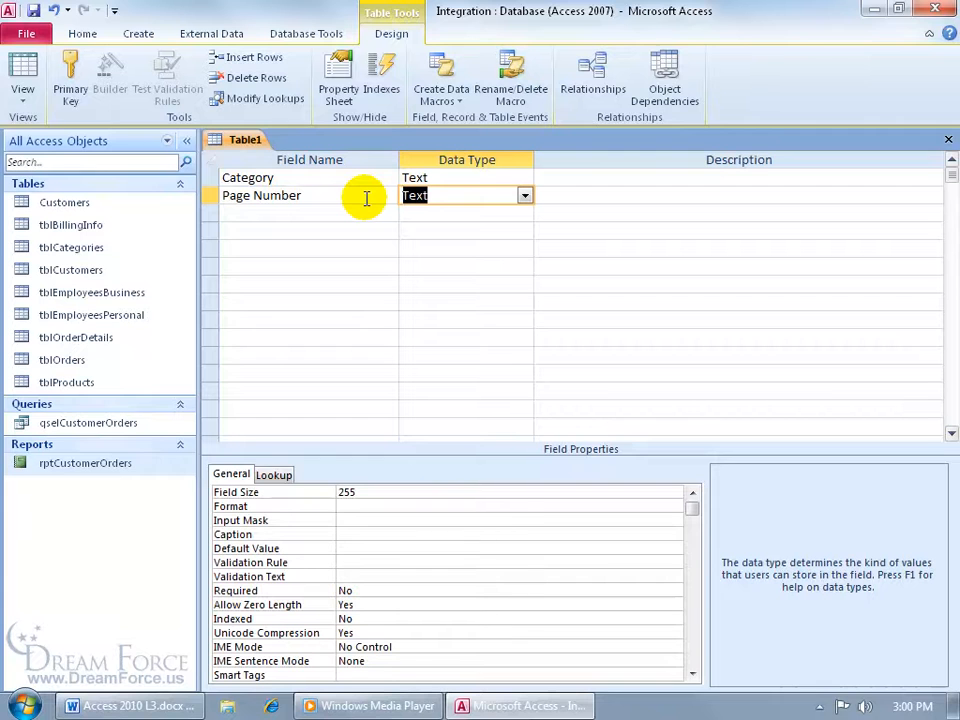
{"action": "type", "text": "number"}
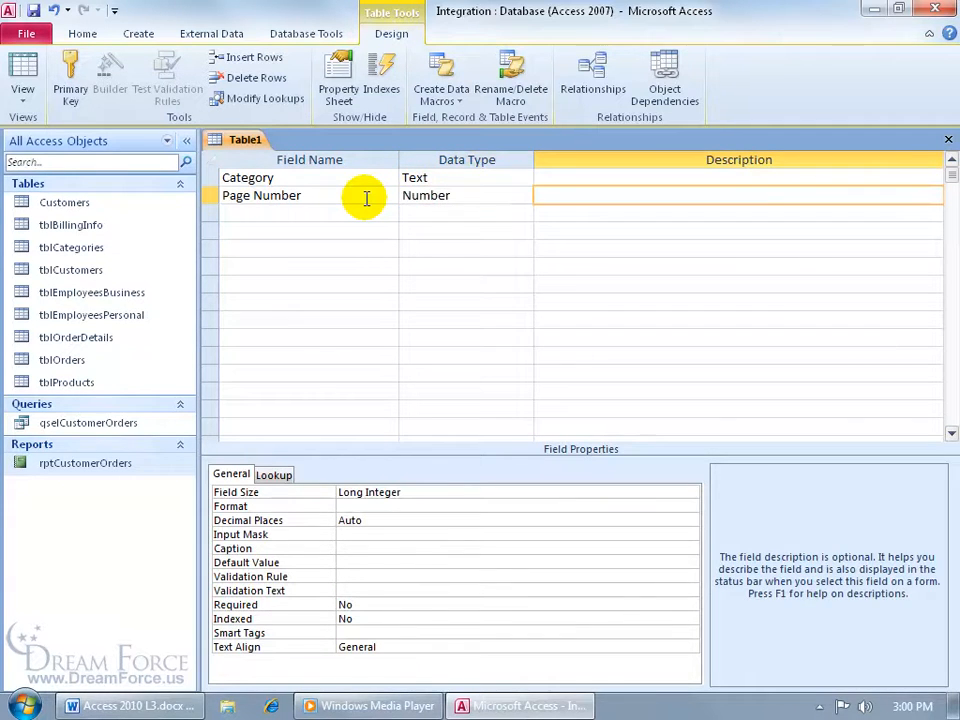
Save the table as Table of Contents without a primary key
{"action": "left_click", "coordinate": [738, 196]}
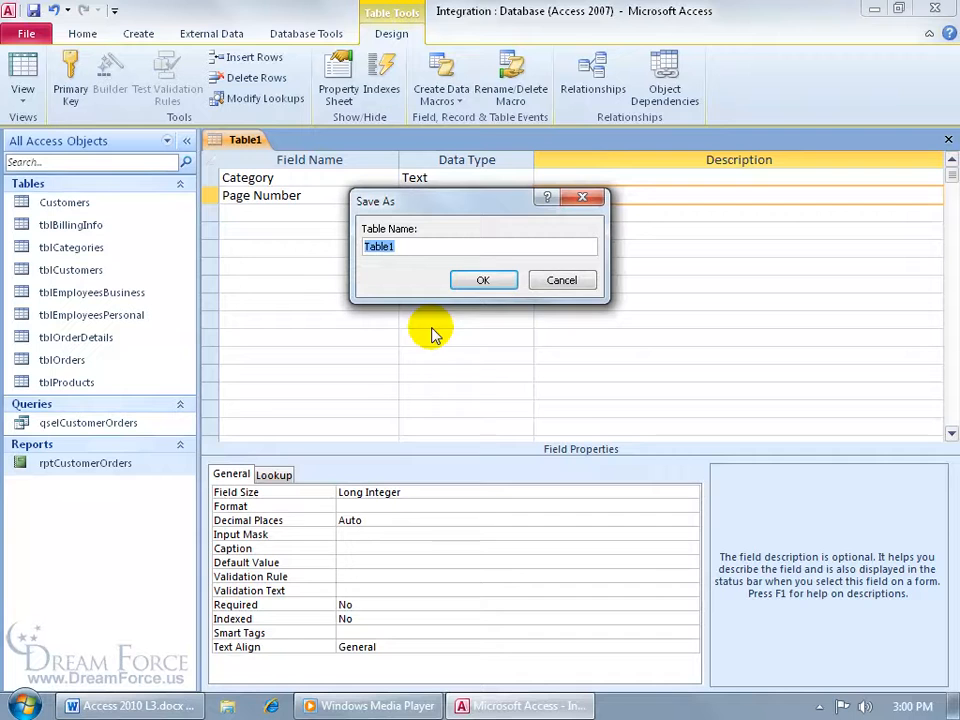
{"action": "left_click", "coordinate": [484, 280]}
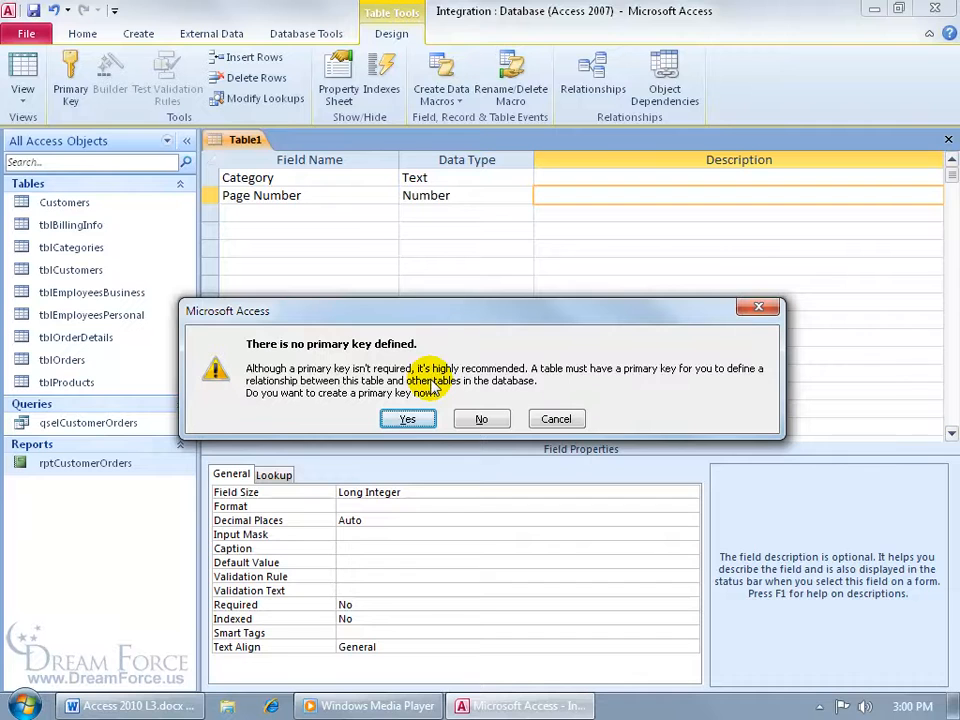
{"action": "left_click", "coordinate": [482, 418]}
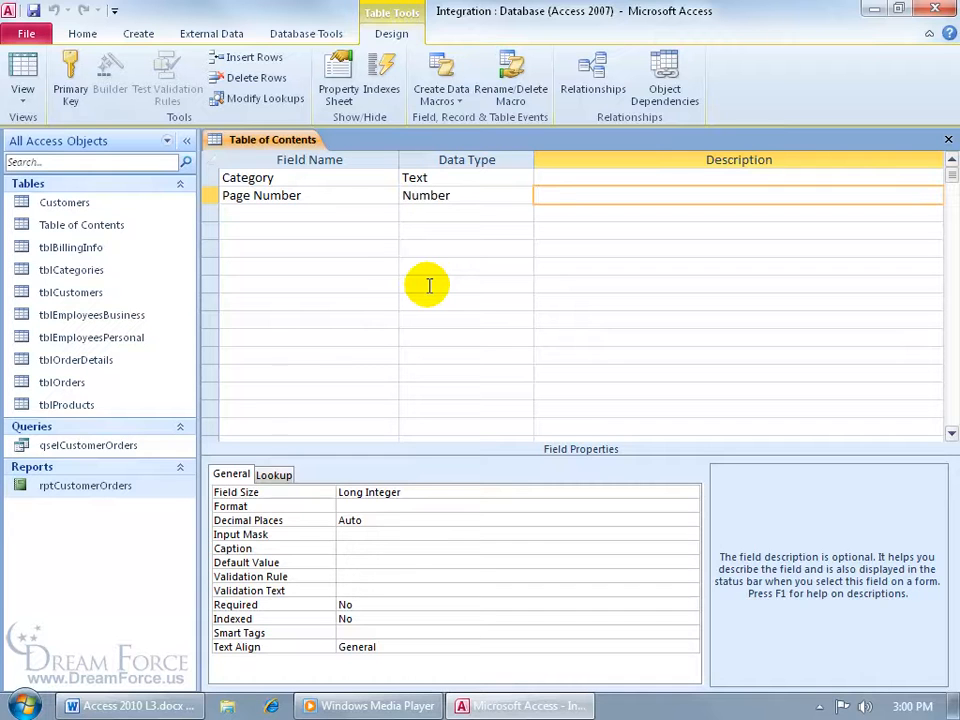
{"action": "mouse_move", "coordinate": [156, 500]}
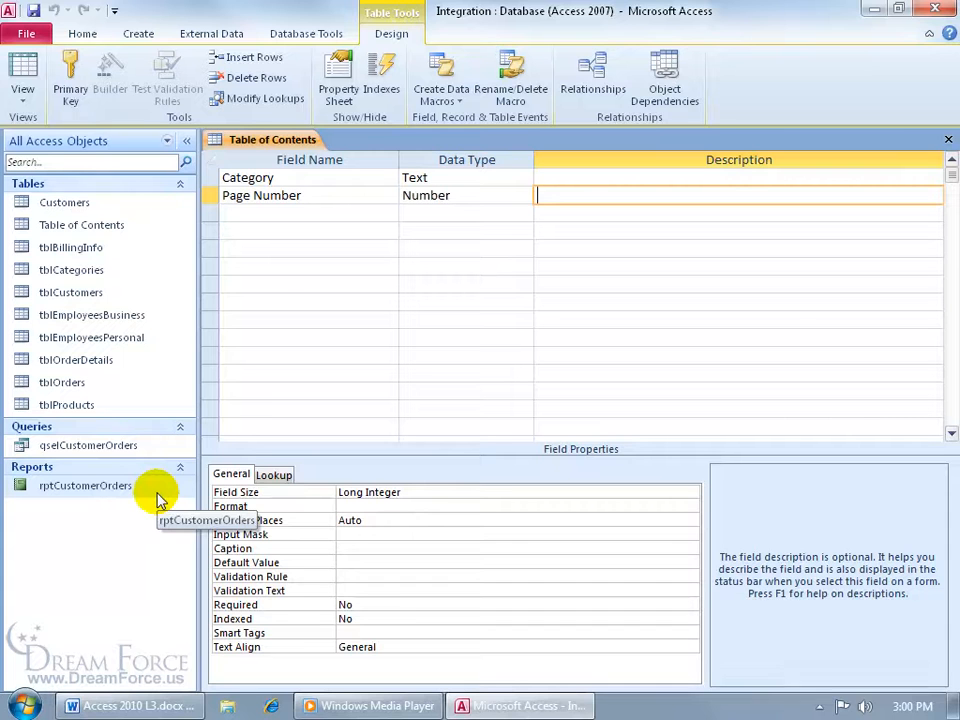
{"action": "mouse_move", "coordinate": [348, 238]}
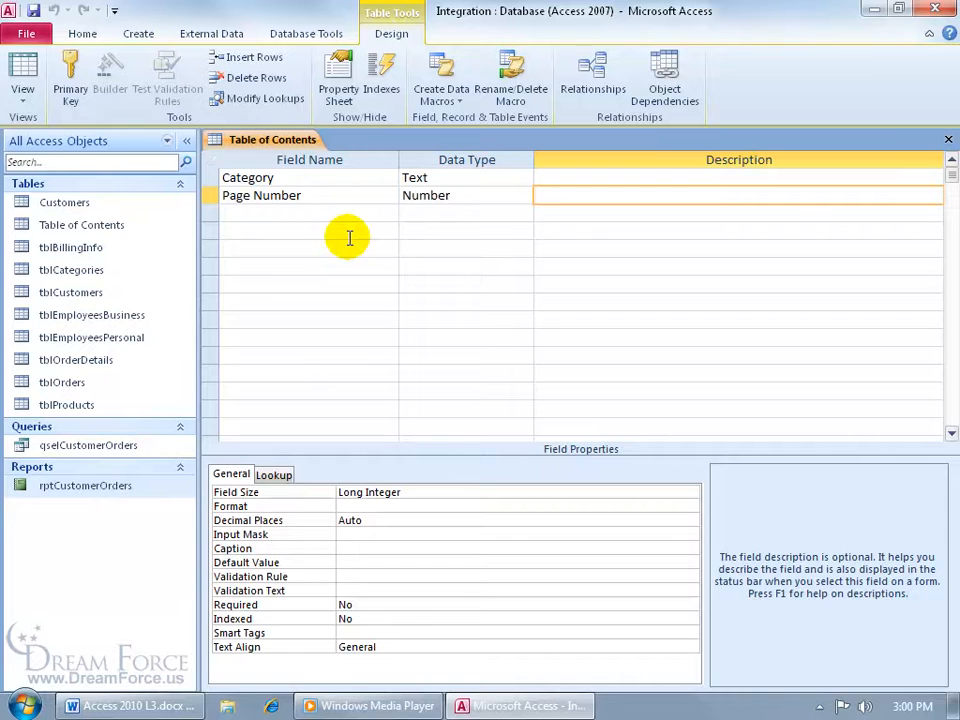
{"action": "mouse_move", "coordinate": [338, 222]}
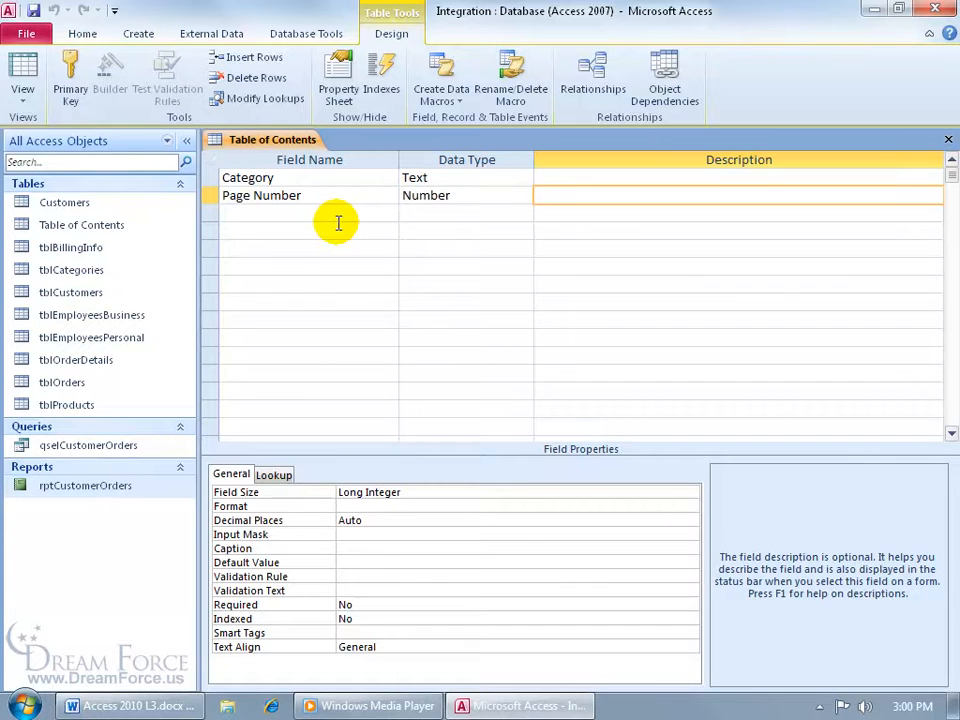
{"action": "left_click", "coordinate": [740, 196]}
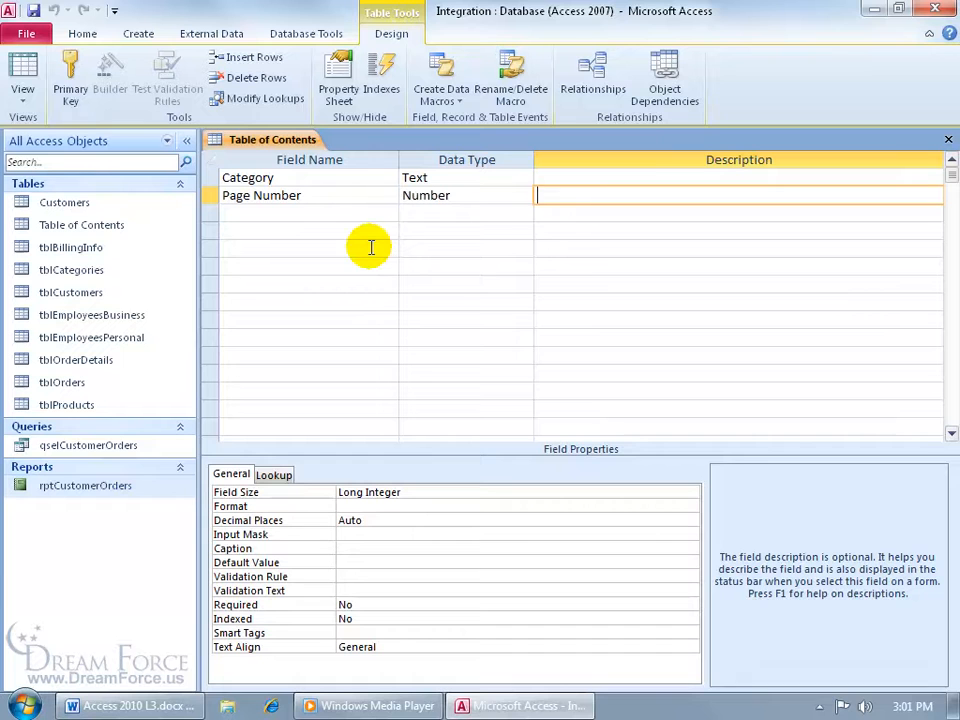
{"action": "mouse_move", "coordinate": [366, 232]}
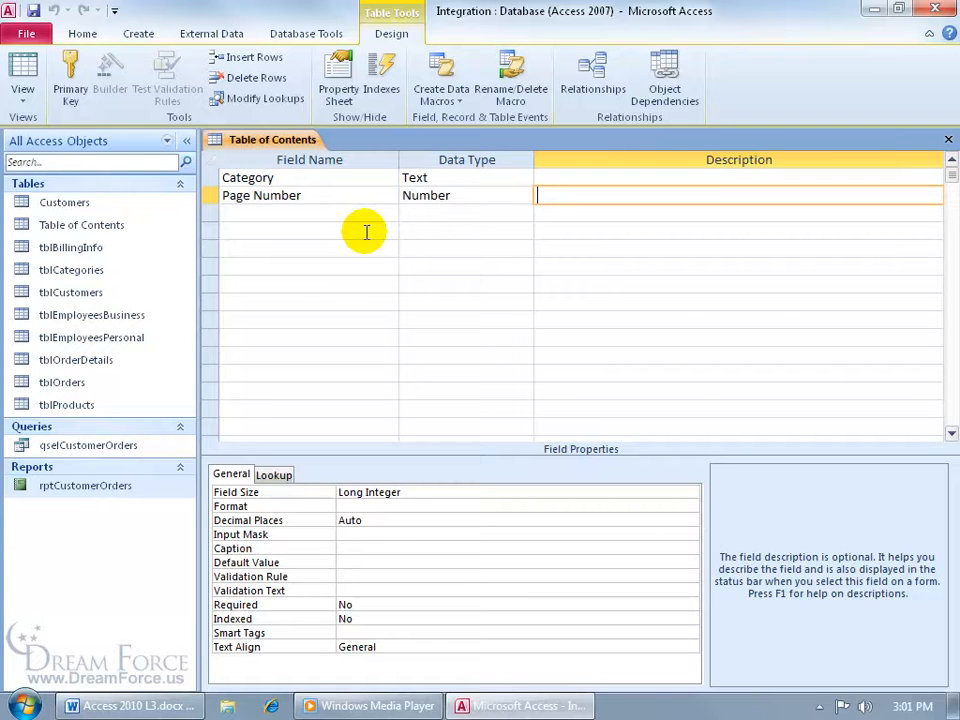
{"action": "mouse_move", "coordinate": [364, 224]}
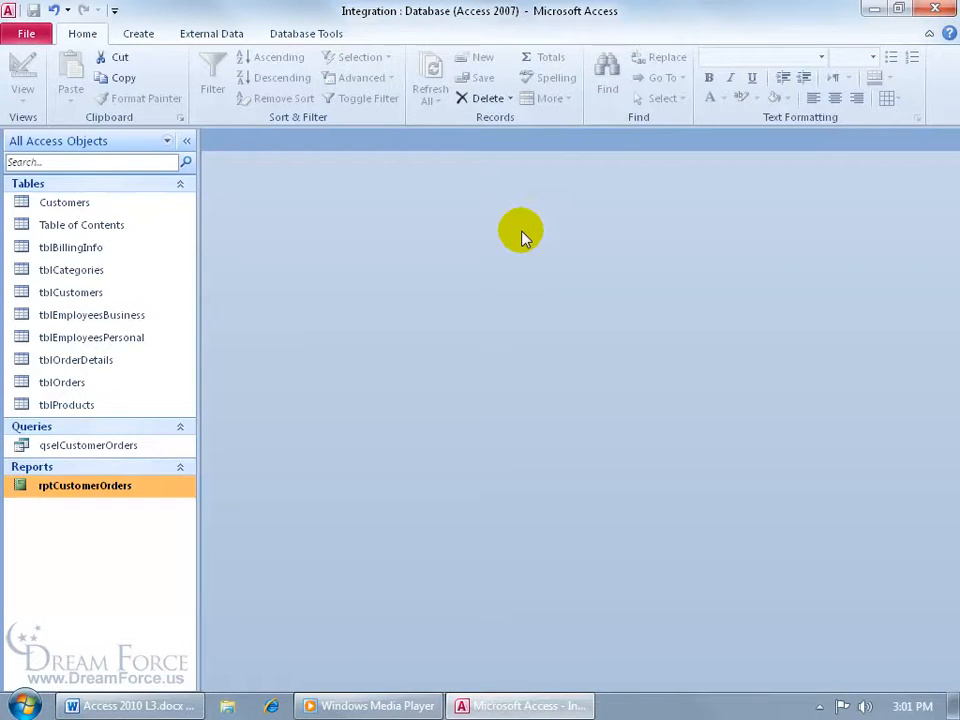
Create a new module holding the InitToc, UpdateToc and UpdatePageNumber functions
{"action": "left_click", "coordinate": [138, 32]}
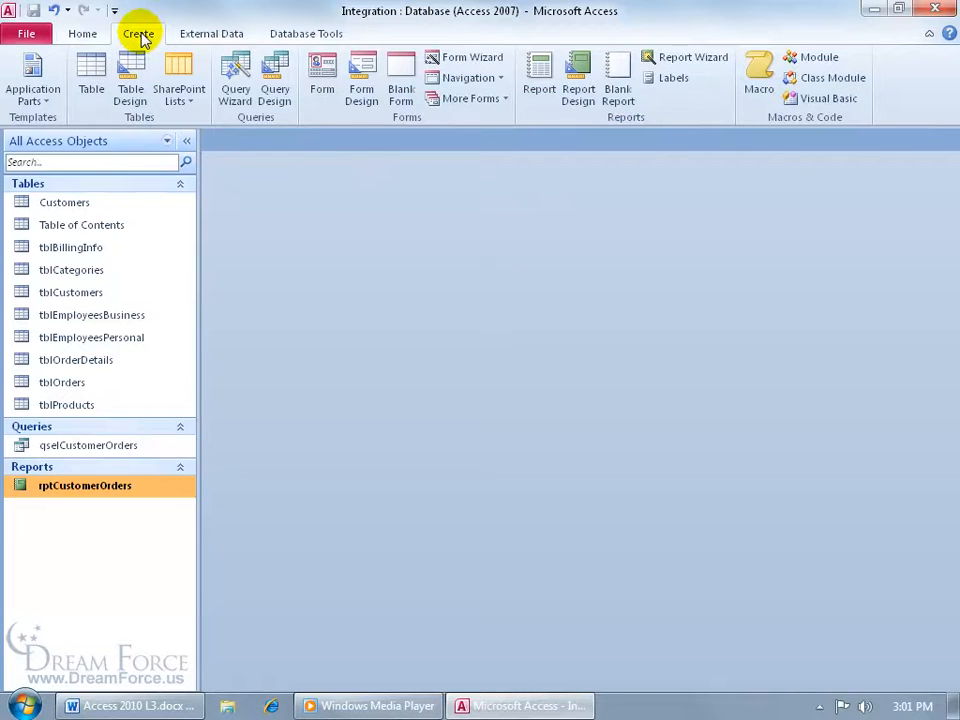
{"action": "mouse_move", "coordinate": [804, 144]}
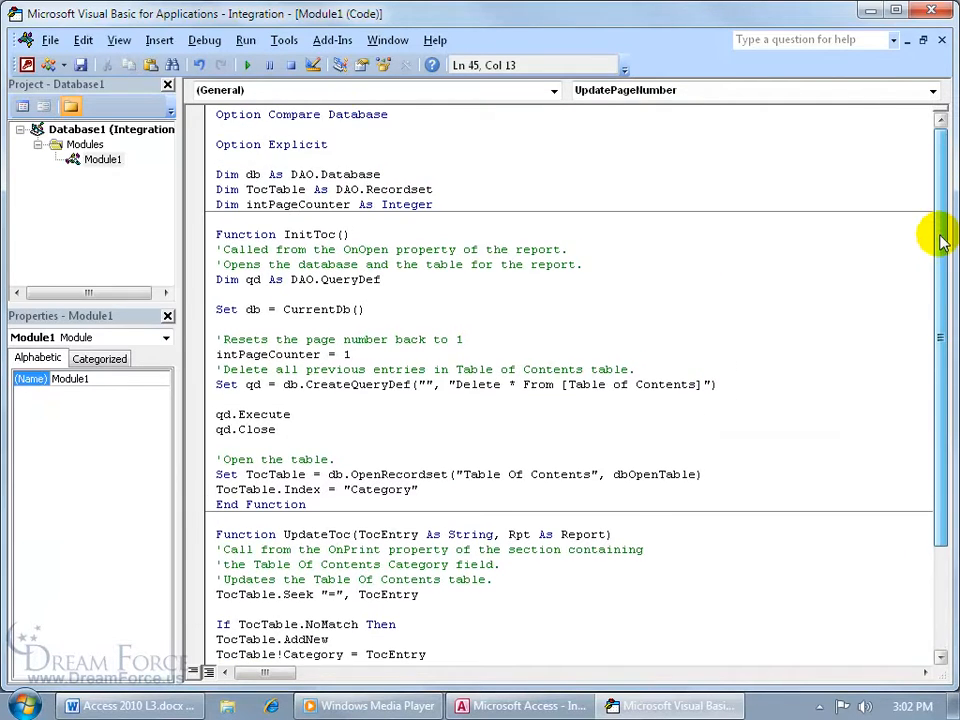
{"action": "mouse_move", "coordinate": [768, 336]}
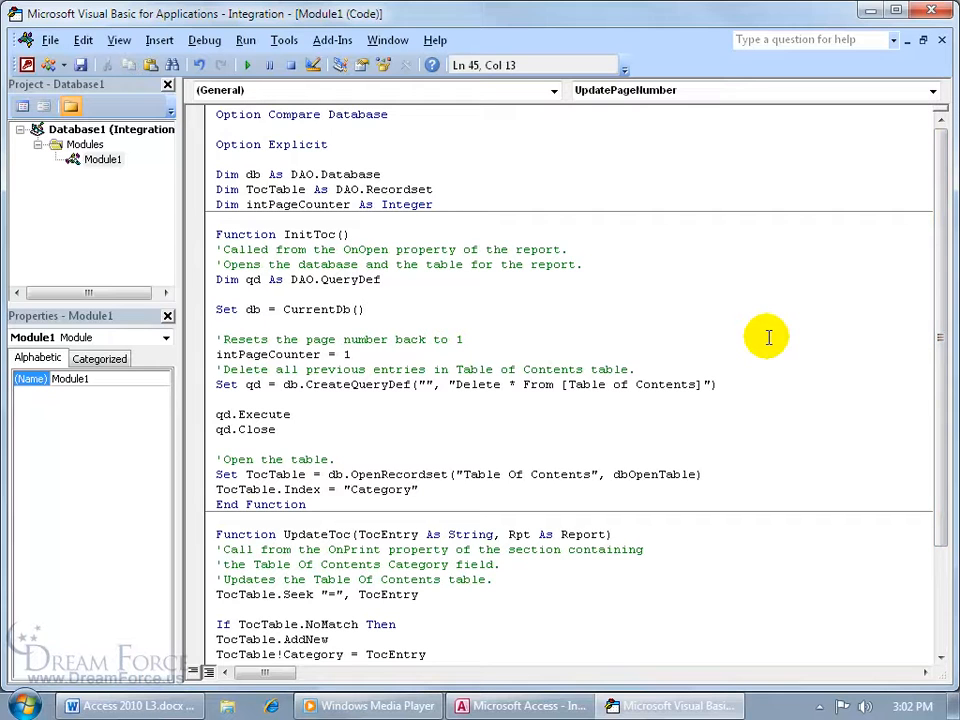
{"action": "mouse_move", "coordinate": [608, 244]}
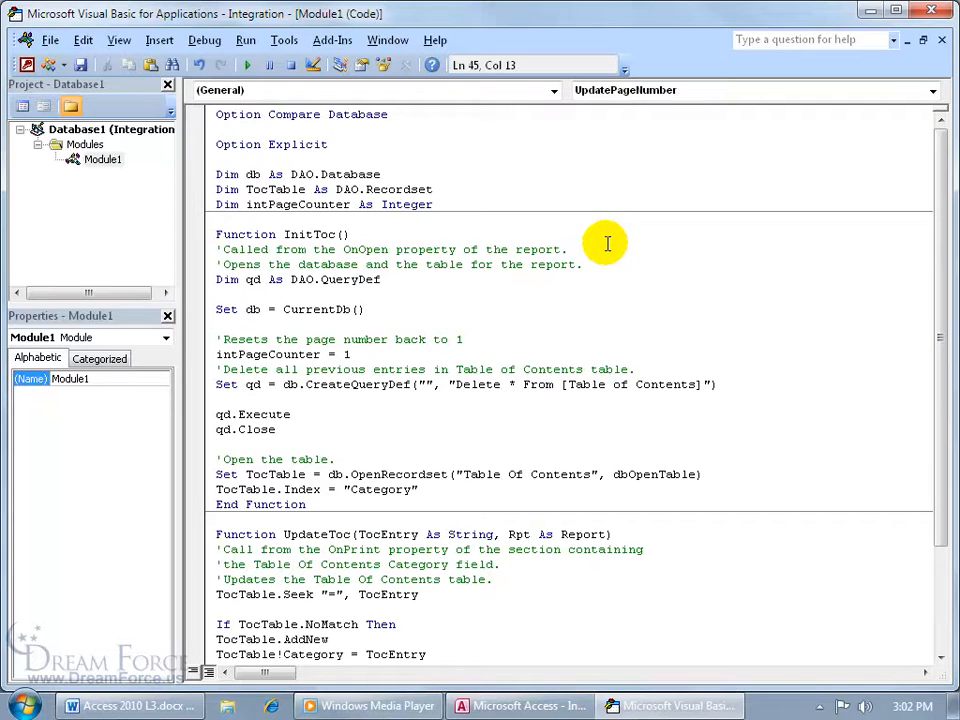
{"action": "mouse_move", "coordinate": [600, 224]}
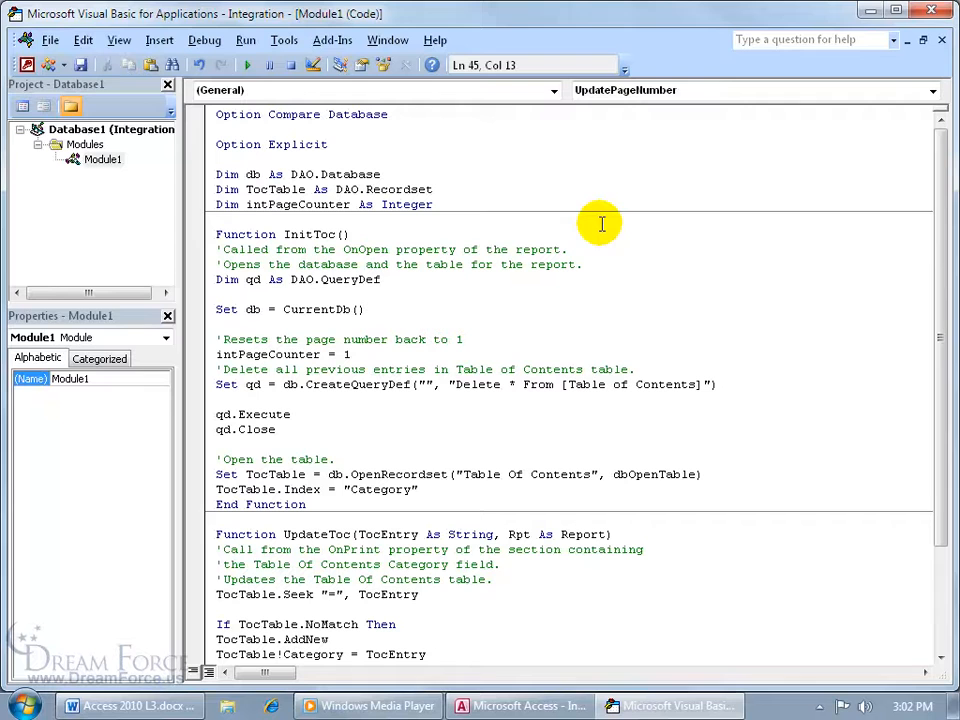
{"action": "mouse_move", "coordinate": [160, 20]}
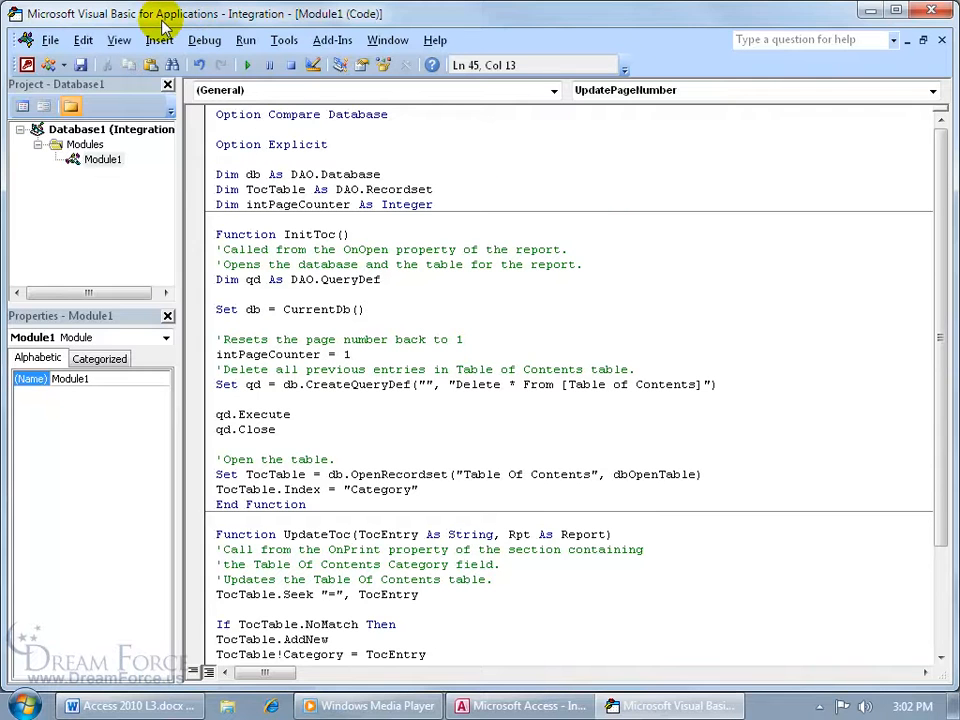
{"action": "mouse_move", "coordinate": [480, 220]}
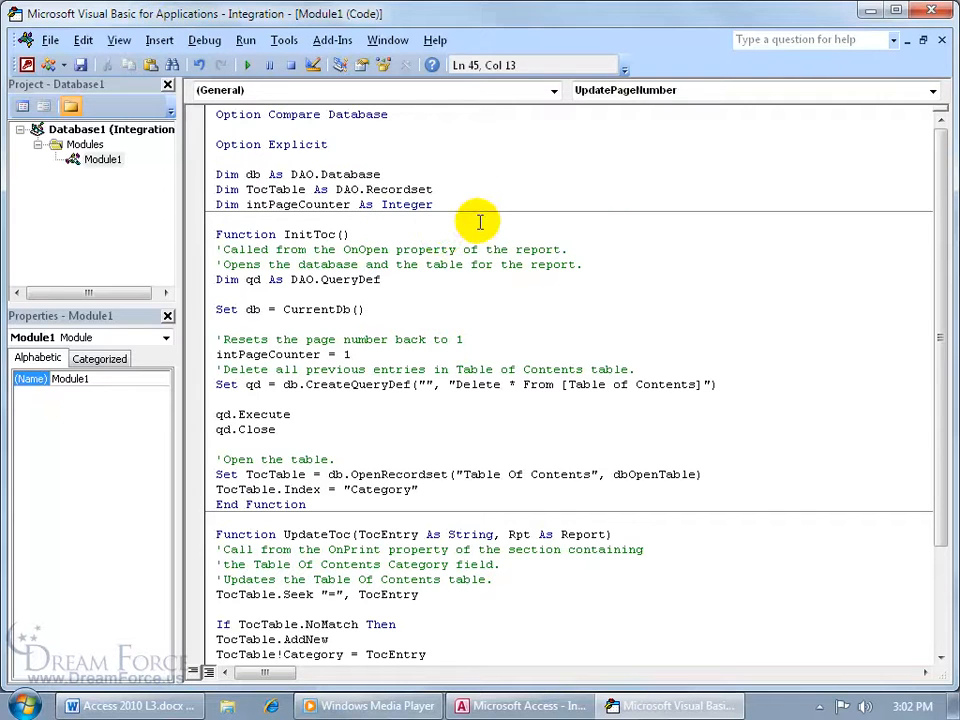
{"action": "mouse_move", "coordinate": [588, 216]}
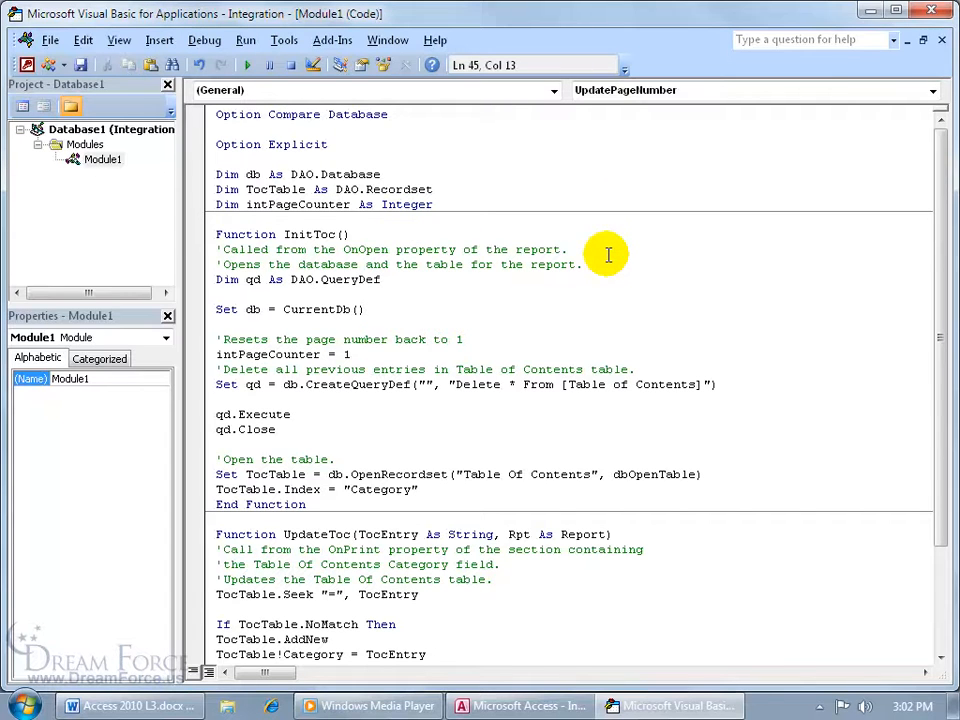
{"action": "mouse_move", "coordinate": [588, 296]}
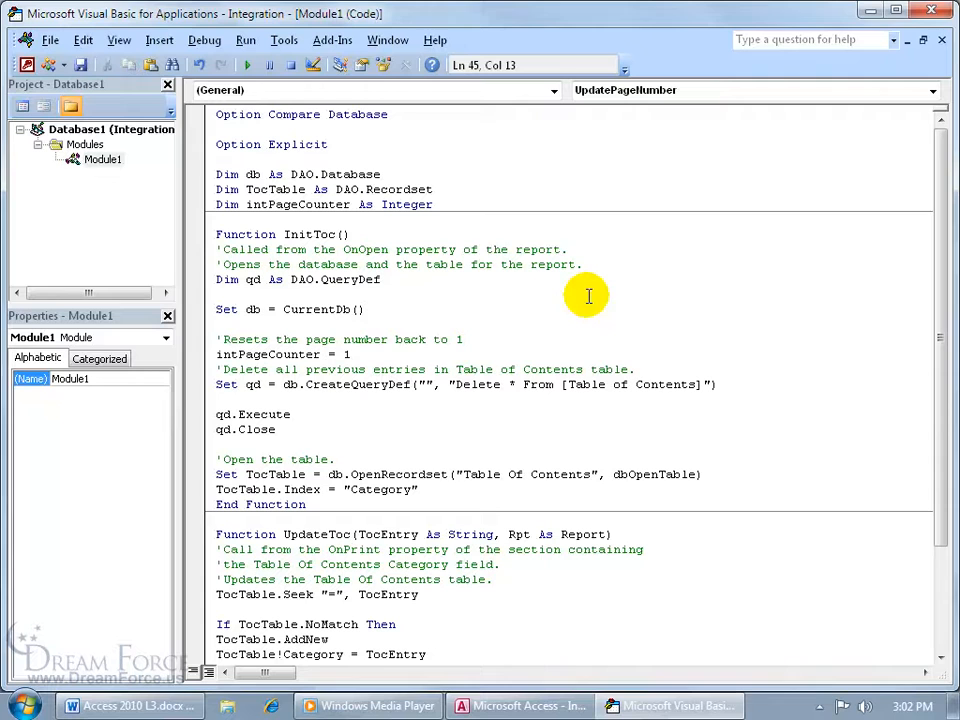
{"action": "mouse_move", "coordinate": [564, 332]}
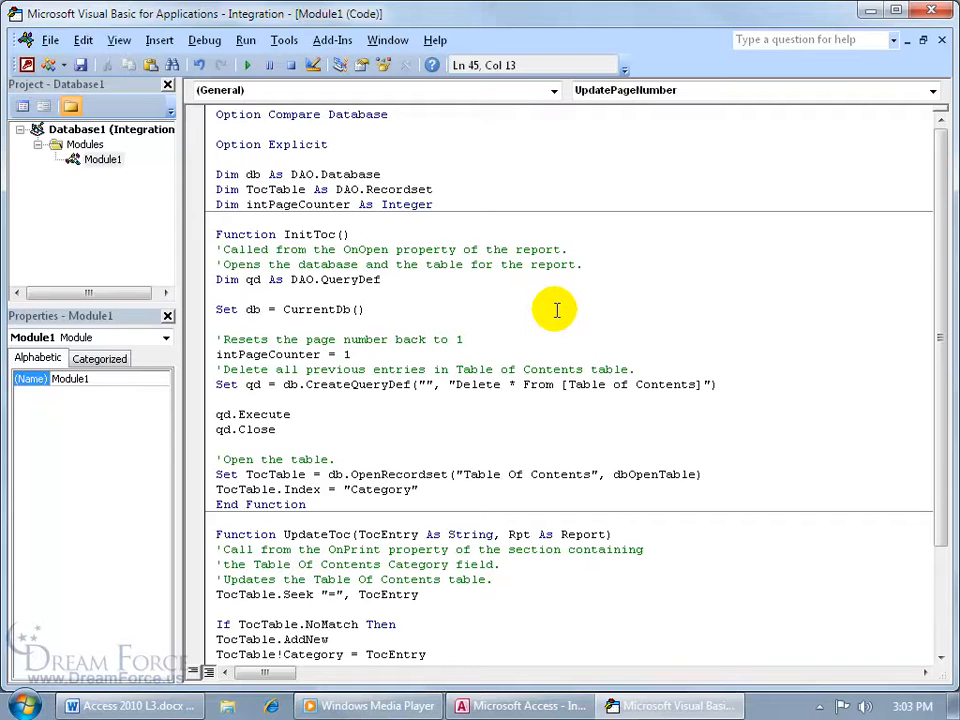
{"action": "mouse_move", "coordinate": [410, 248]}
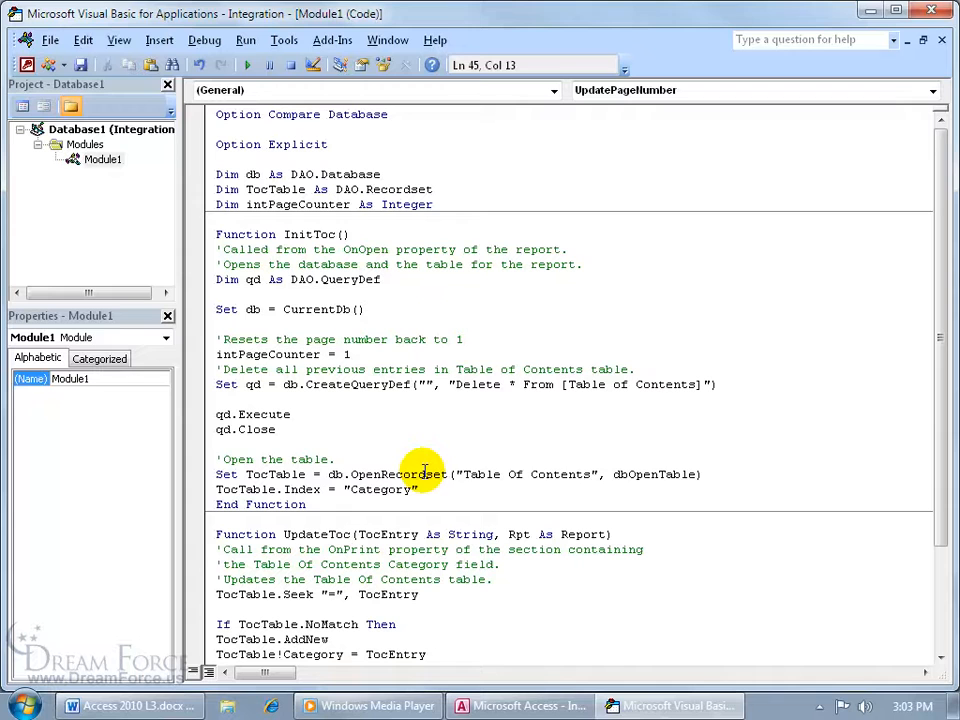
{"action": "mouse_move", "coordinate": [592, 474]}
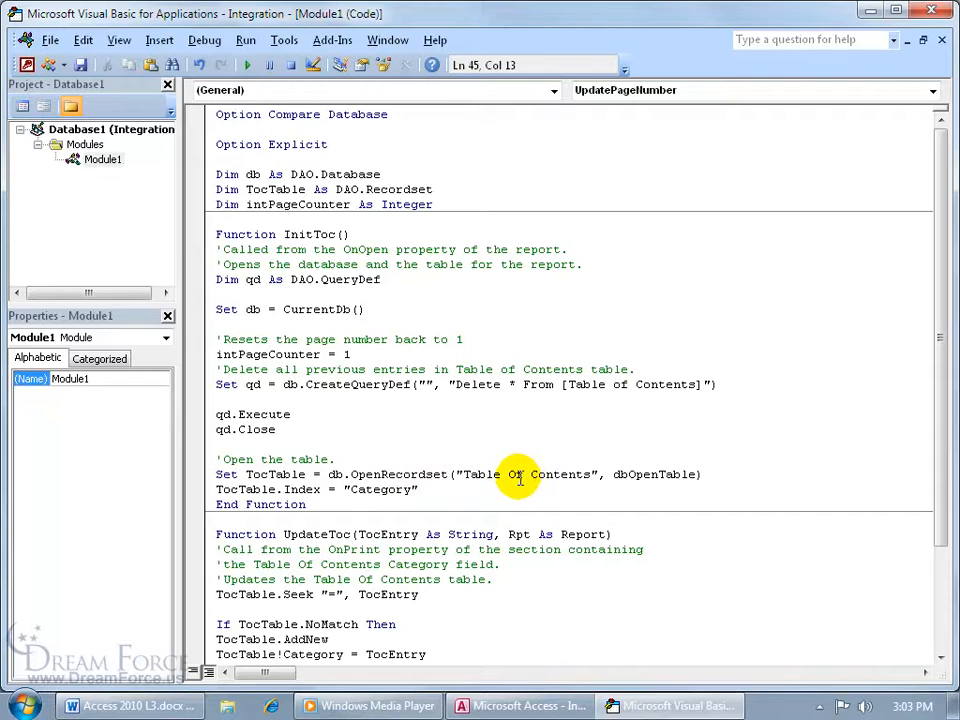
{"action": "mouse_move", "coordinate": [588, 390]}
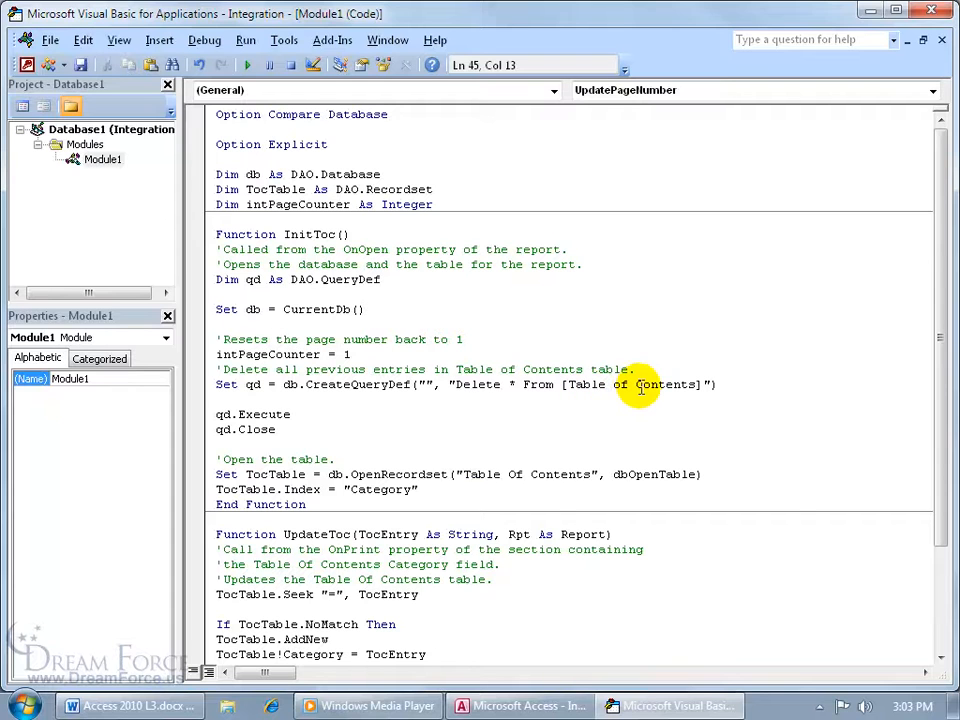
{"action": "mouse_move", "coordinate": [548, 456]}
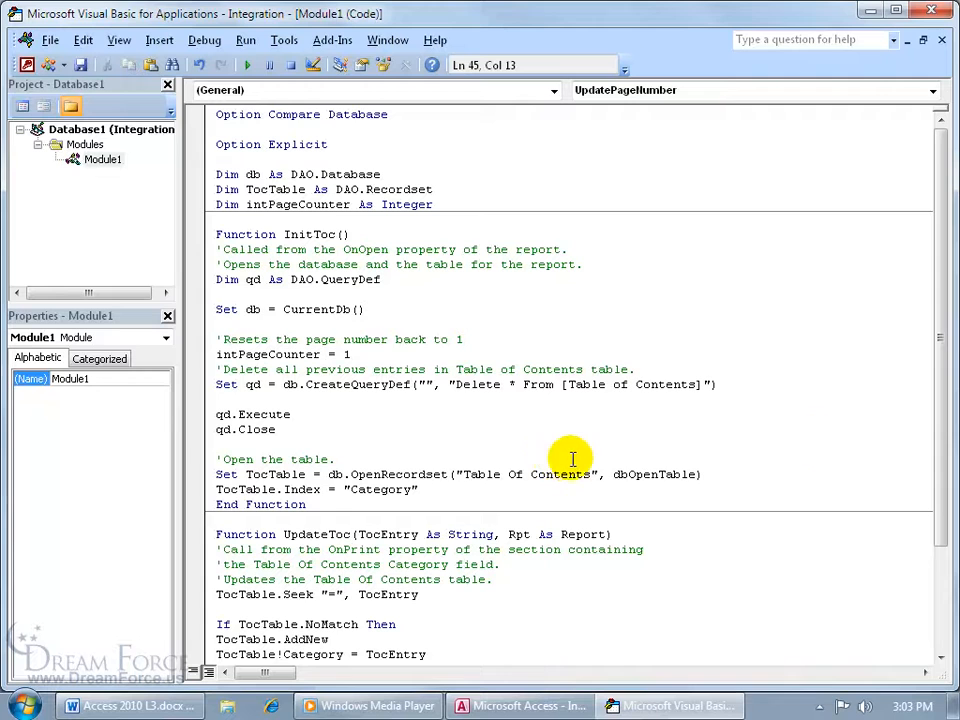
{"action": "scroll", "scroll_direction": "down", "scroll_amount": 3}
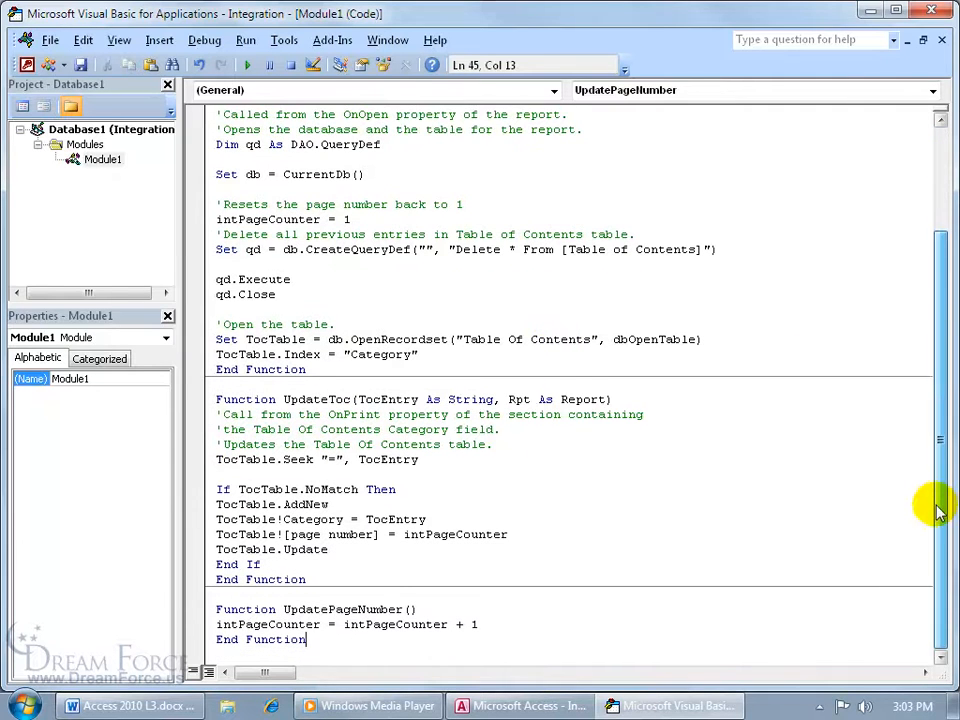
{"action": "mouse_move", "coordinate": [548, 504]}
{"action": "type", "text": "TOC"}
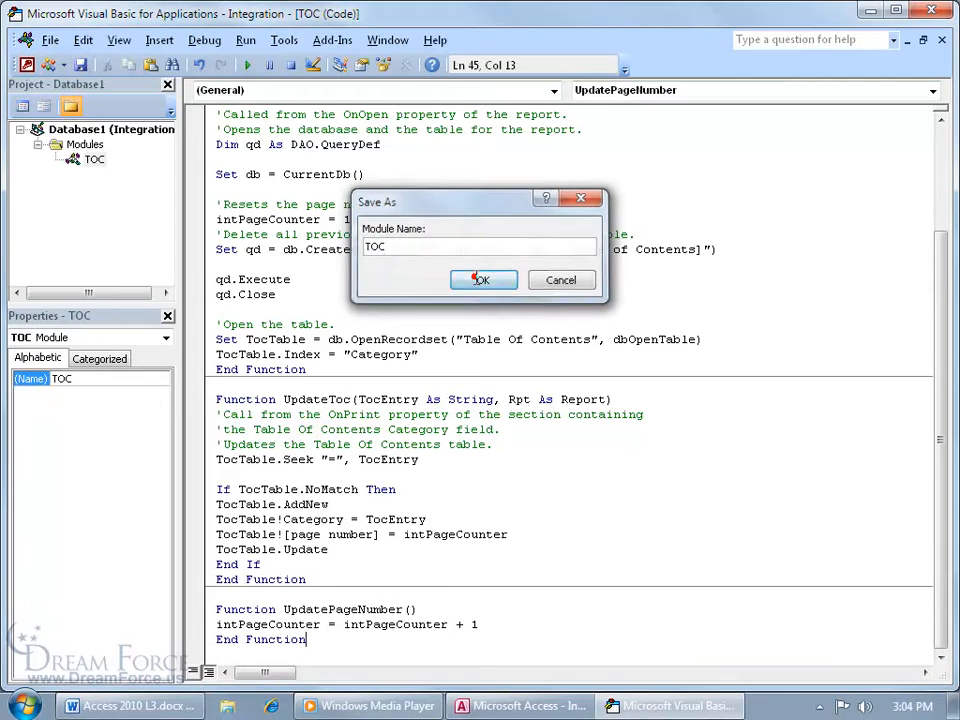
Confirm saving the module as TOC
{"action": "left_click", "coordinate": [484, 280]}
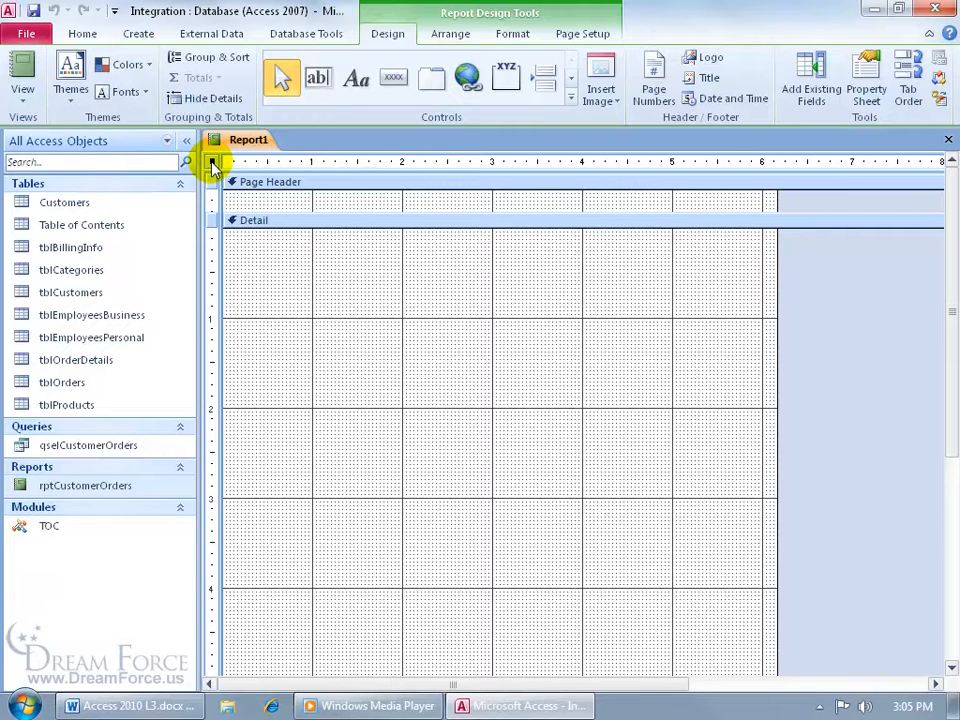
Set the report's Record Source to Table of Contents in the Property Sheet
{"action": "left_click", "coordinate": [866, 76]}
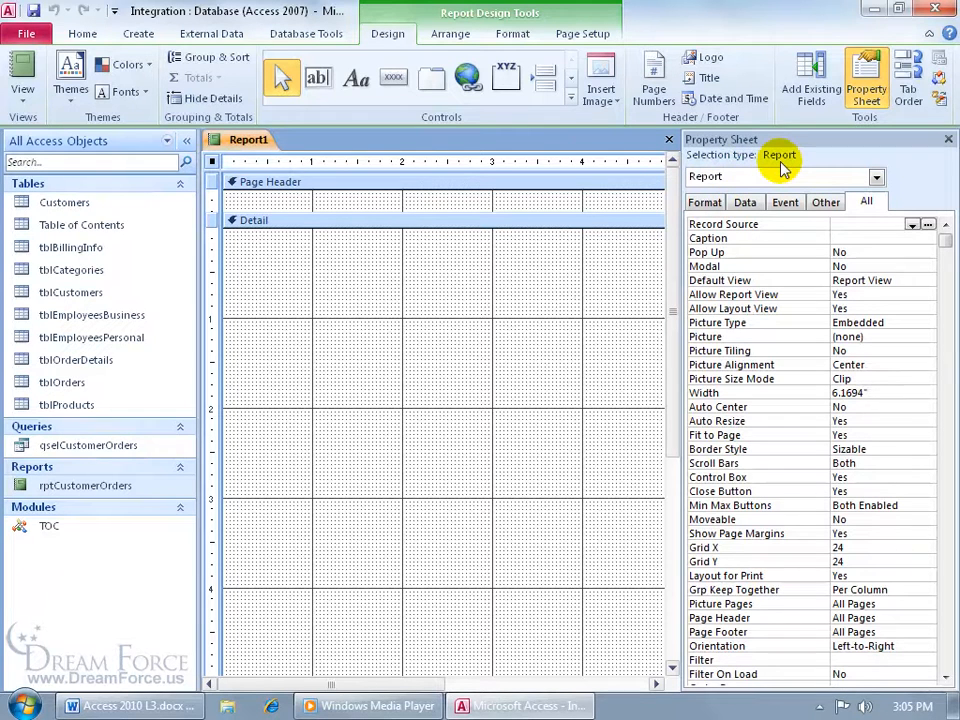
{"action": "mouse_move", "coordinate": [818, 124]}
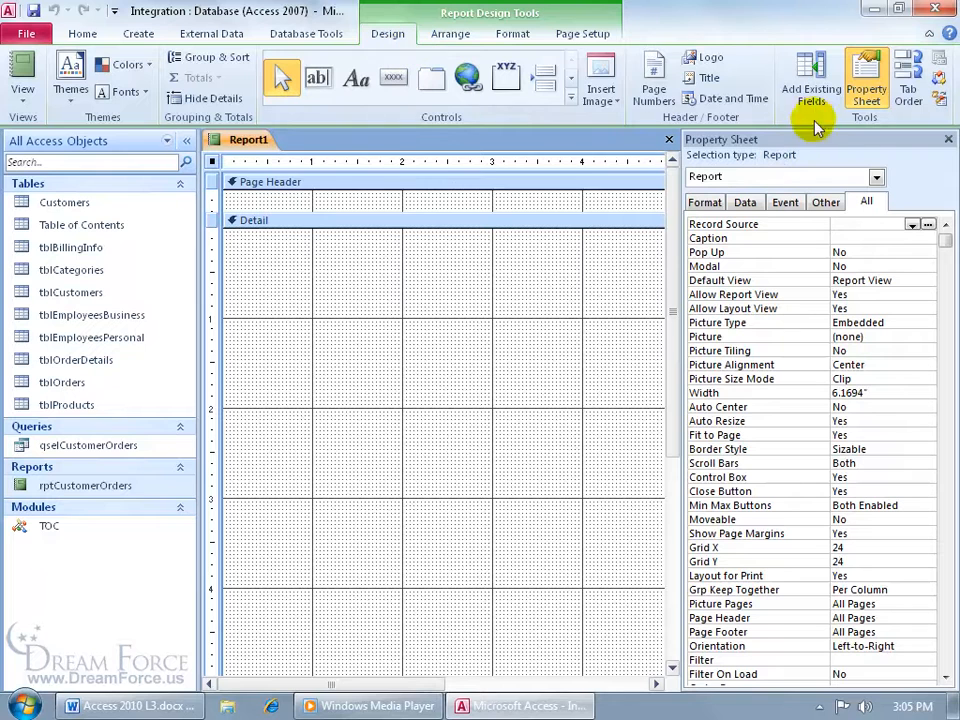
{"action": "mouse_move", "coordinate": [880, 176]}
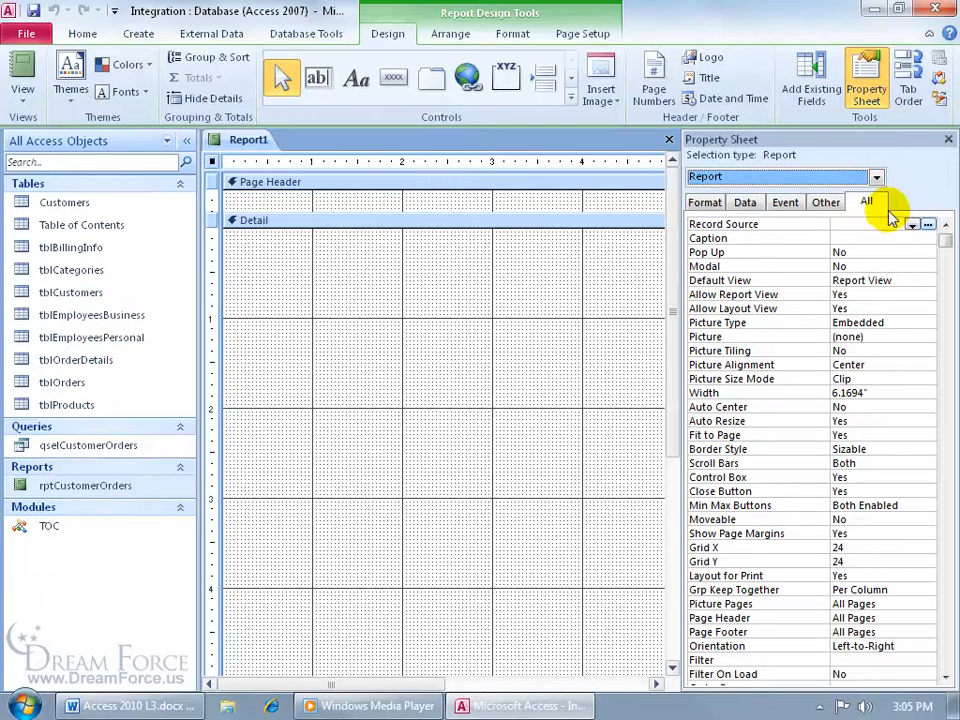
{"action": "left_click", "coordinate": [912, 224]}
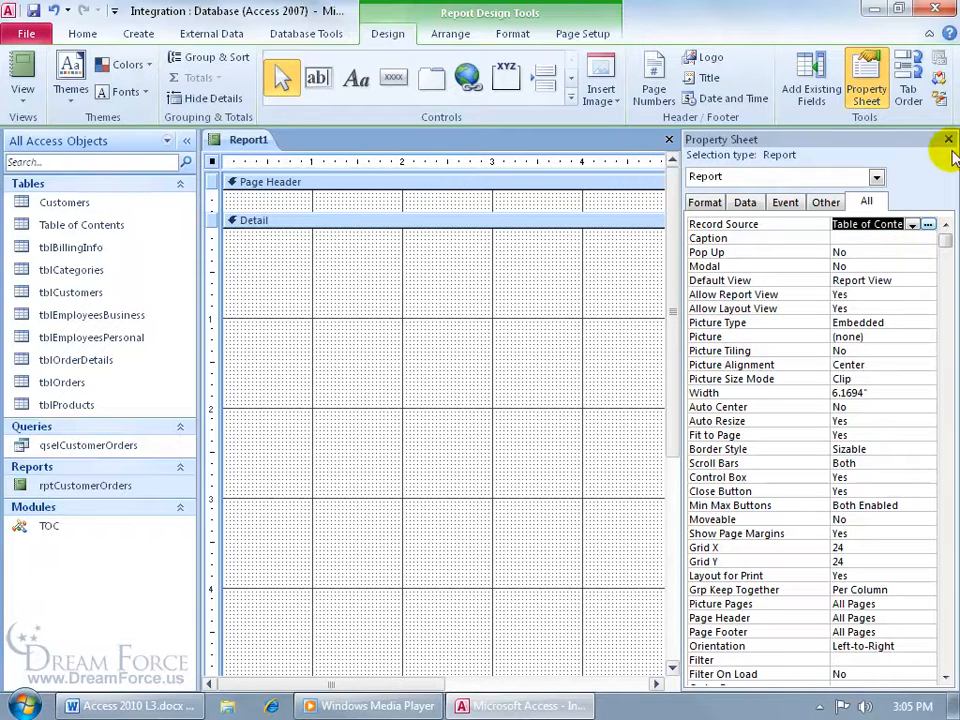
{"action": "left_click", "coordinate": [948, 140]}
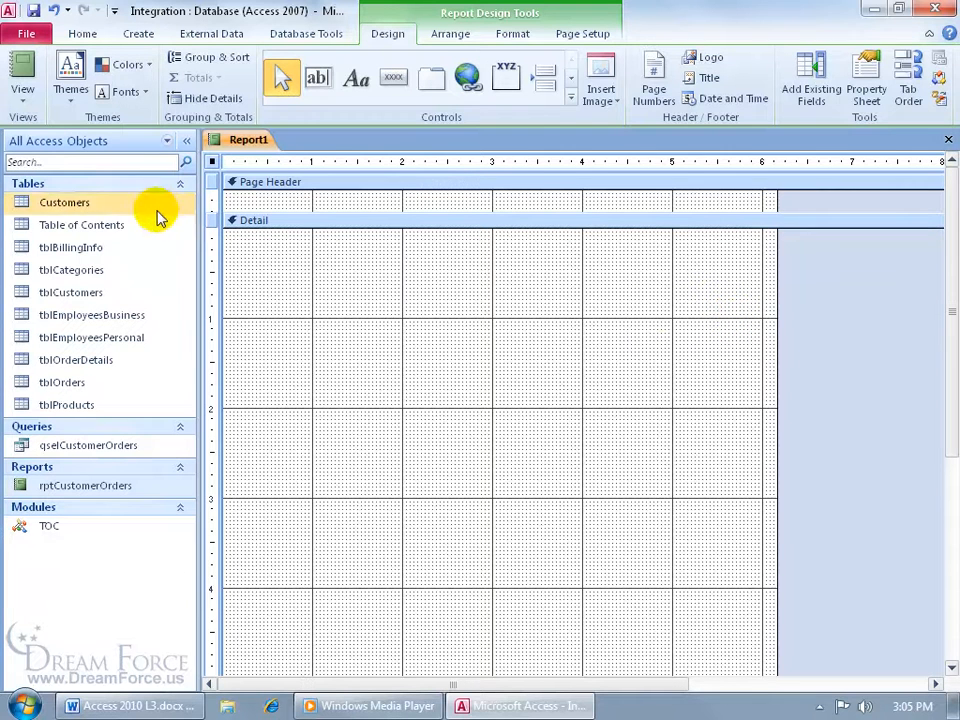
{"action": "mouse_move", "coordinate": [308, 262]}
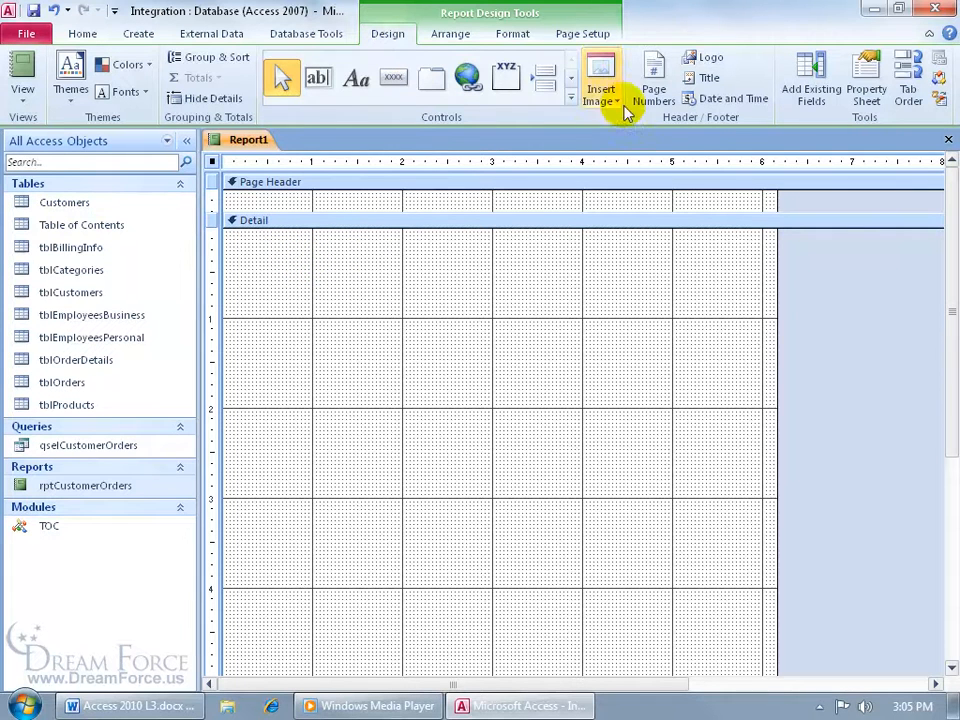
Drag Category and Page Number from the Field List into one row of the Detail section
{"action": "left_click", "coordinate": [812, 76]}
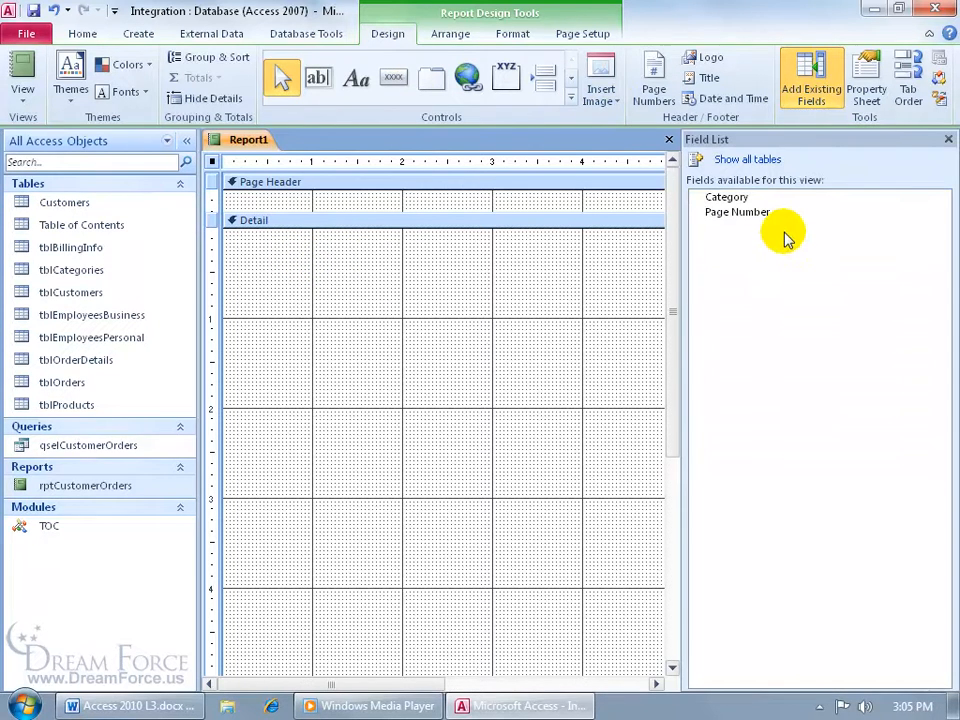
{"action": "left_click", "coordinate": [726, 198]}
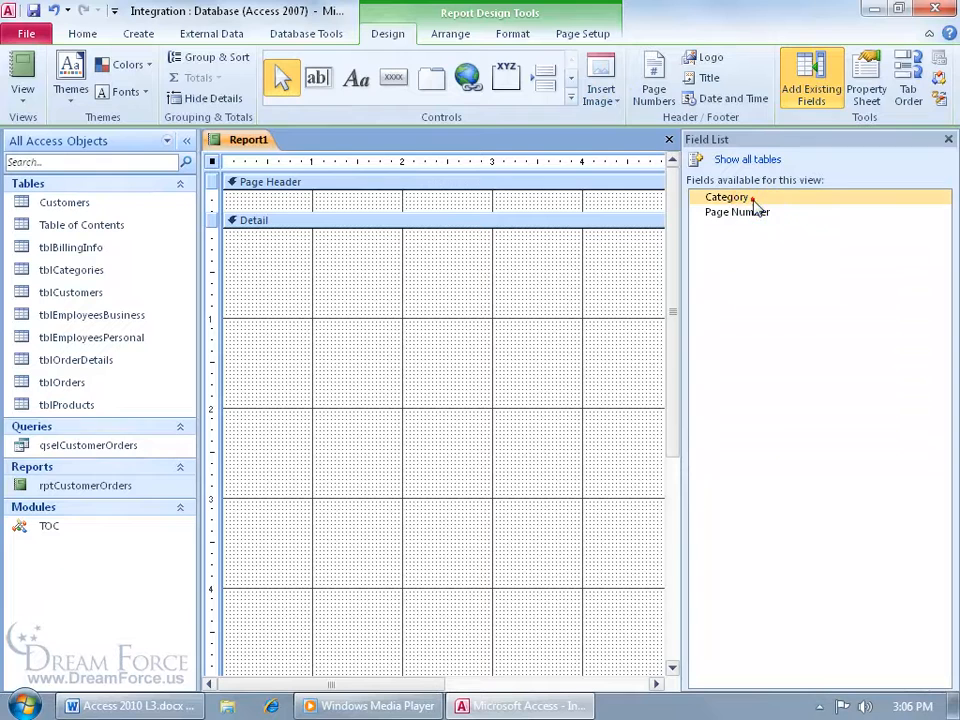
{"action": "left_click_drag", "start_coordinate": [726, 198], "coordinate": [312, 256]}
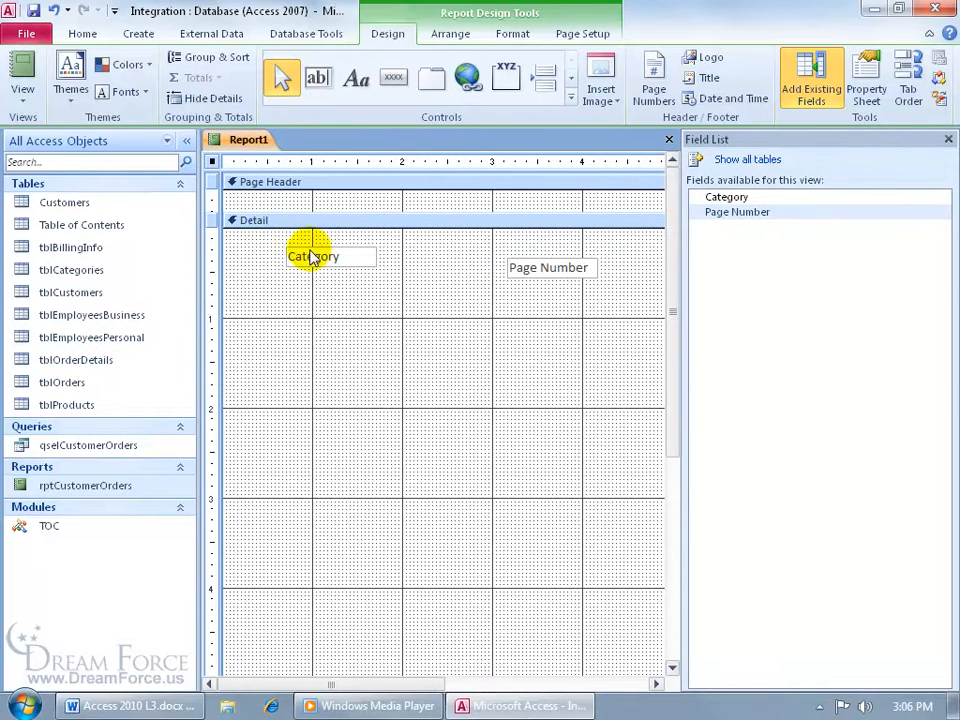
{"action": "left_click_drag", "start_coordinate": [312, 256], "coordinate": [250, 236]}
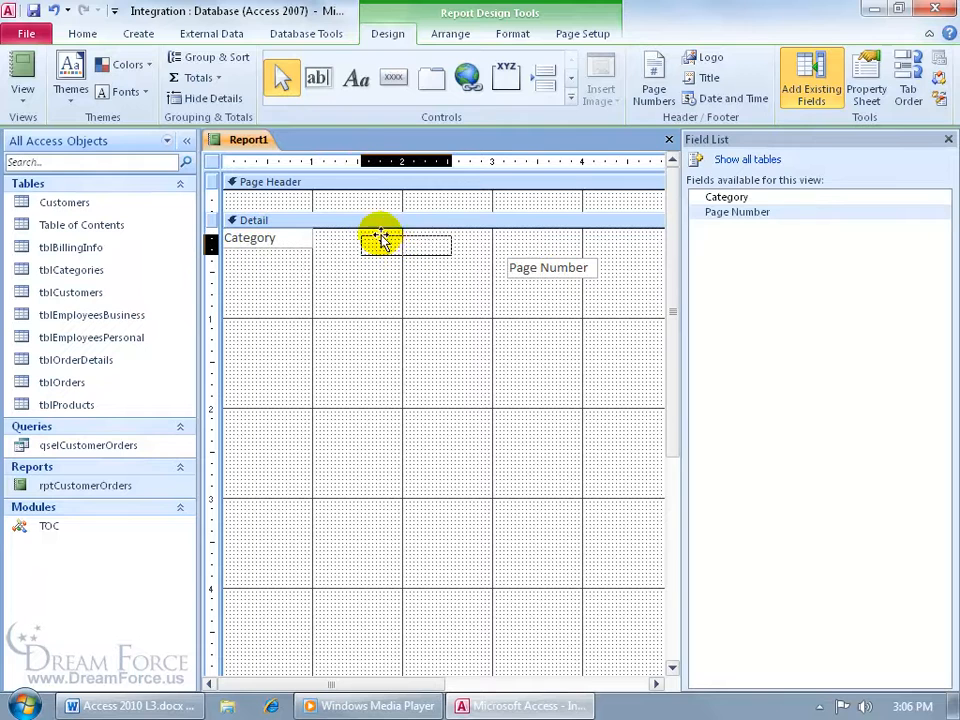
{"action": "left_click_drag", "start_coordinate": [548, 268], "coordinate": [390, 236]}
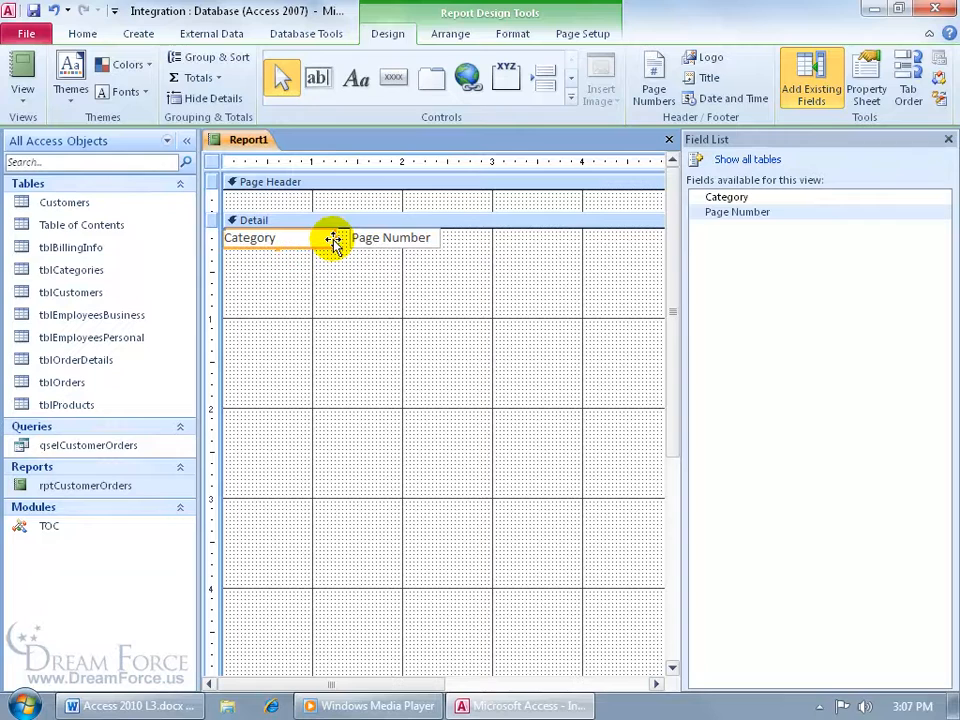
{"action": "left_click", "coordinate": [948, 140]}
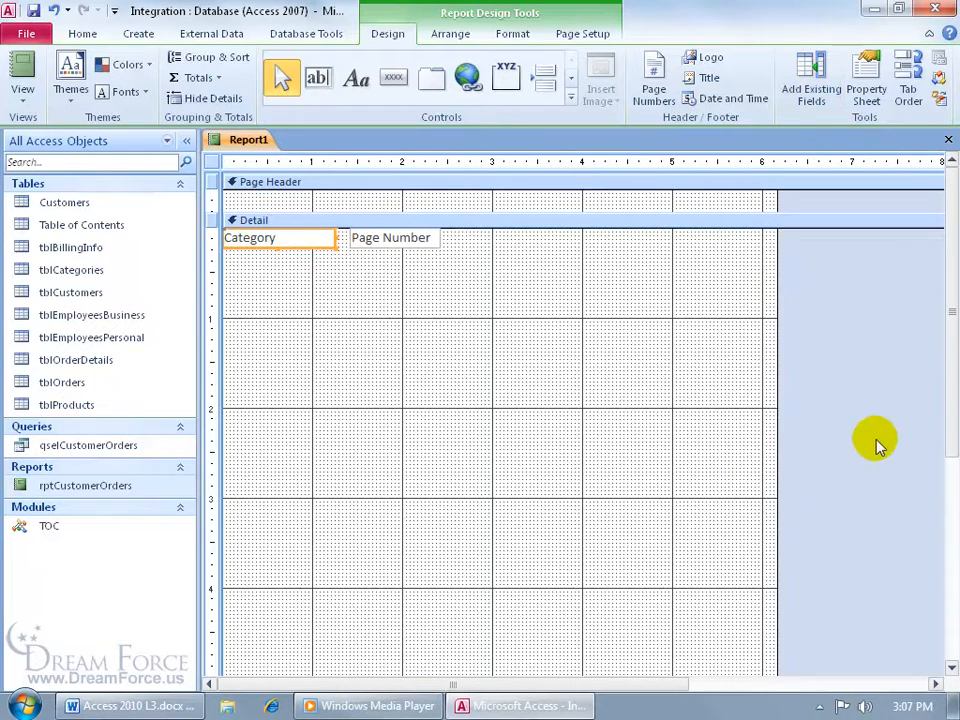
{"action": "scroll", "scroll_direction": "down", "scroll_amount": 3}
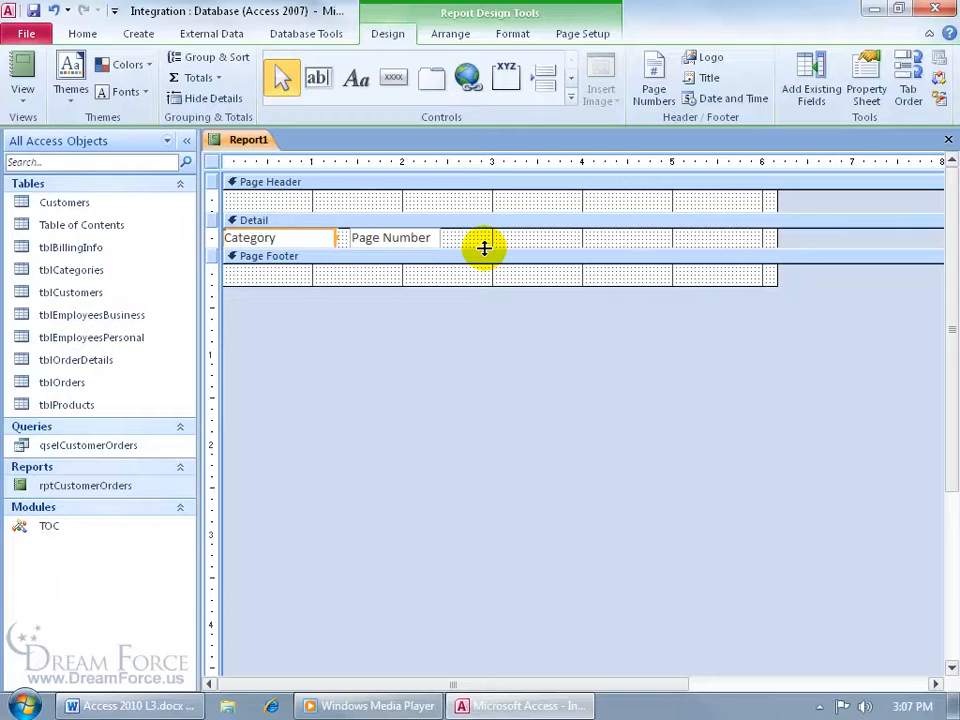
Close the report, saving it as rptTableofContents
{"action": "left_click", "coordinate": [32, 12]}
{"action": "type", "text": "rptTableofContents"}
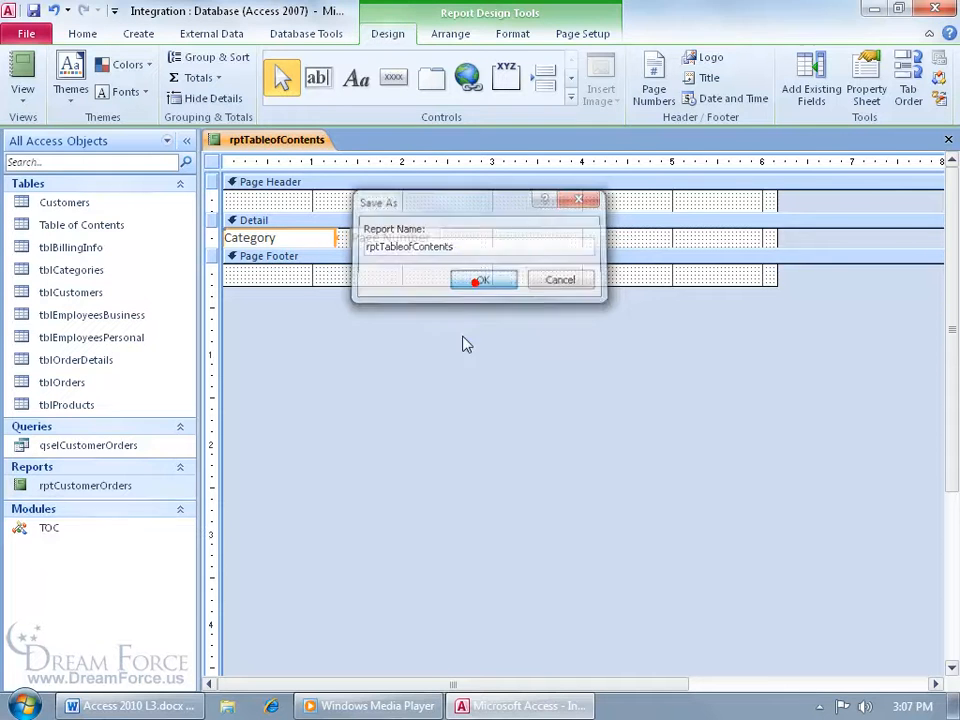
{"action": "left_click", "coordinate": [478, 280]}
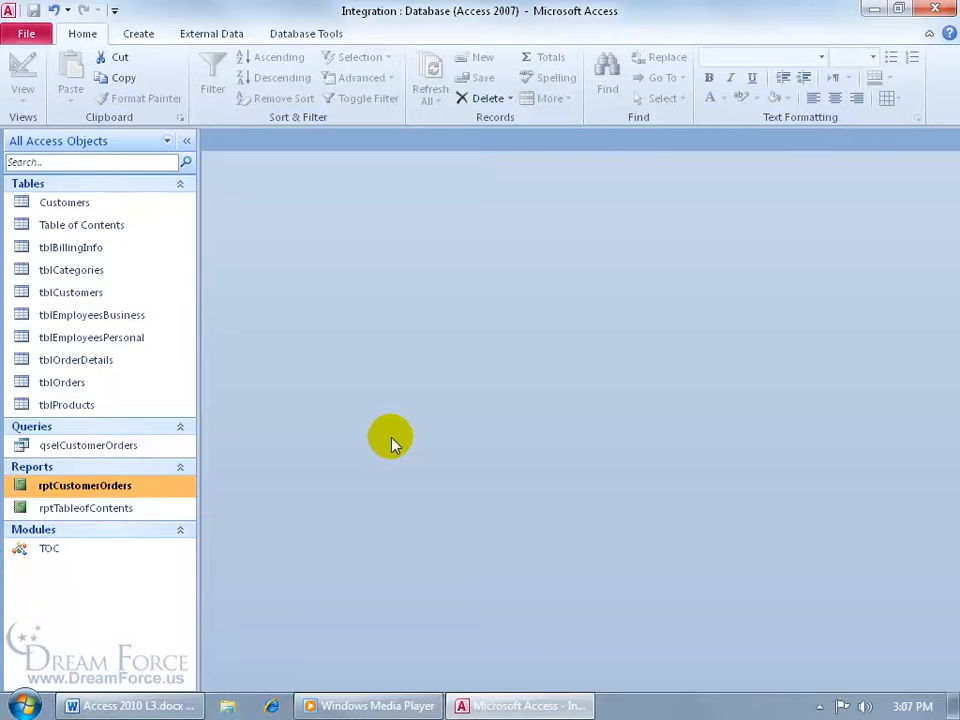
{"action": "mouse_move", "coordinate": [210, 486]}
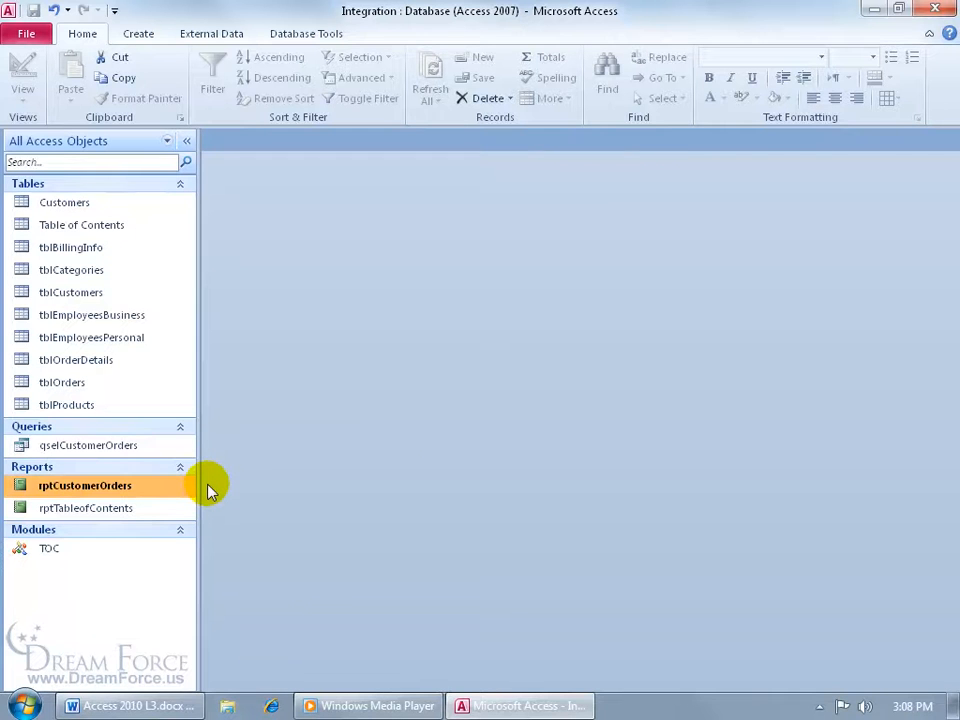
{"action": "mouse_move", "coordinate": [168, 488]}
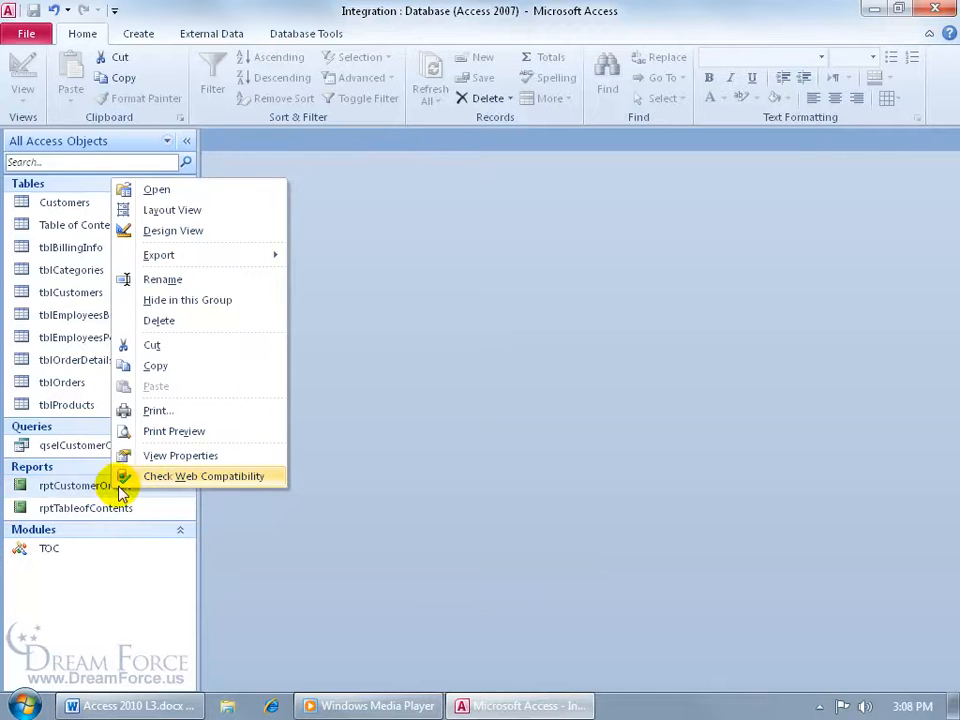
Switch rptCustomerOrders into Design view from the Navigation Pane
{"action": "left_click", "coordinate": [172, 230]}
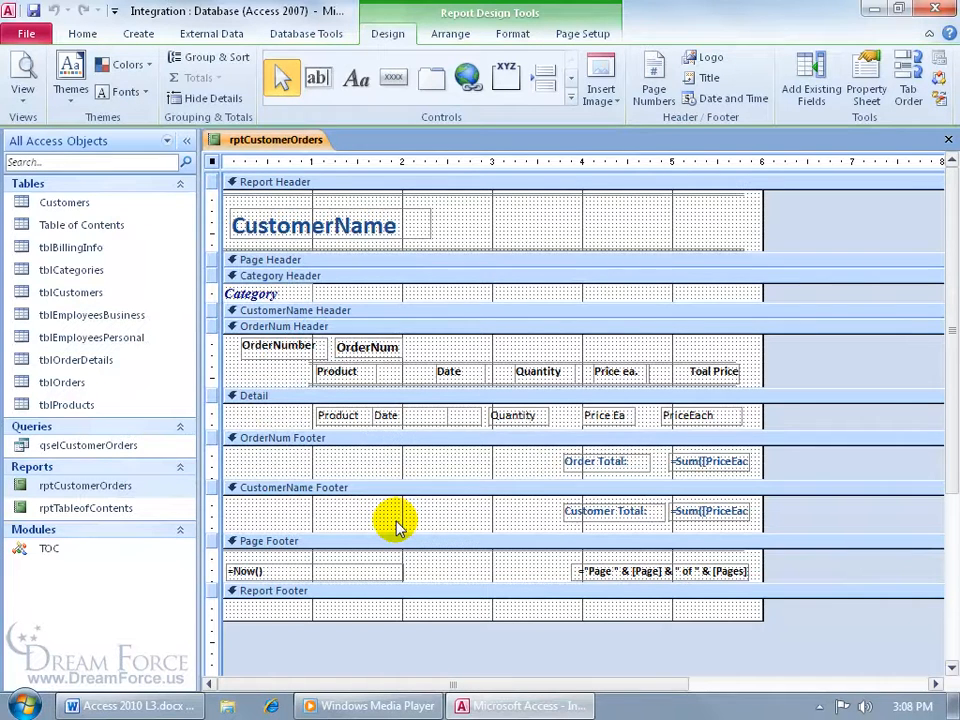
Show rptCustomerOrders' Event properties, where On Open is =InitToc()
{"action": "left_click", "coordinate": [866, 80]}
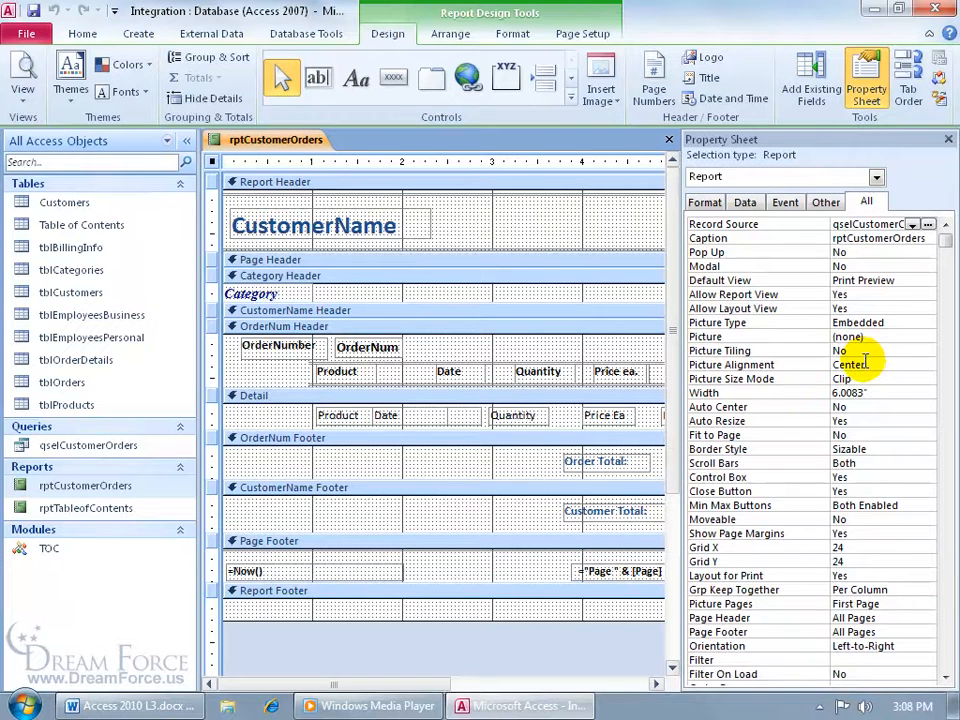
{"action": "mouse_move", "coordinate": [786, 202]}
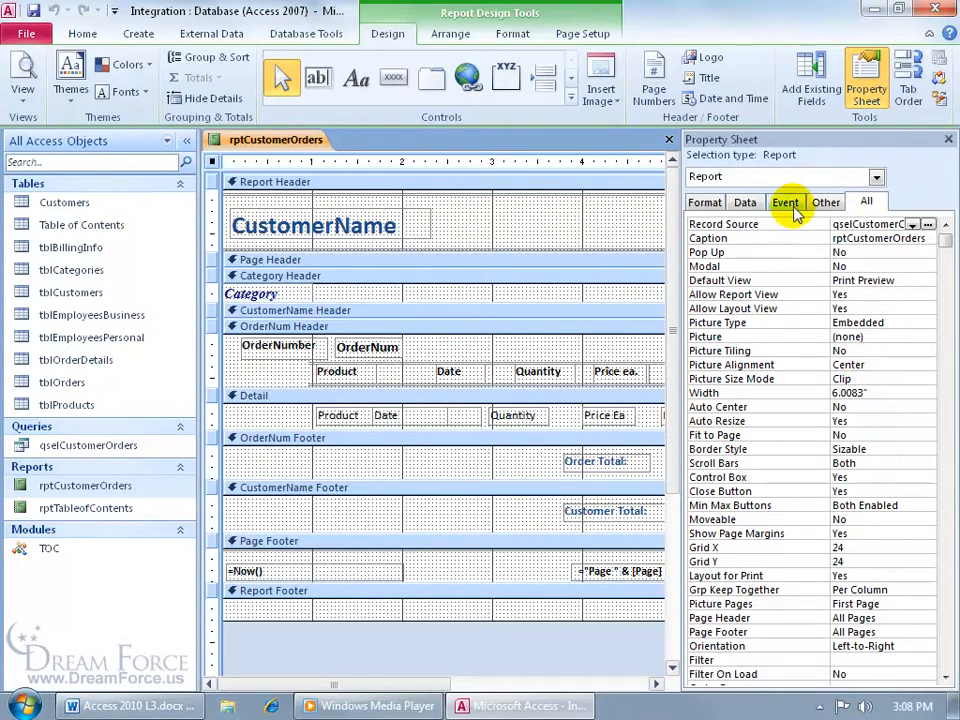
{"action": "left_click", "coordinate": [786, 202]}
{"action": "type", "text": "=InitToc()"}
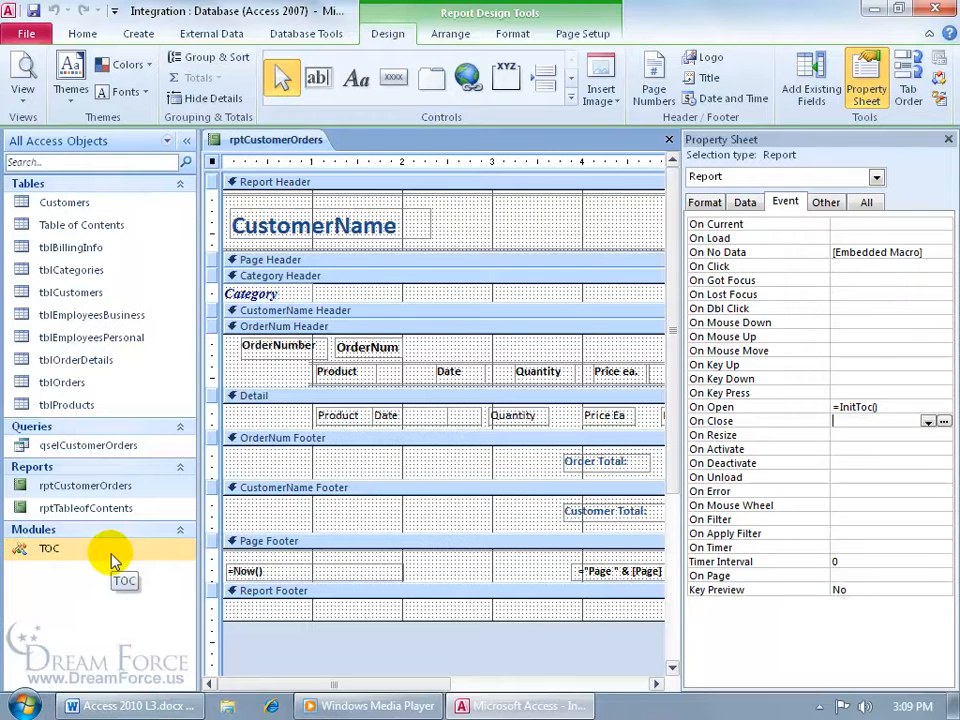
{"action": "mouse_move", "coordinate": [908, 376]}
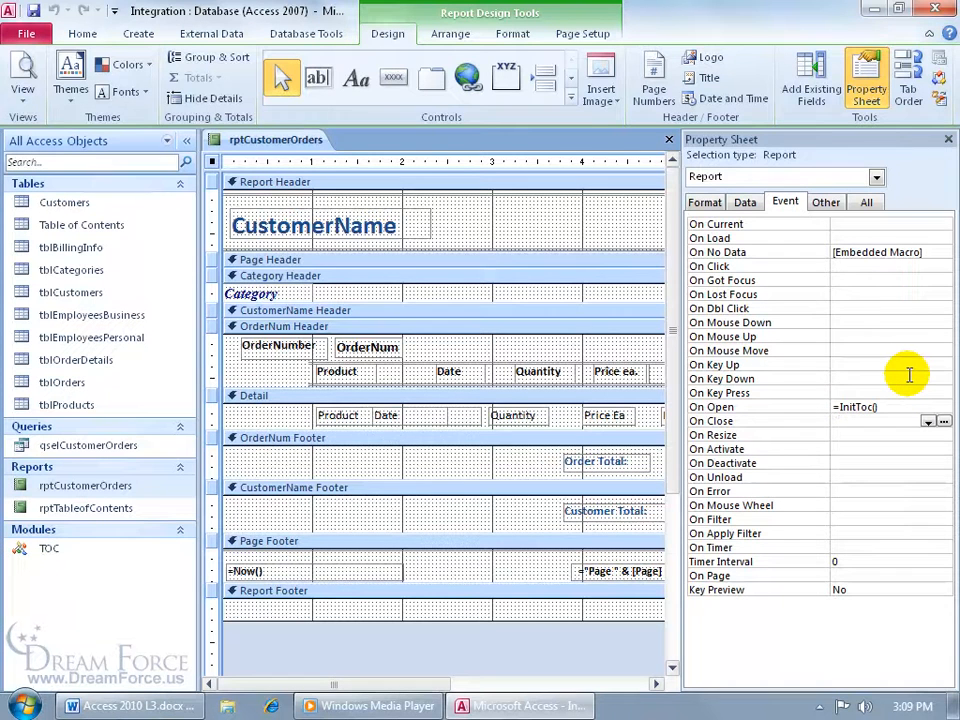
View the Category header's On Print expression =UpdateToc([Category],[Report]) in the Zoom box
{"action": "left_click", "coordinate": [290, 276]}
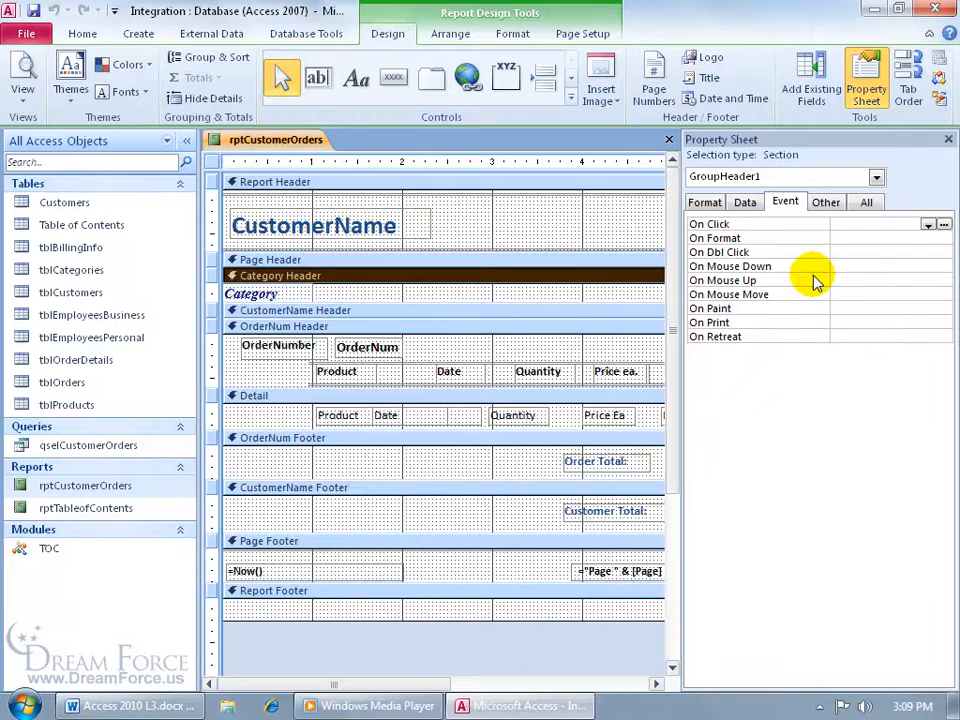
{"action": "mouse_move", "coordinate": [850, 308]}
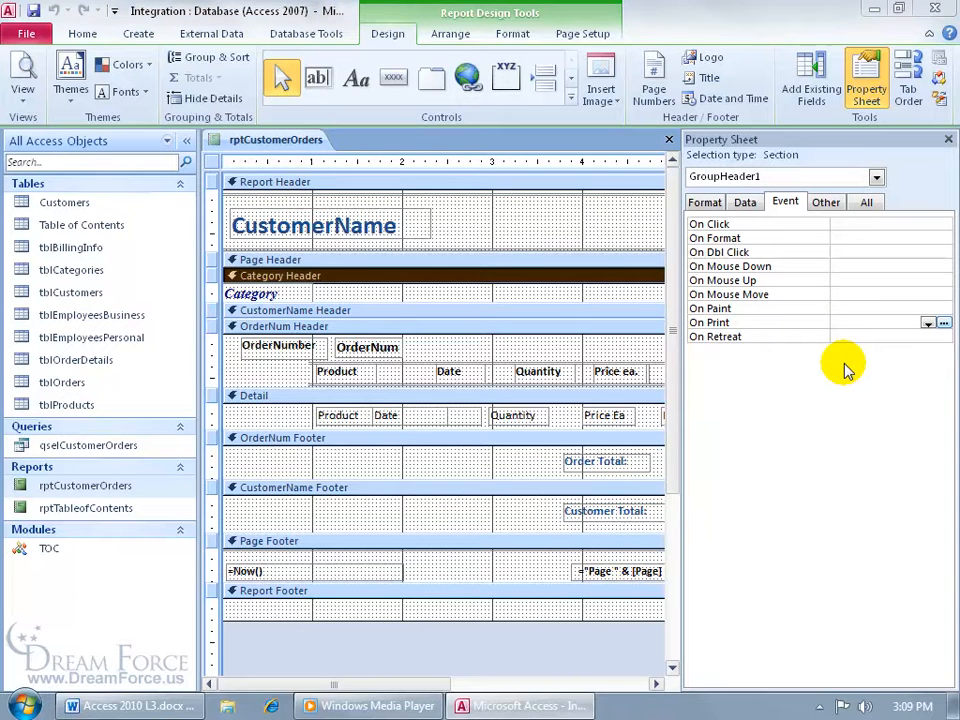
{"action": "left_click", "coordinate": [944, 322]}
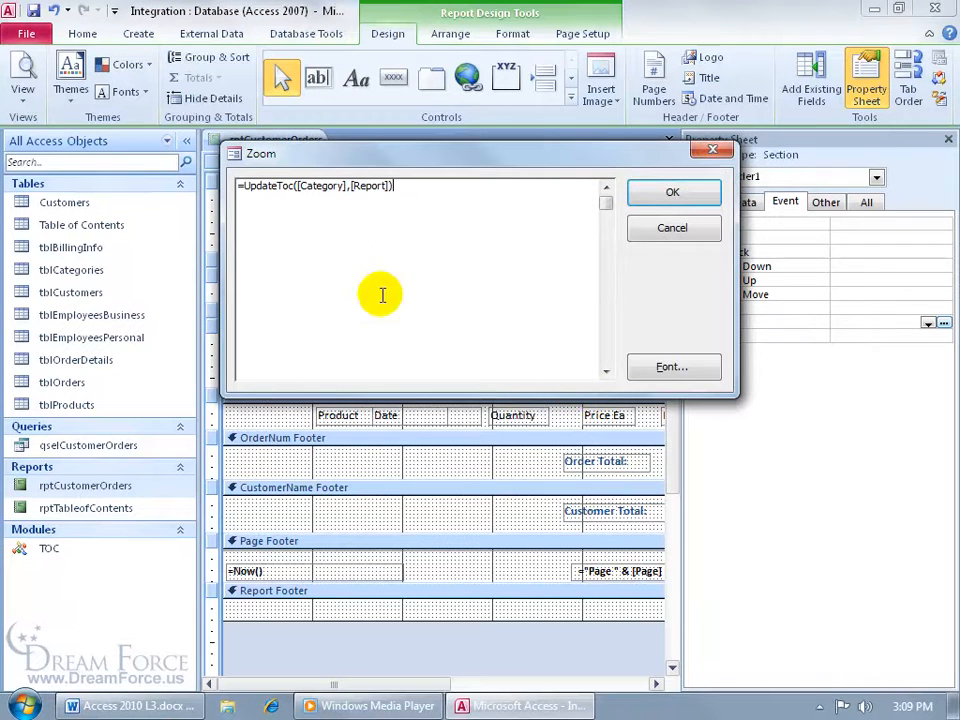
{"action": "mouse_move", "coordinate": [260, 212]}
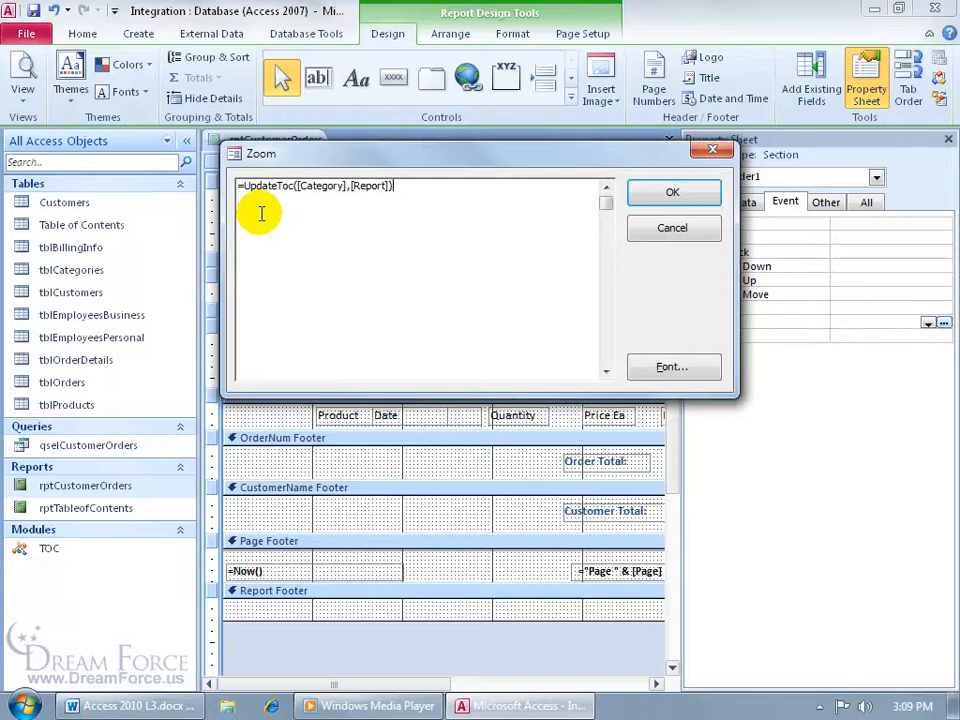
{"action": "mouse_move", "coordinate": [328, 204]}
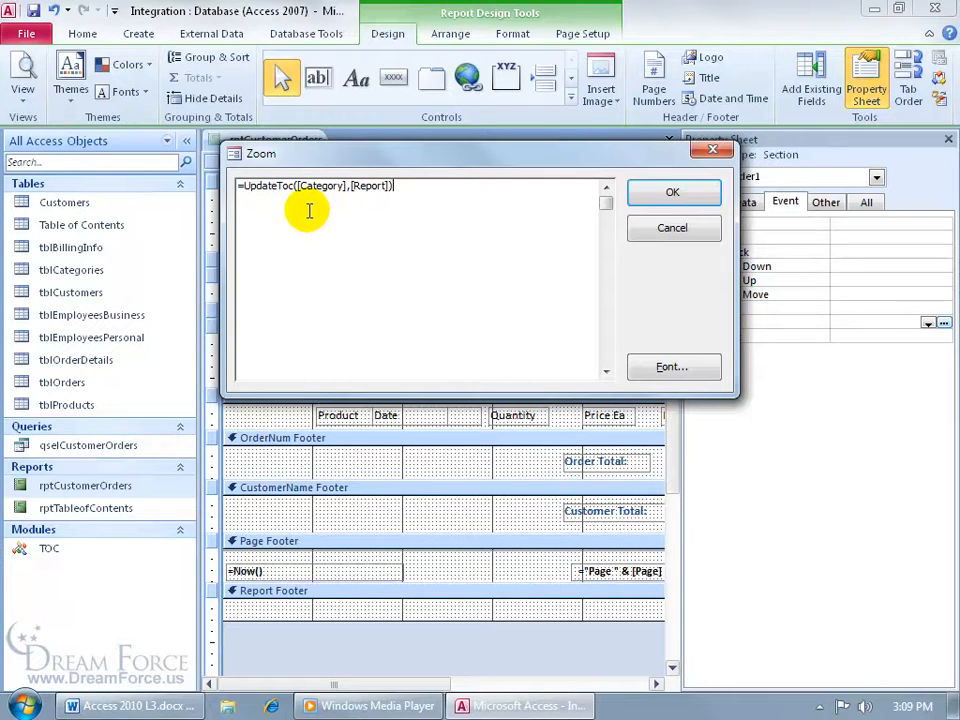
{"action": "left_click", "coordinate": [672, 192]}
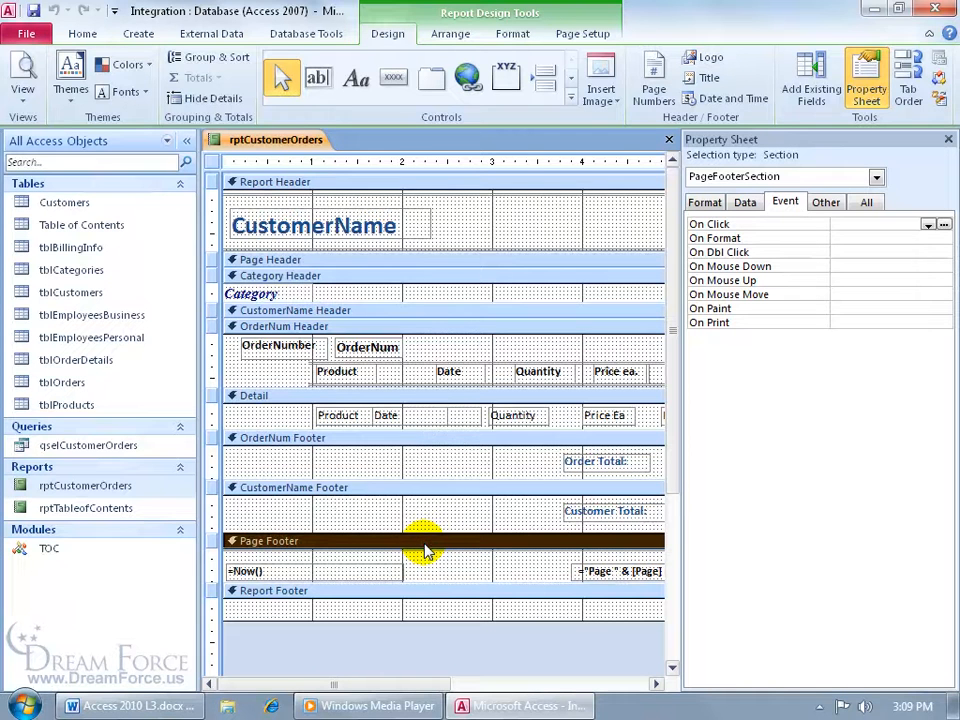
{"action": "mouse_move", "coordinate": [824, 224]}
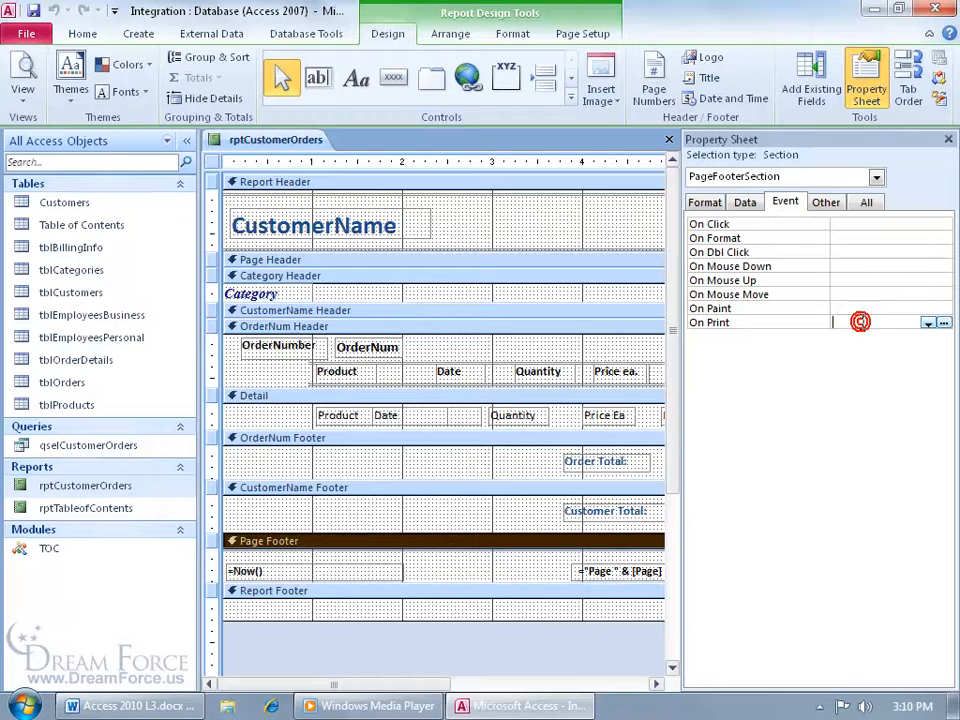
Set the Page Footer's On Print event to =UpdatePageNumber()
{"action": "left_click", "coordinate": [944, 322]}
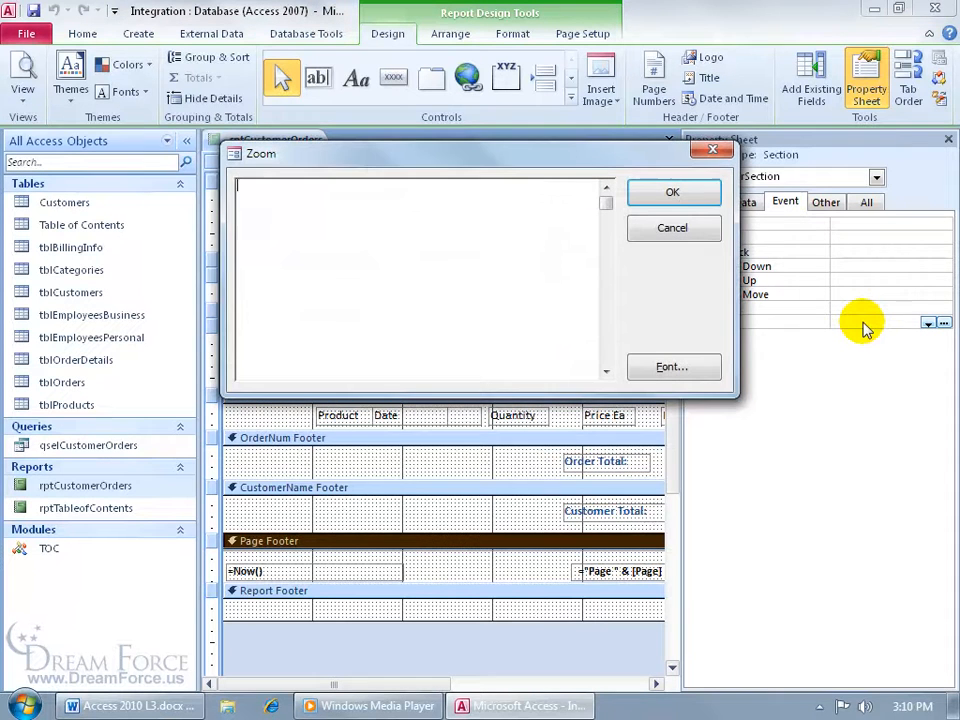
{"action": "type", "text": "=UpdatePageNumber()"}
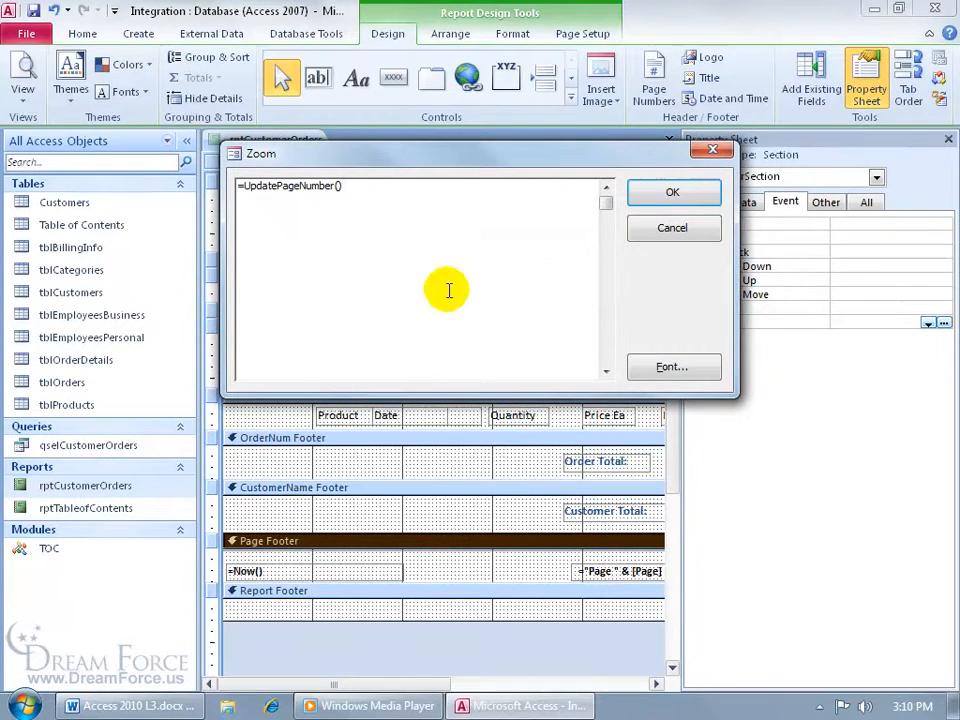
{"action": "mouse_move", "coordinate": [276, 220]}
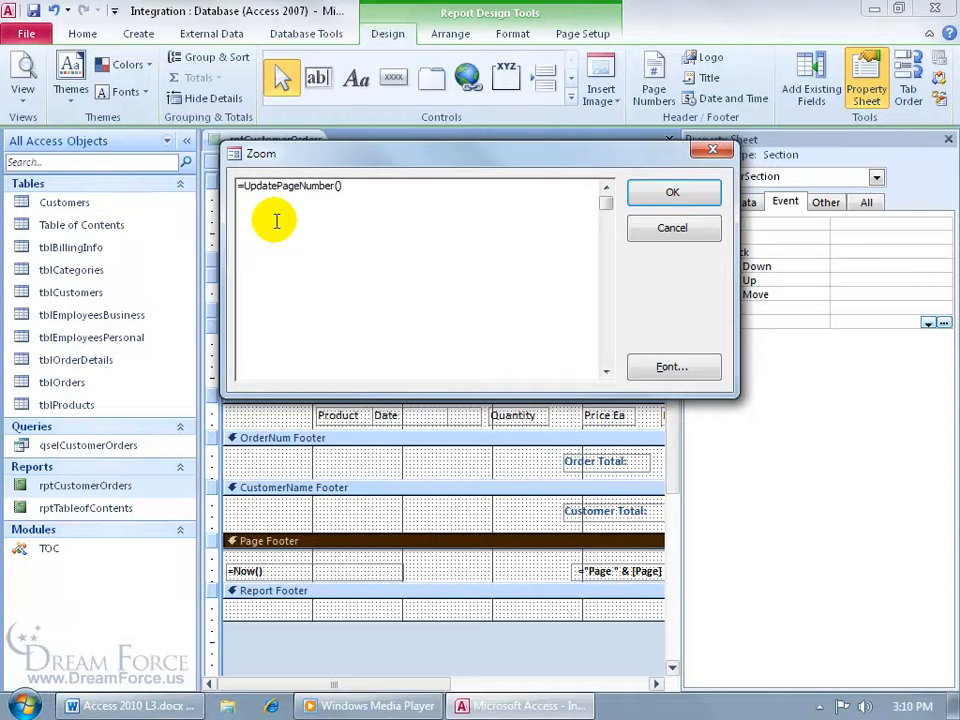
{"action": "left_click", "coordinate": [672, 192]}
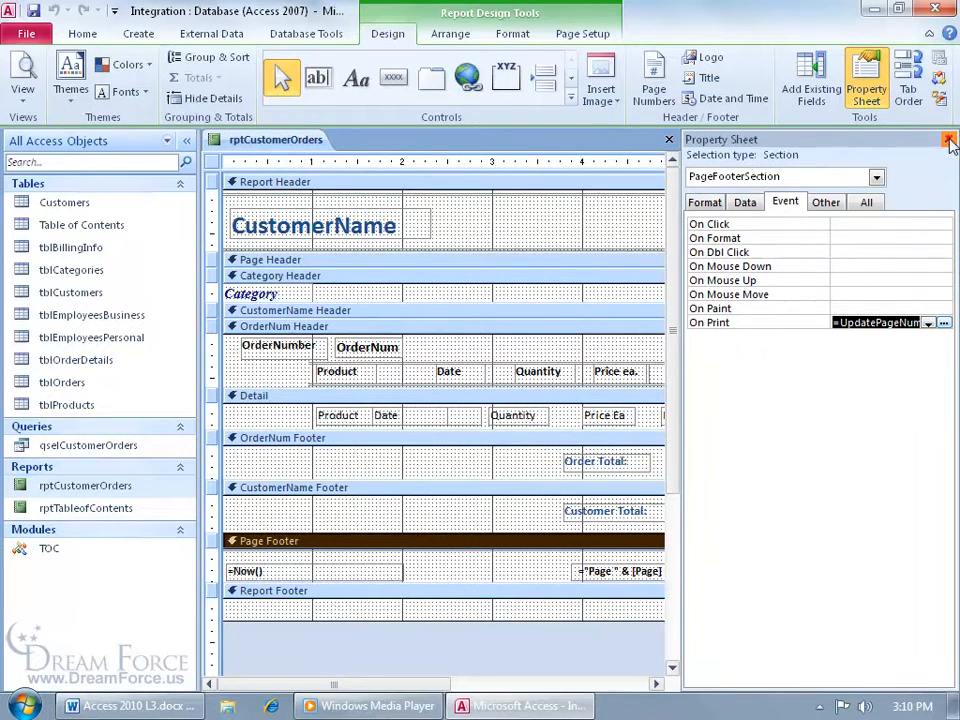
Close the Property Sheet and bring up view choices for rptCustomerOrders
{"action": "left_click", "coordinate": [948, 140]}
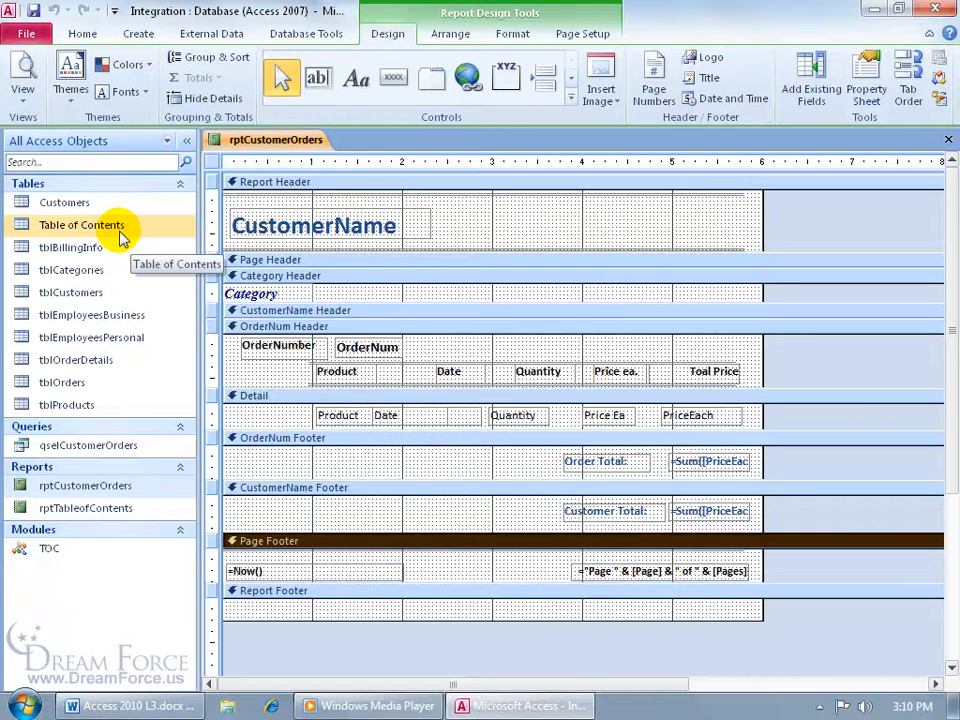
{"action": "mouse_move", "coordinate": [760, 204]}
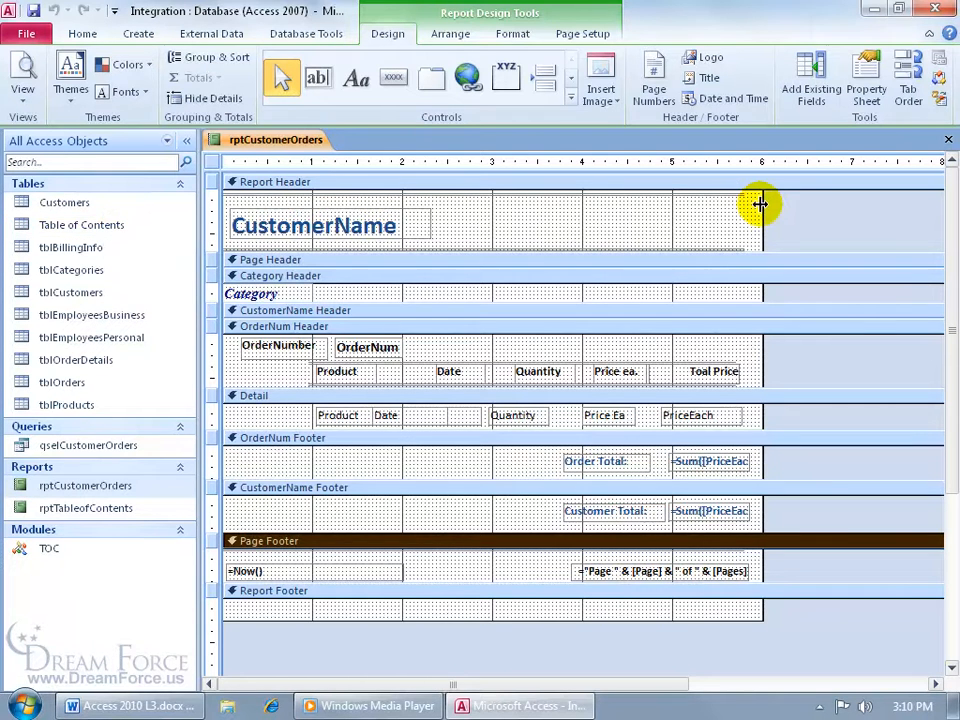
{"action": "right_click", "coordinate": [276, 140]}
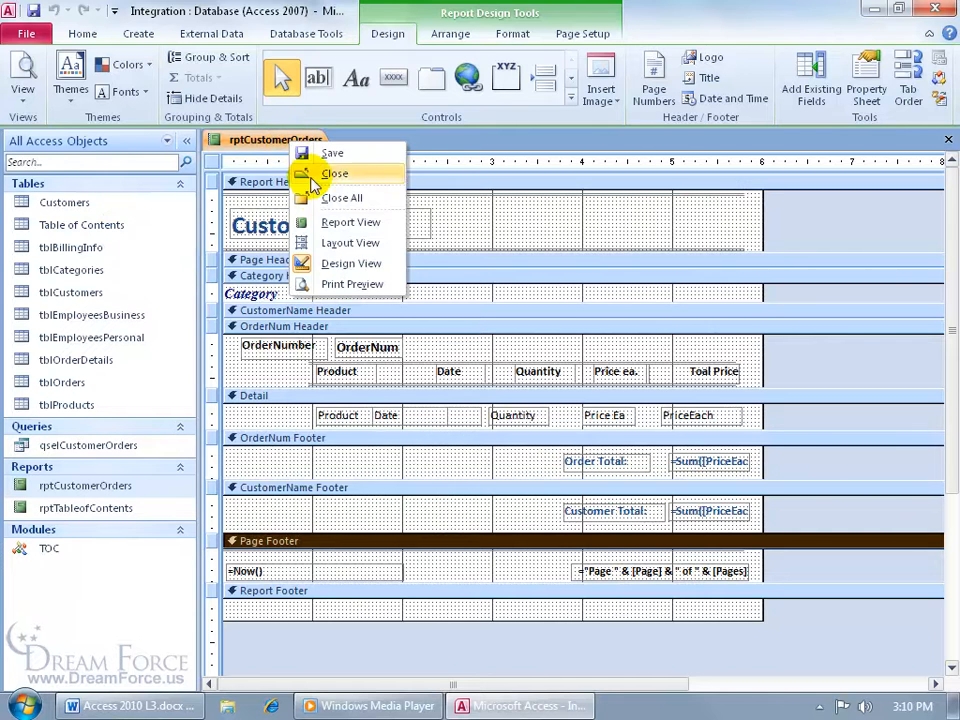
Switch rptCustomerOrders to Print Preview and browse the category order listings
{"action": "left_click", "coordinate": [352, 284]}
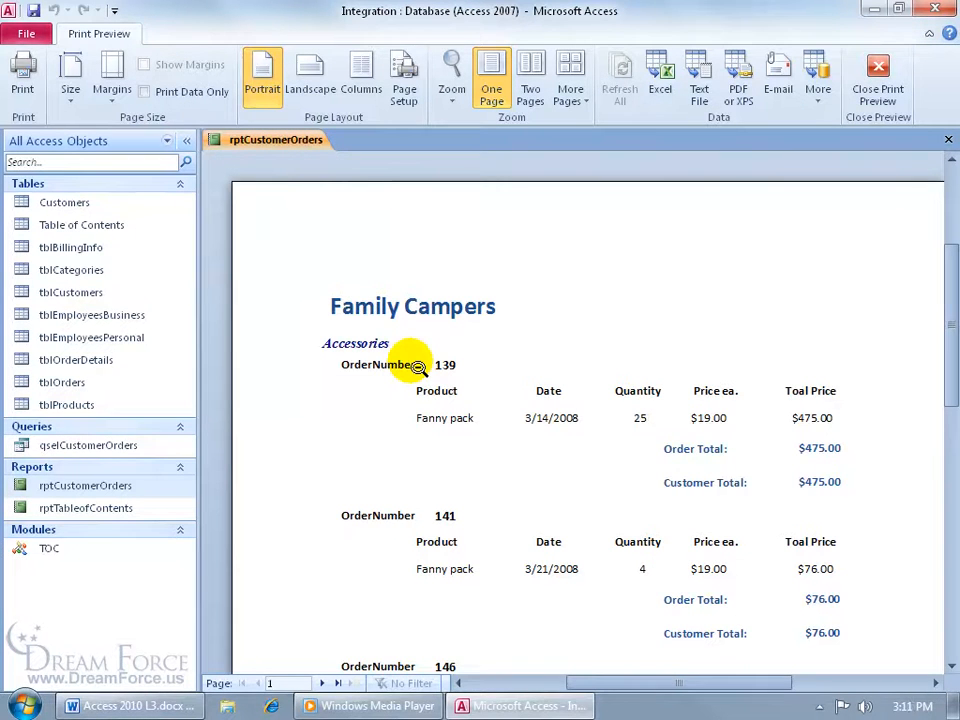
{"action": "mouse_move", "coordinate": [450, 344]}
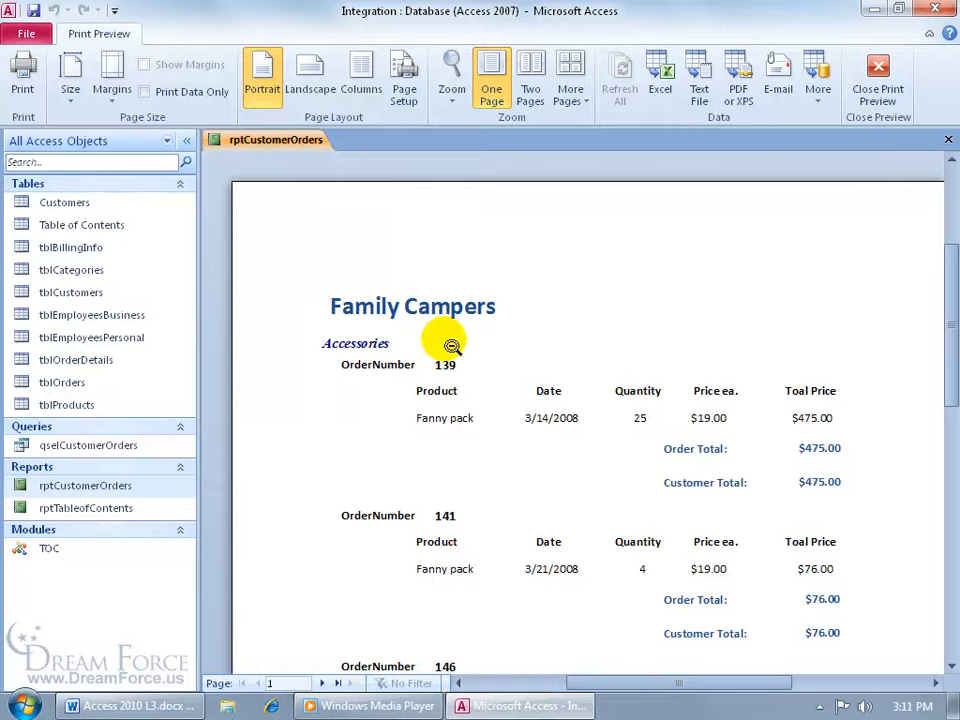
{"action": "mouse_move", "coordinate": [370, 280]}
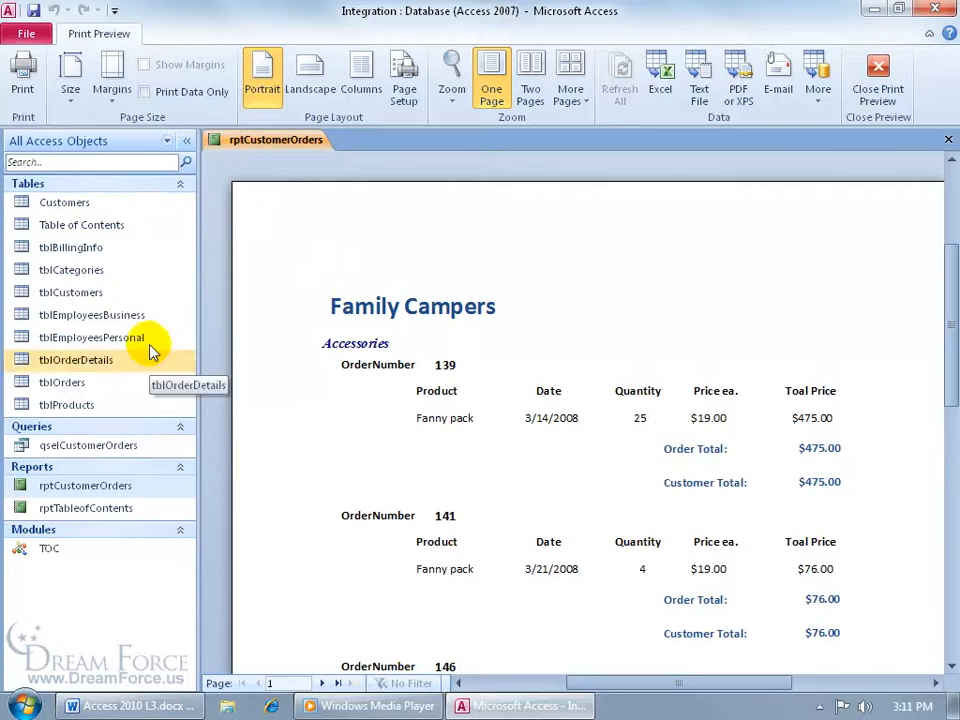
{"action": "mouse_move", "coordinate": [136, 508]}
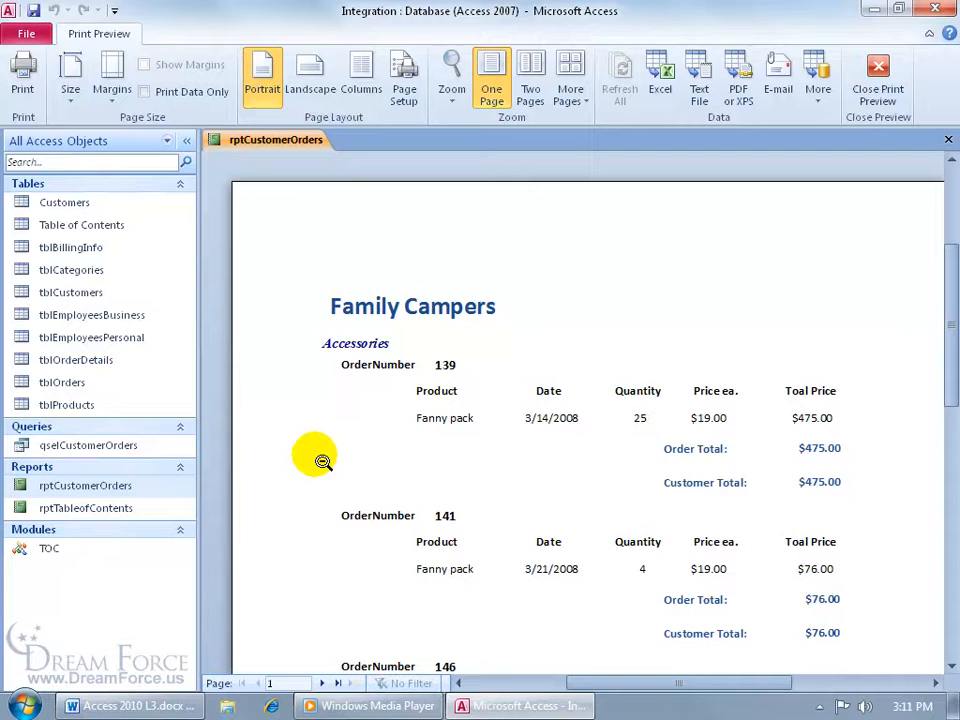
{"action": "mouse_move", "coordinate": [506, 508]}
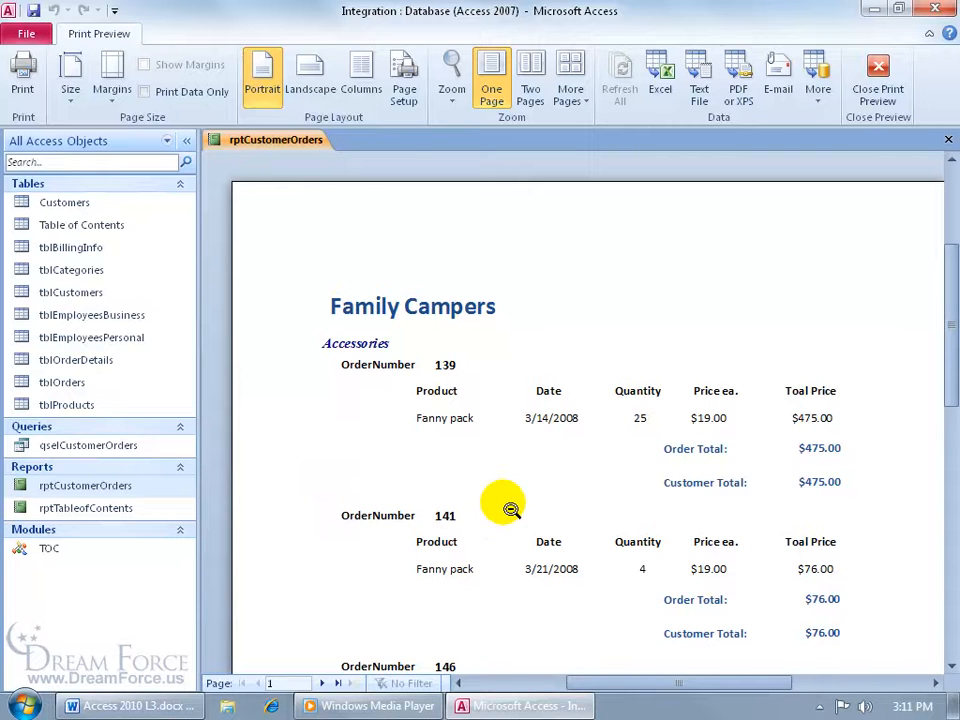
{"action": "mouse_move", "coordinate": [340, 684]}
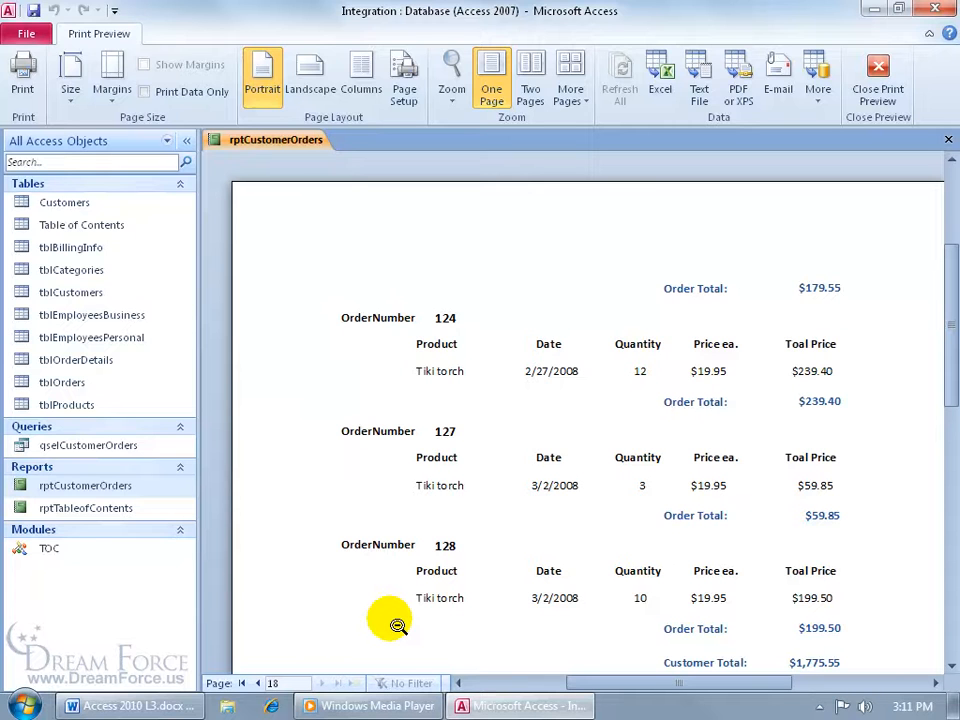
{"action": "mouse_move", "coordinate": [280, 584]}
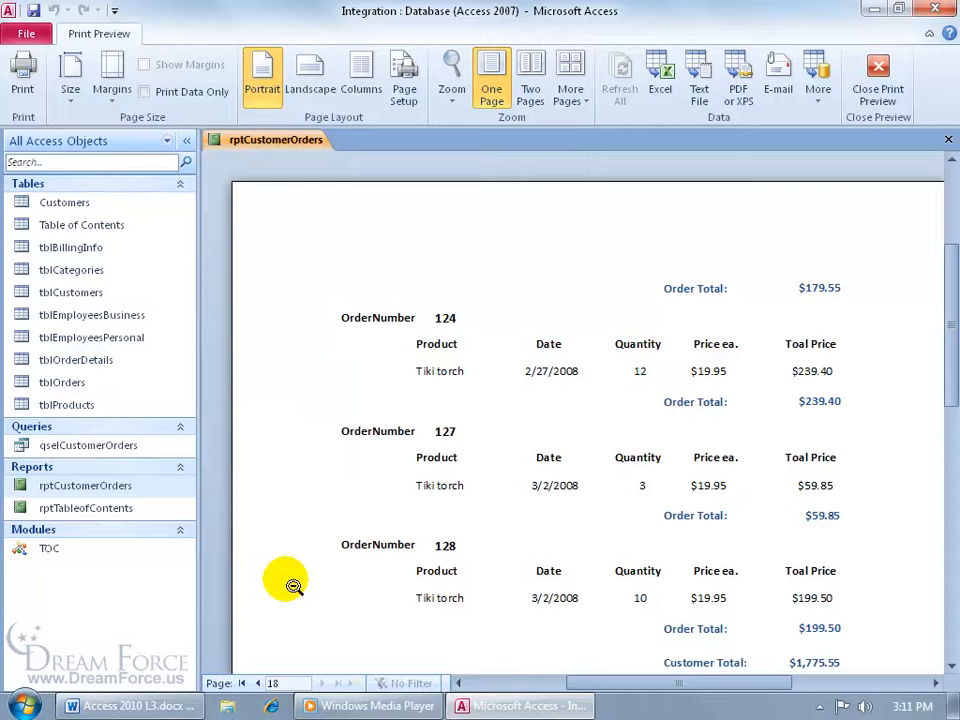
{"action": "mouse_move", "coordinate": [292, 384]}
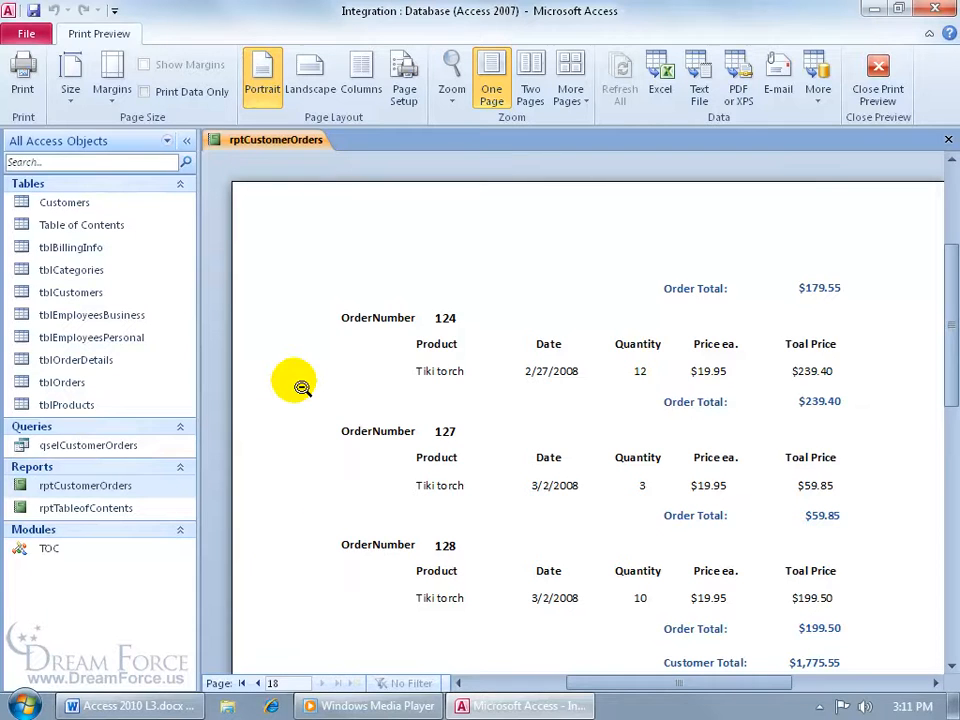
{"action": "mouse_move", "coordinate": [298, 360]}
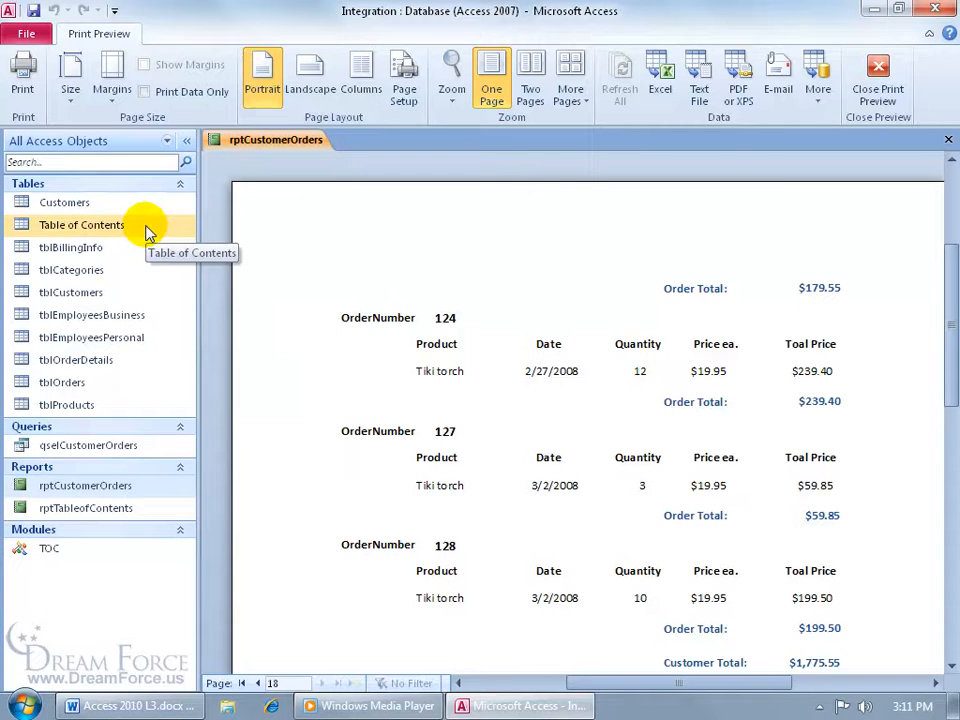
{"action": "mouse_move", "coordinate": [298, 362]}
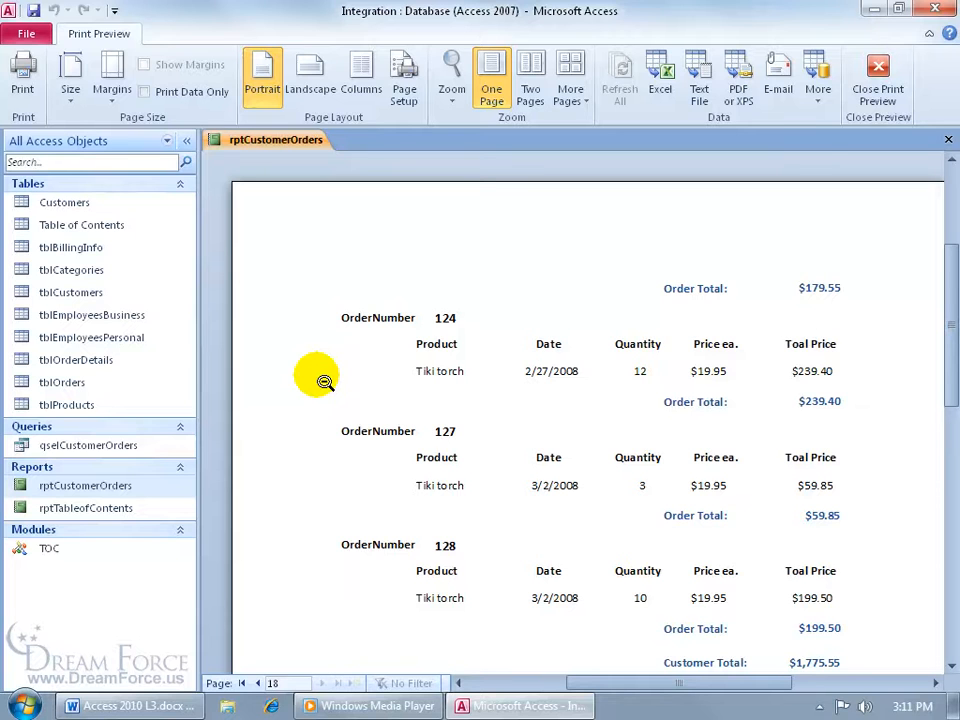
{"action": "mouse_move", "coordinate": [262, 490]}
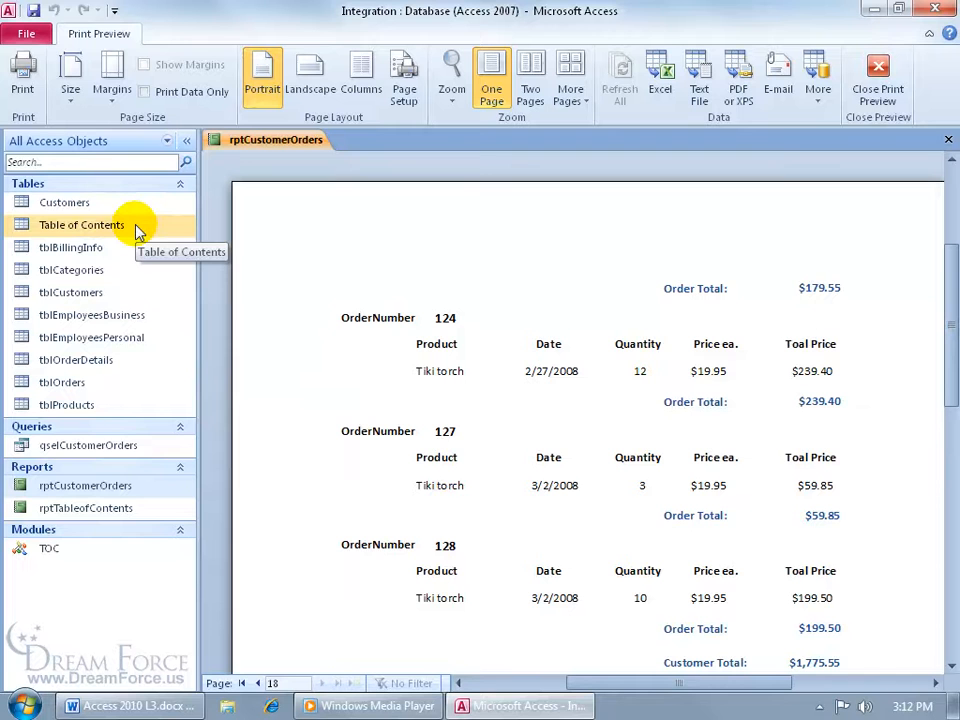
{"action": "mouse_move", "coordinate": [858, 130]}
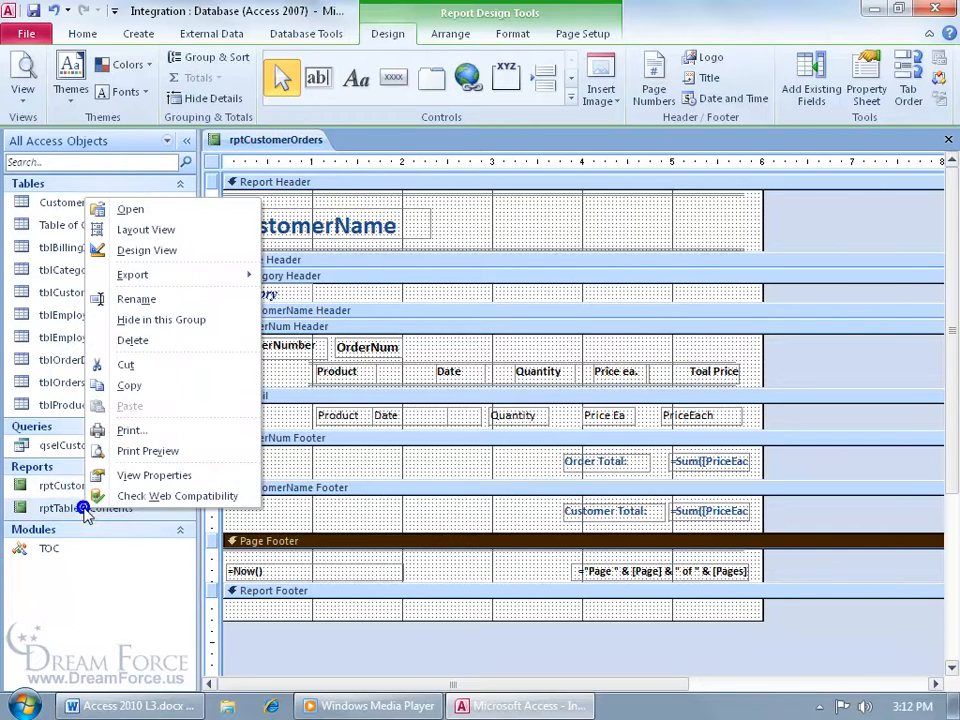
Preview rptTableofContents and zoom in on the category page numbers 1 to 15
{"action": "left_click", "coordinate": [148, 452]}
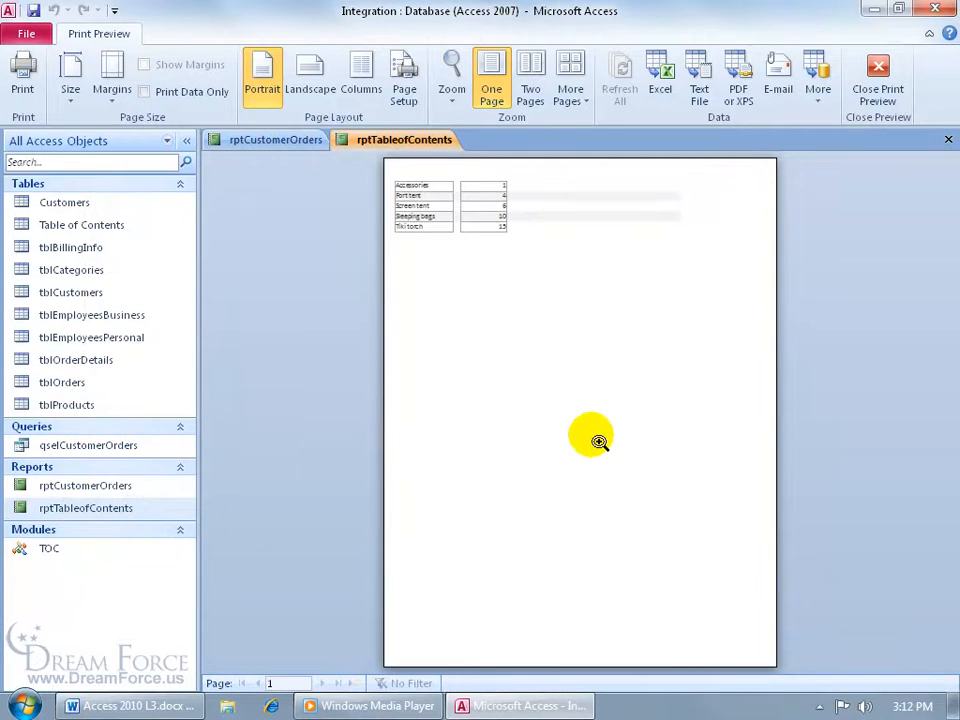
{"action": "left_click", "coordinate": [590, 440]}
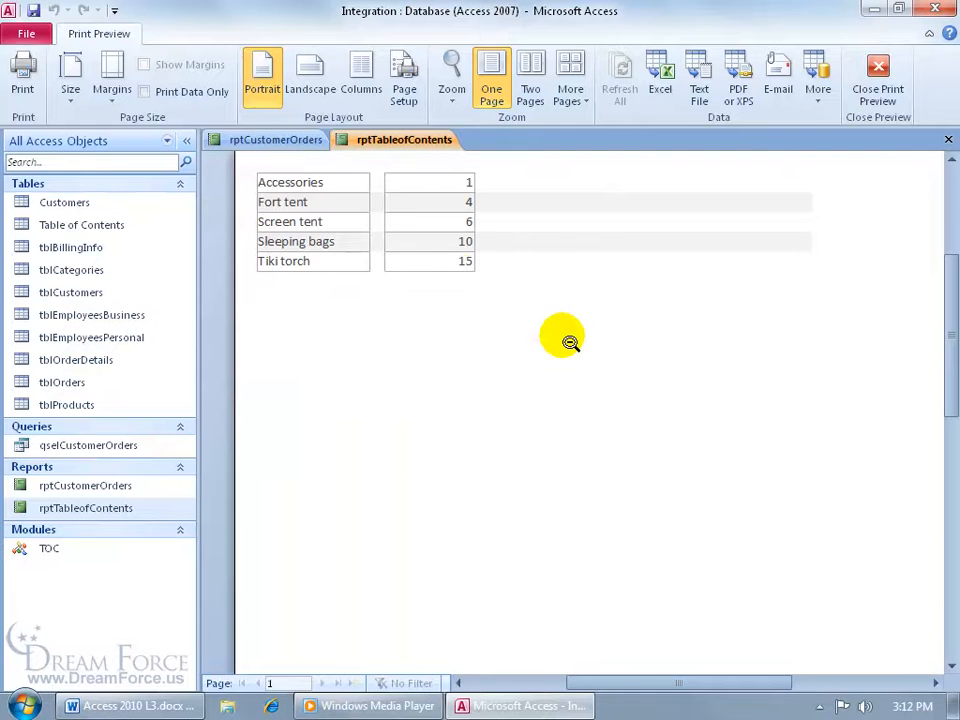
{"action": "mouse_move", "coordinate": [372, 206]}
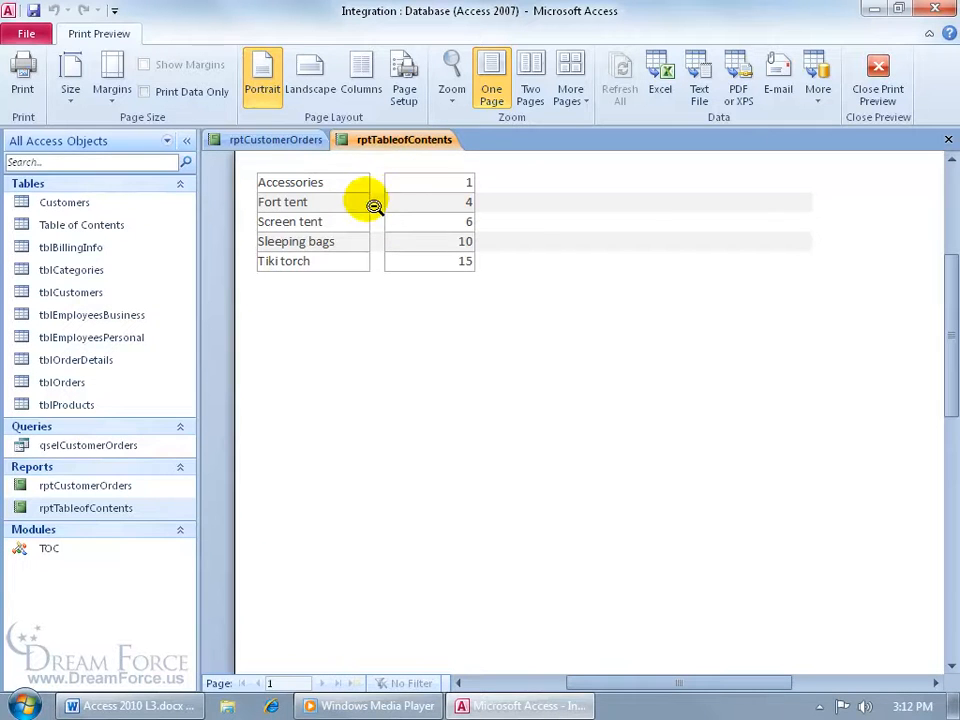
{"action": "mouse_move", "coordinate": [430, 296]}
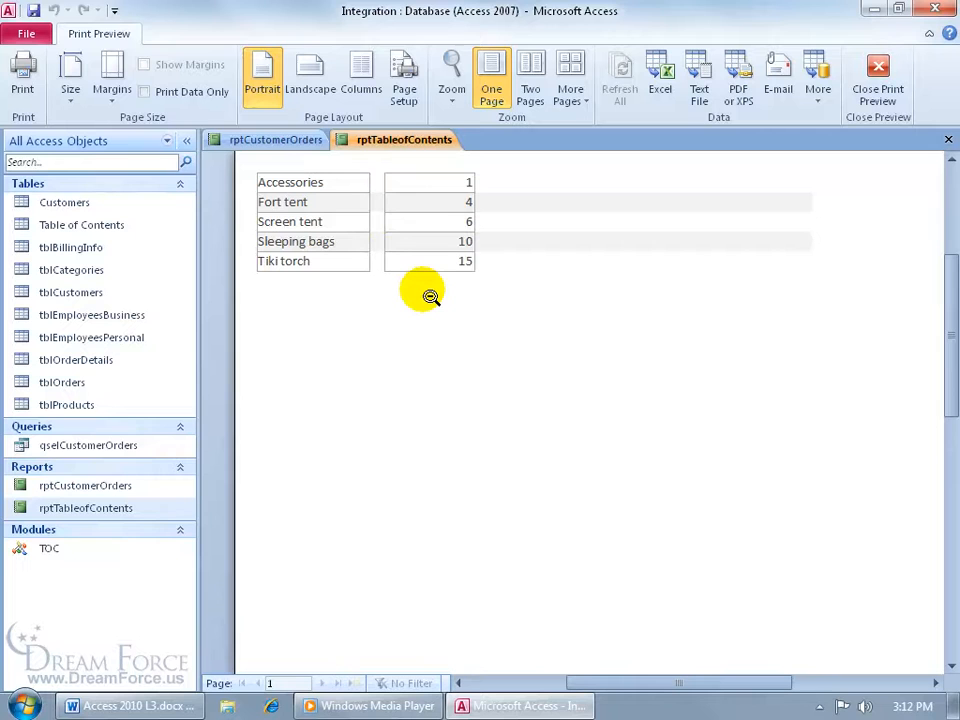